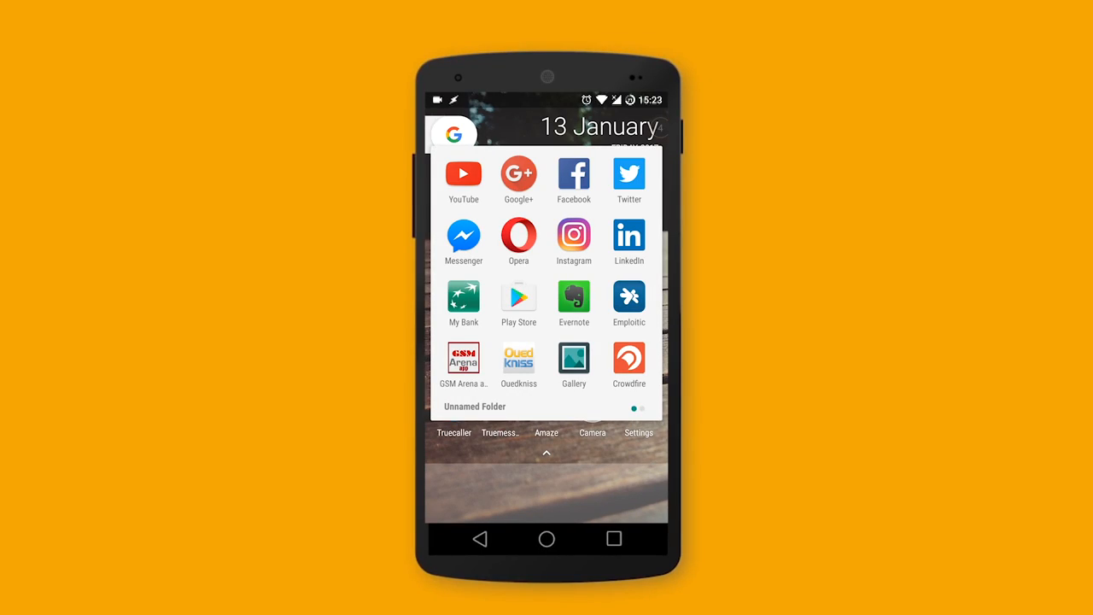
Launch Play Store from the home-screen folder and start searching 'ta' for Tasker
click(519, 298)
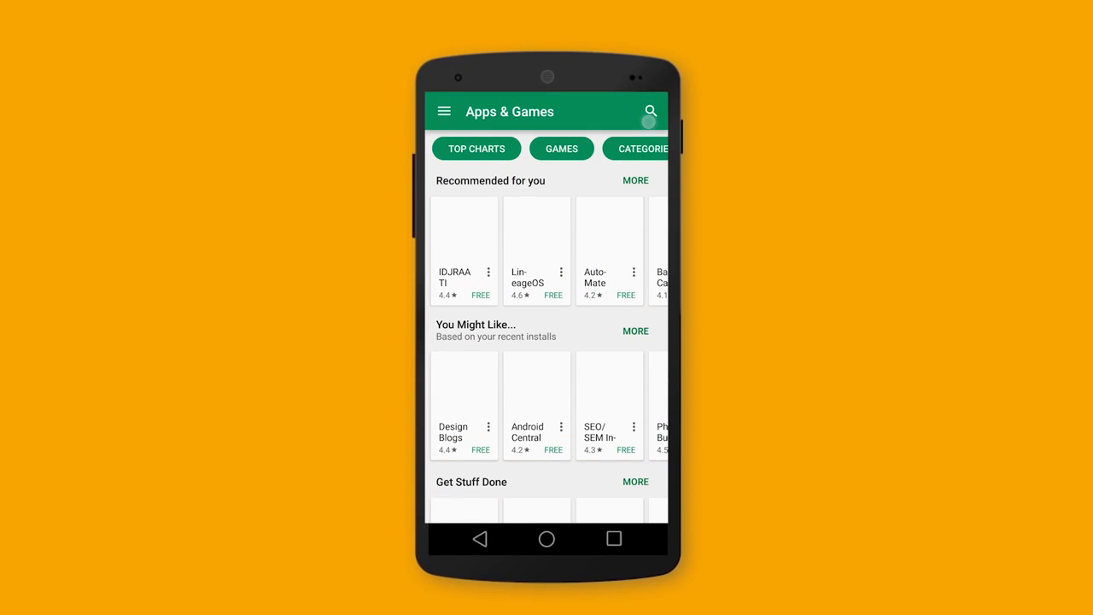
click(650, 111)
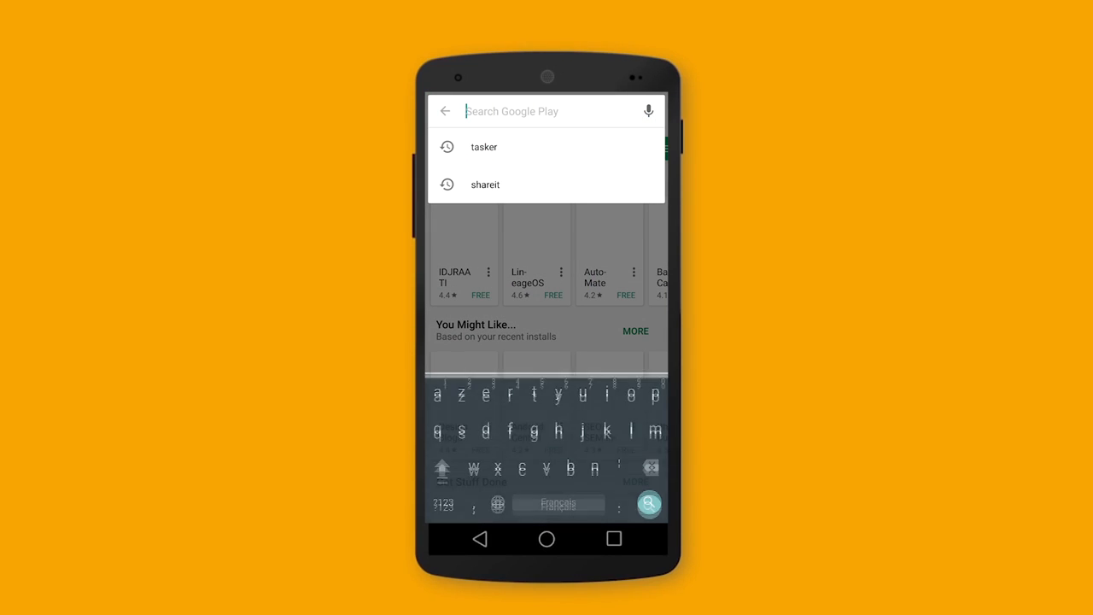
text(ta)
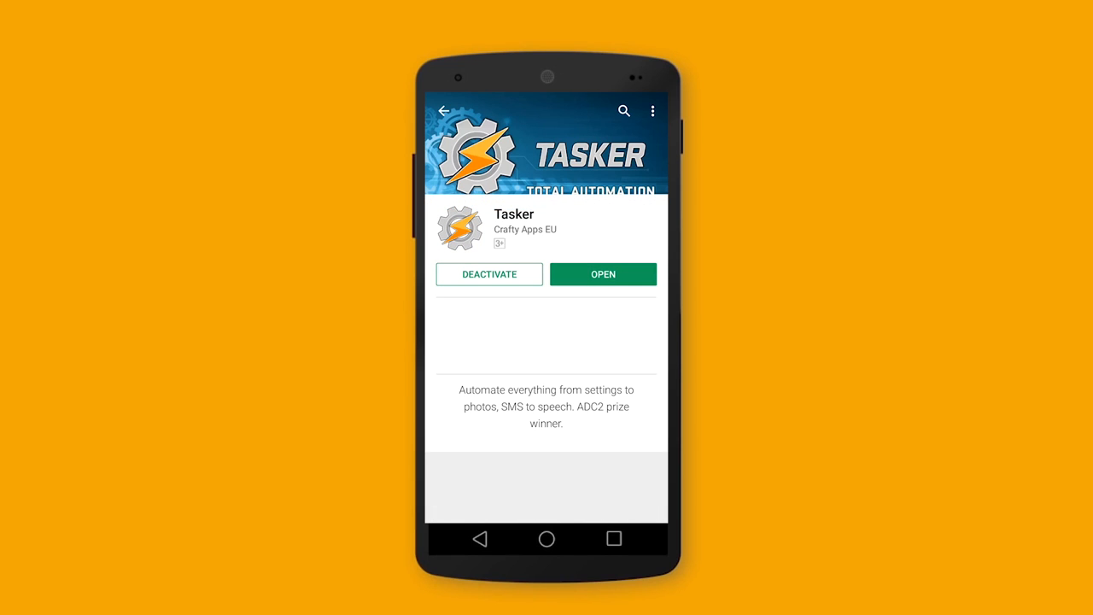
Launch Tasker, switch to the project holding the Introduce task, and add its first action
click(603, 274)
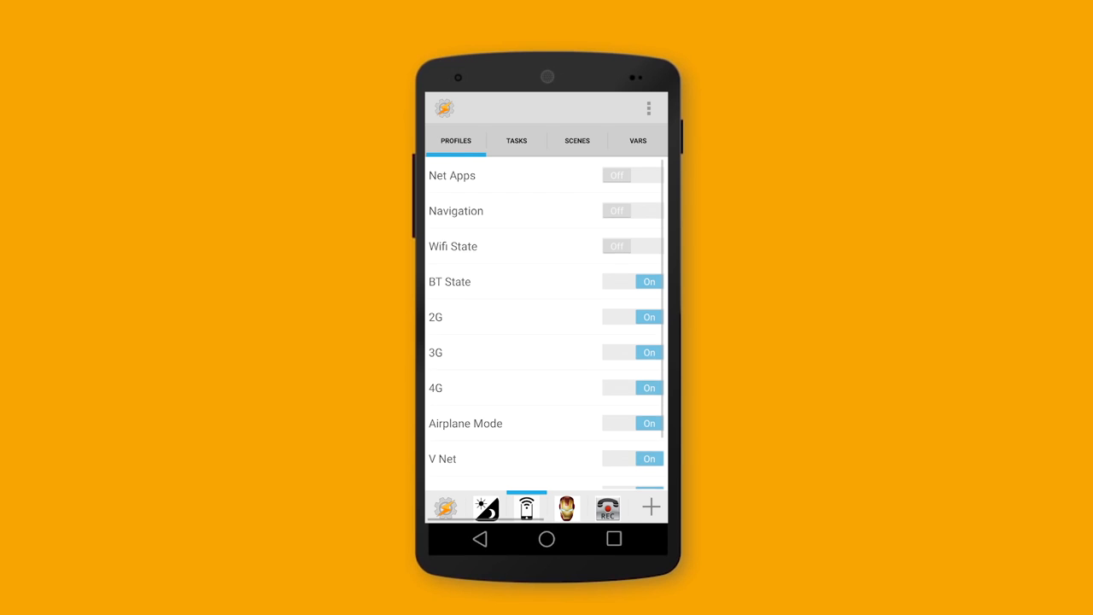
click(445, 507)
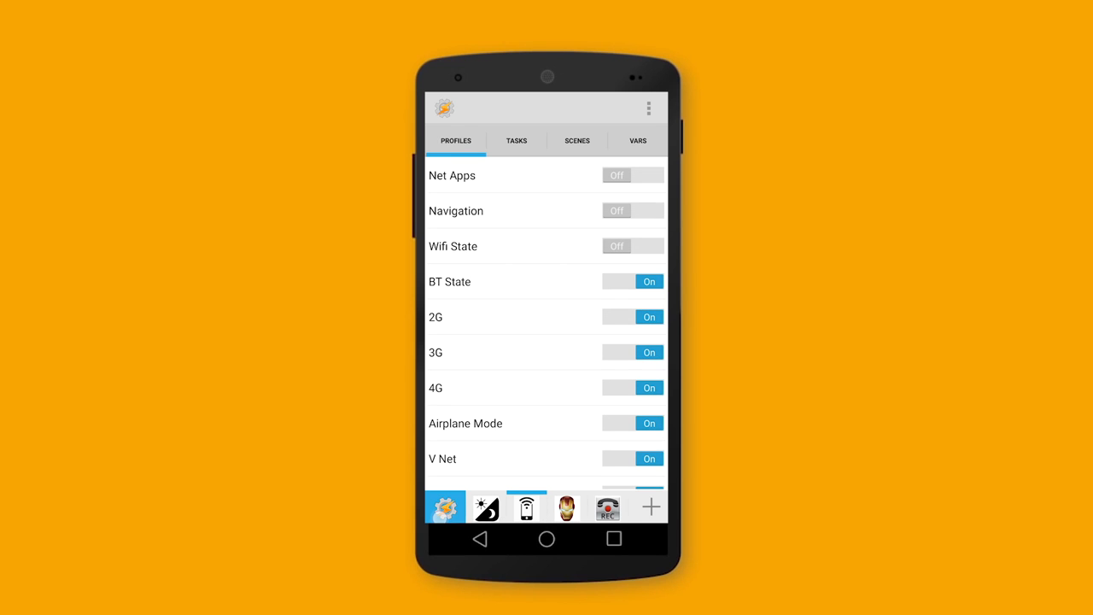
click(516, 140)
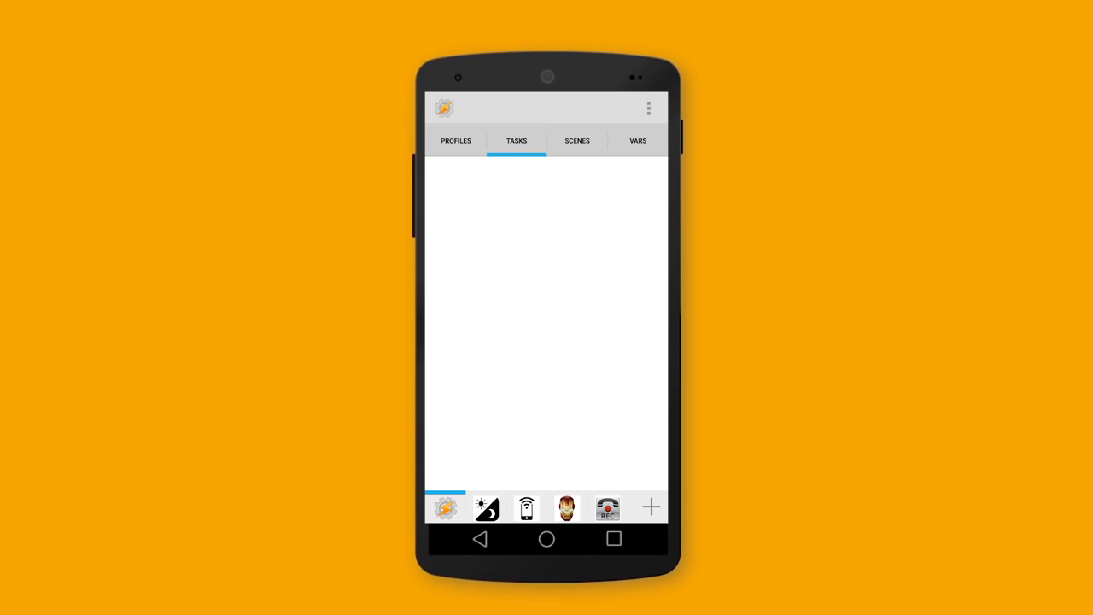
click(637, 140)
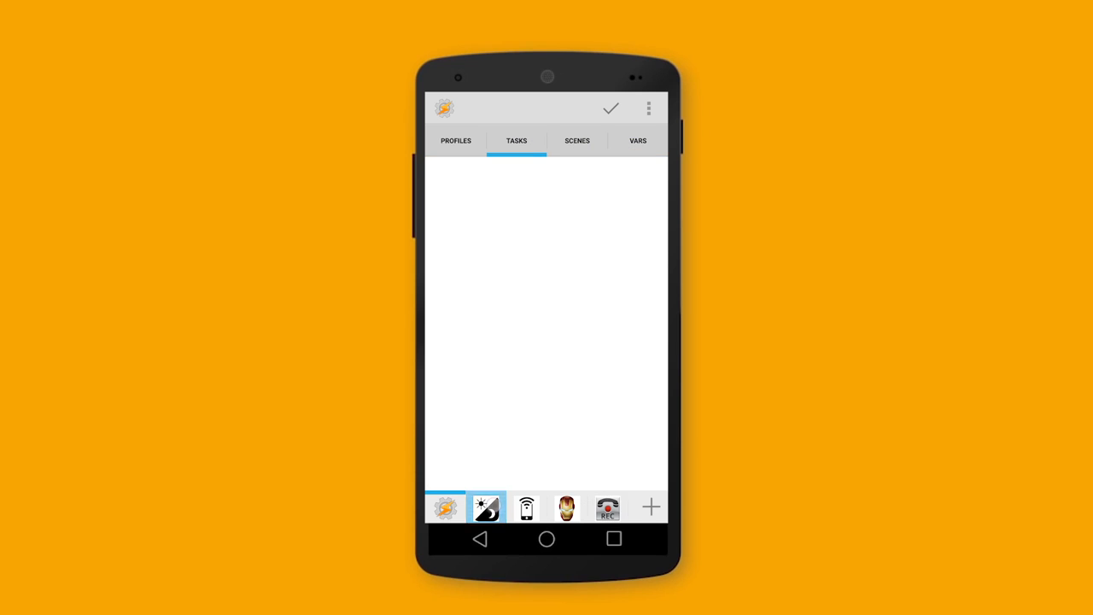
click(566, 509)
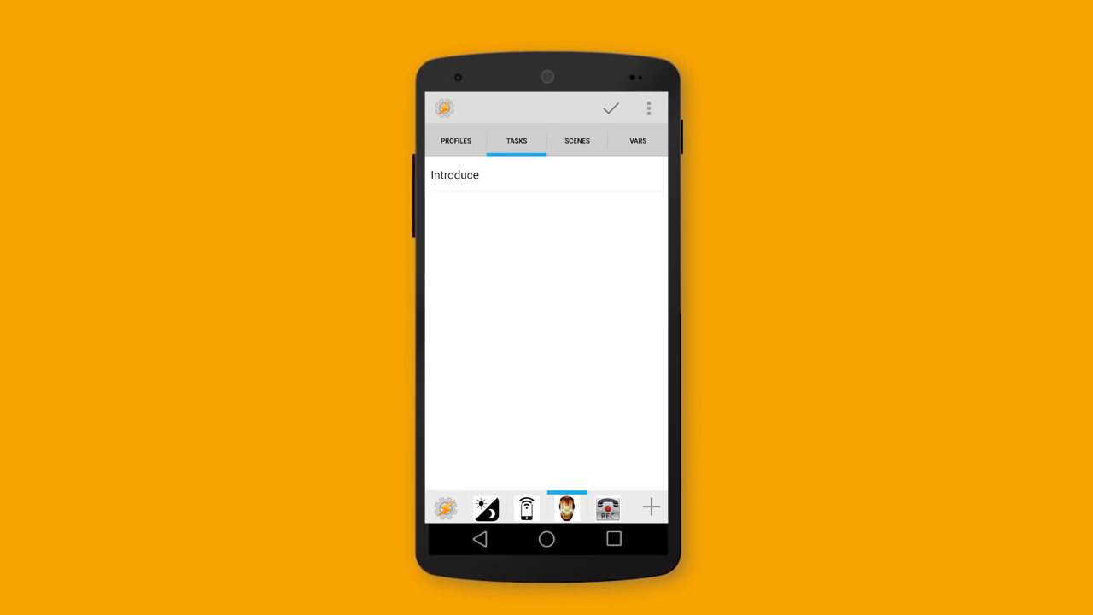
click(651, 508)
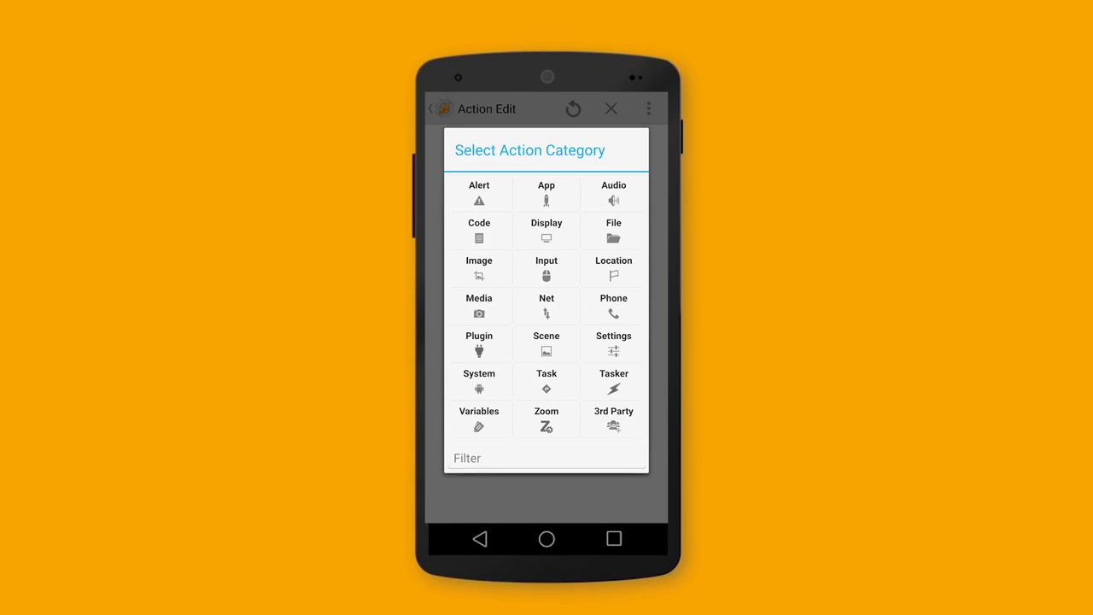
Dismiss the action category chooser and leave the empty Introduce task for the store search
click(479, 268)
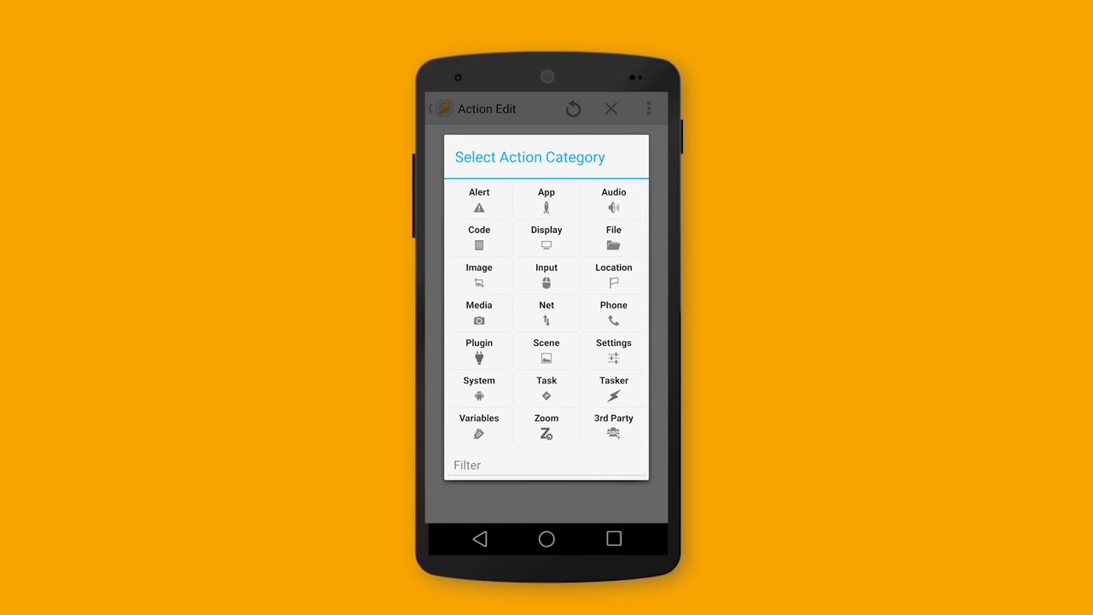
click(613, 273)
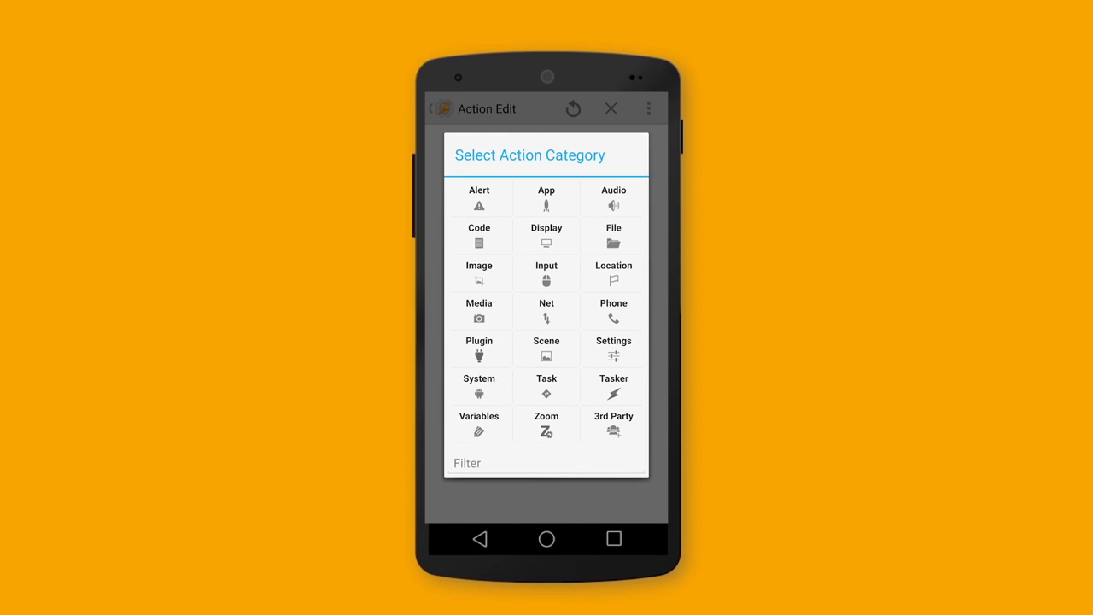
click(479, 386)
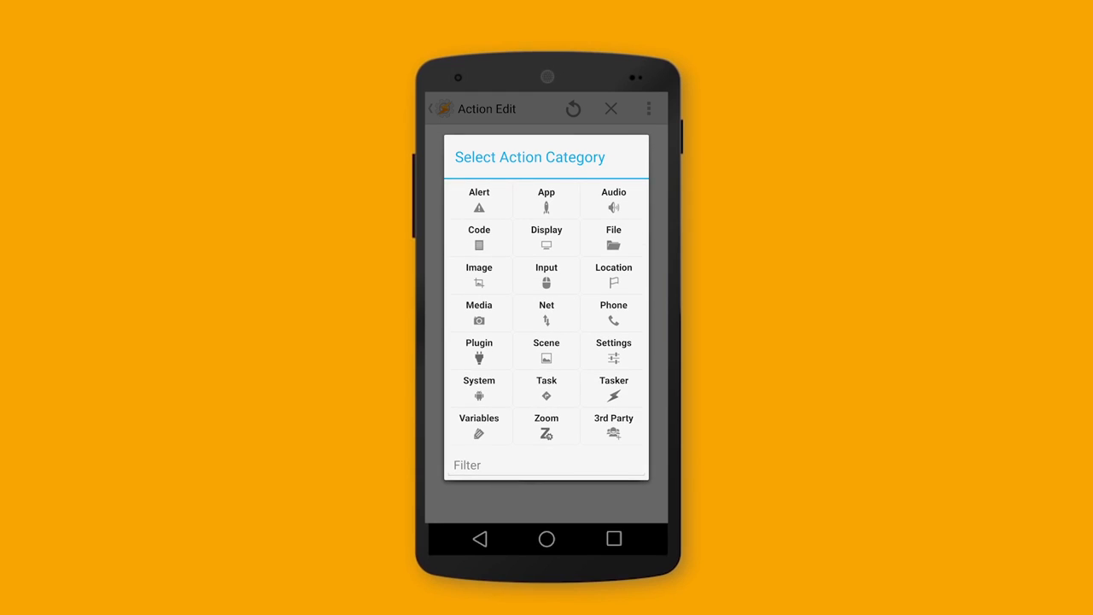
click(614, 389)
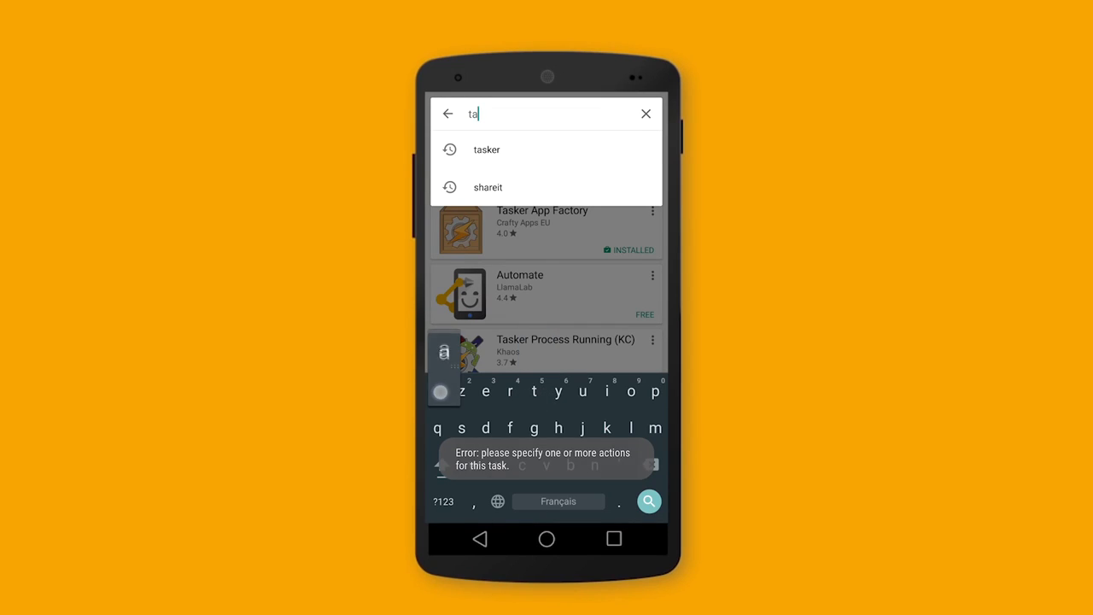
Search Play Store for 'tasker plugins' and then 'local plugins'
text(sker plugi)
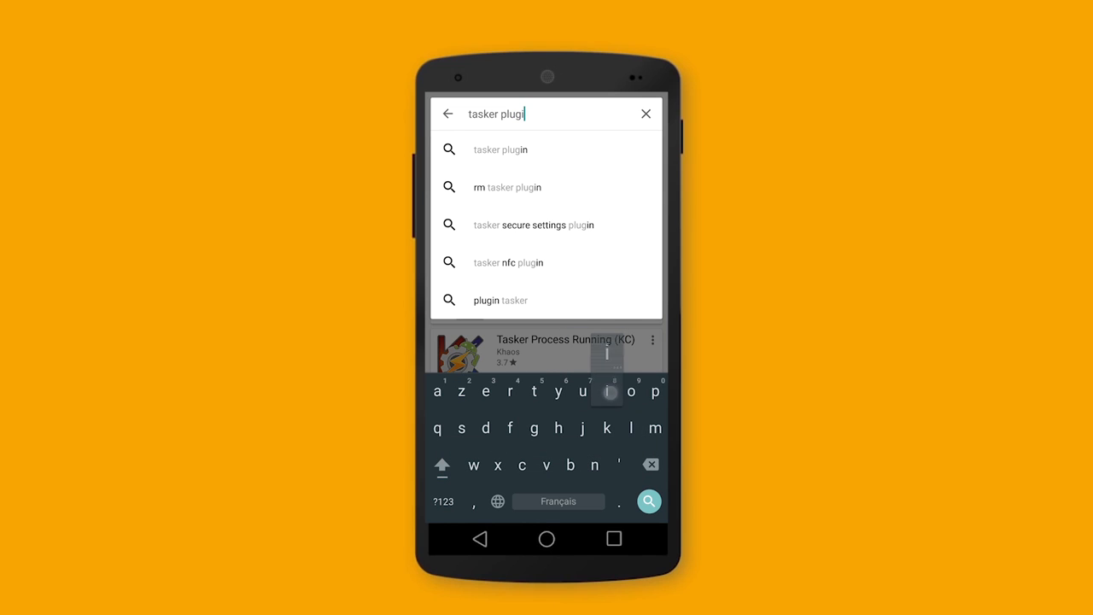
text(s)
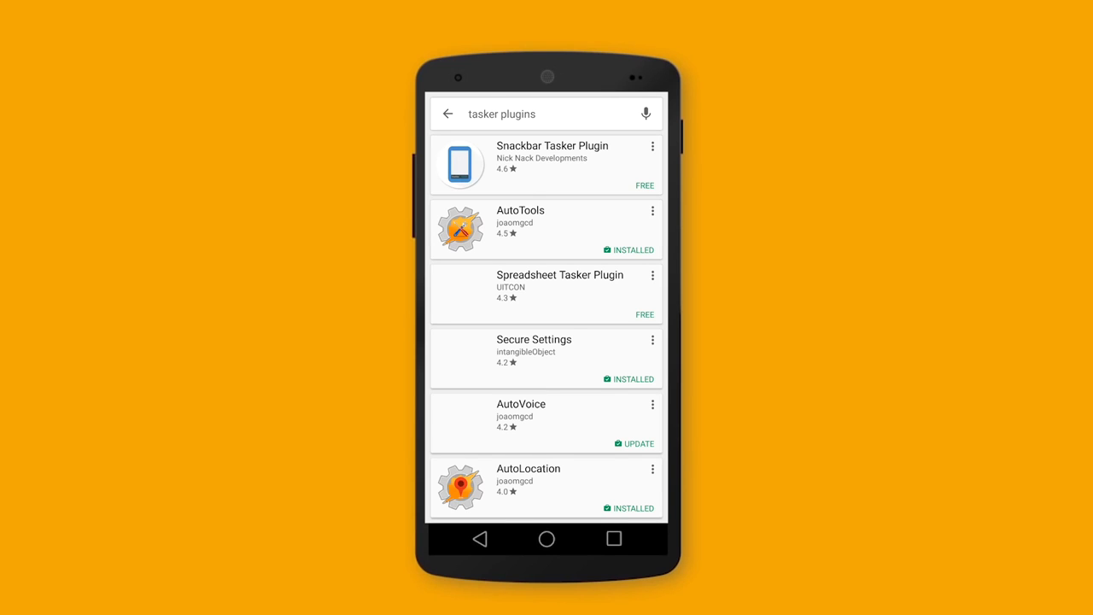
scroll(down, 3)
text(local)
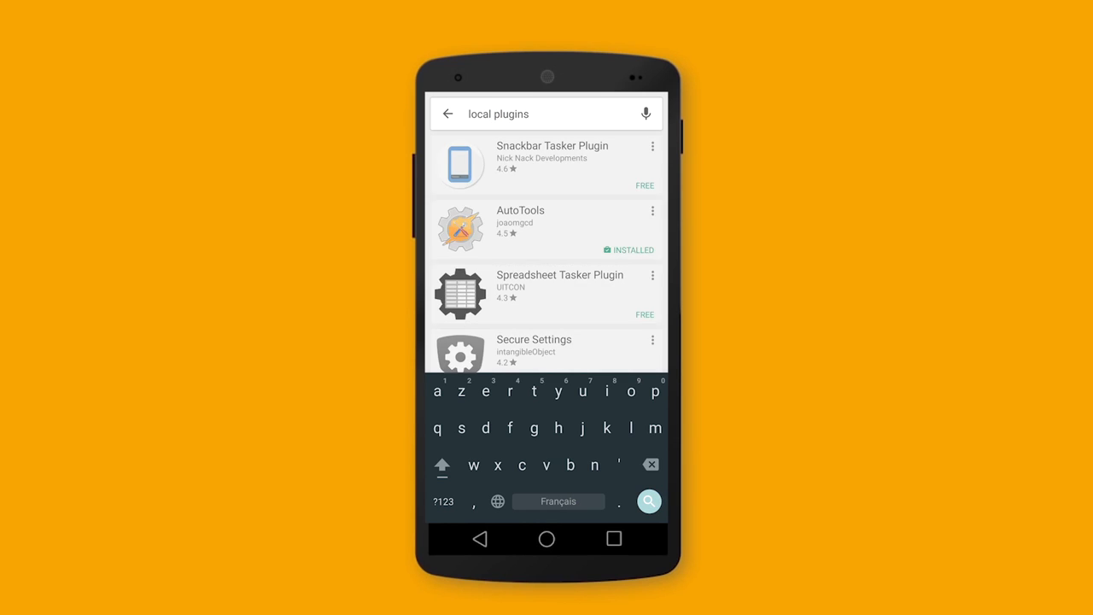
click(649, 502)
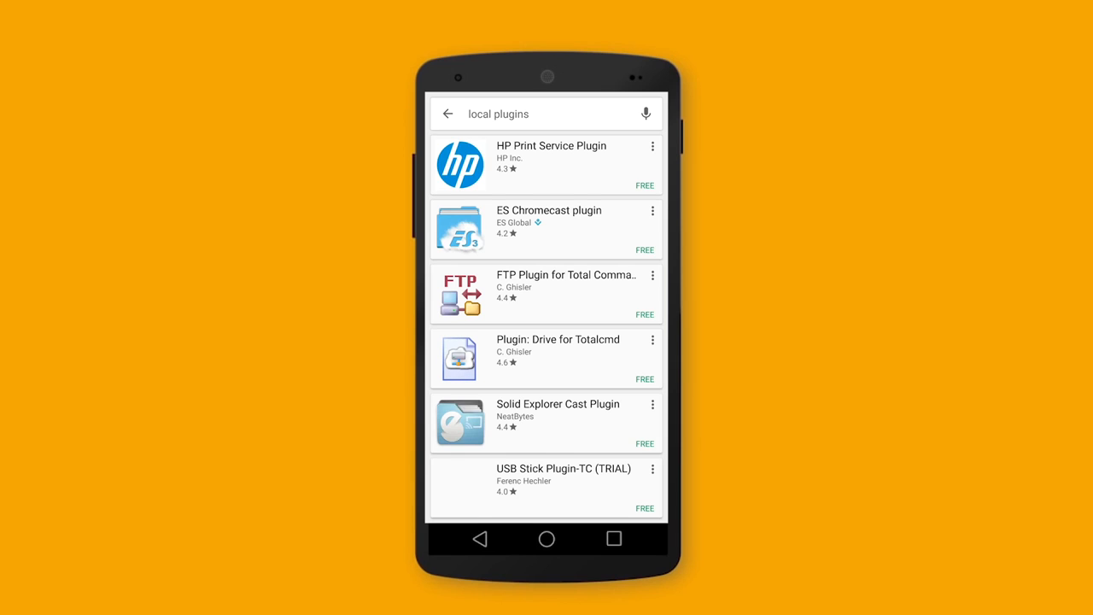
Scroll through the local plugins search results
scroll(down, 3)
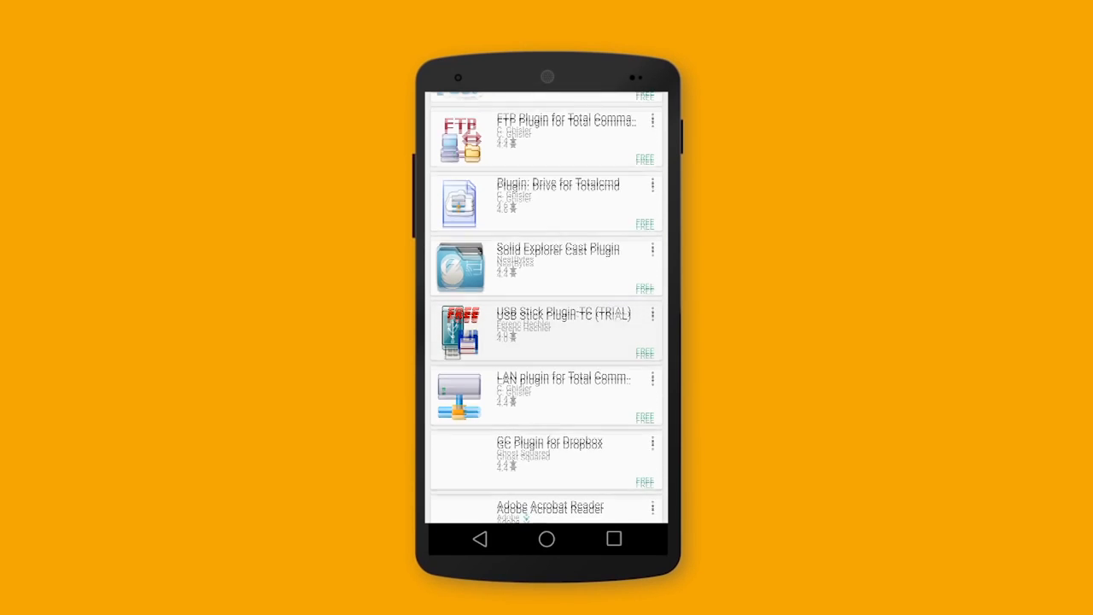
scroll(down, 3)
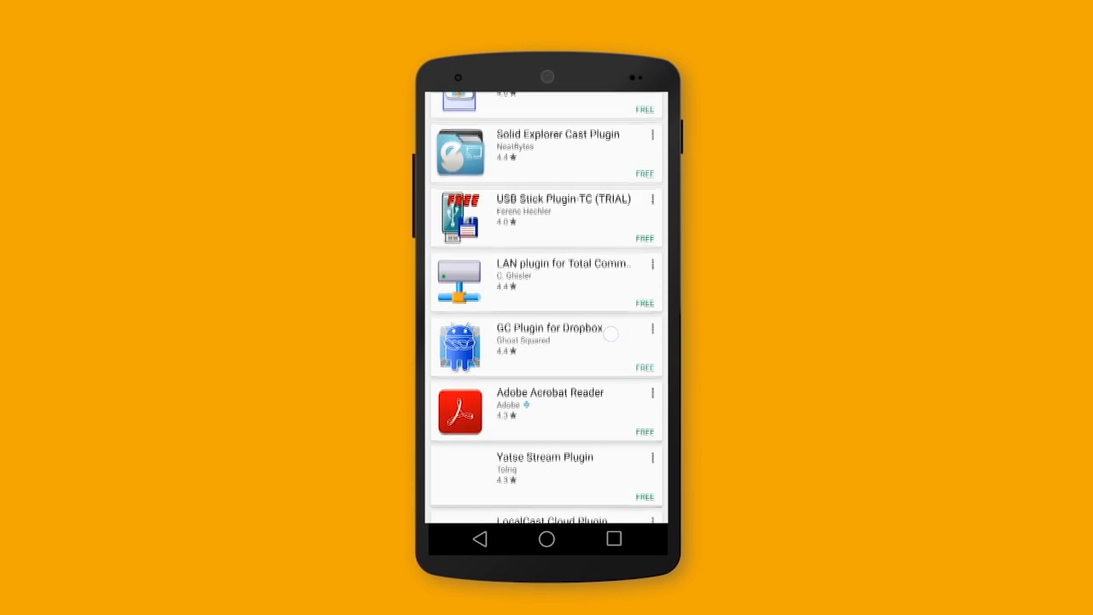
scroll(down, 3)
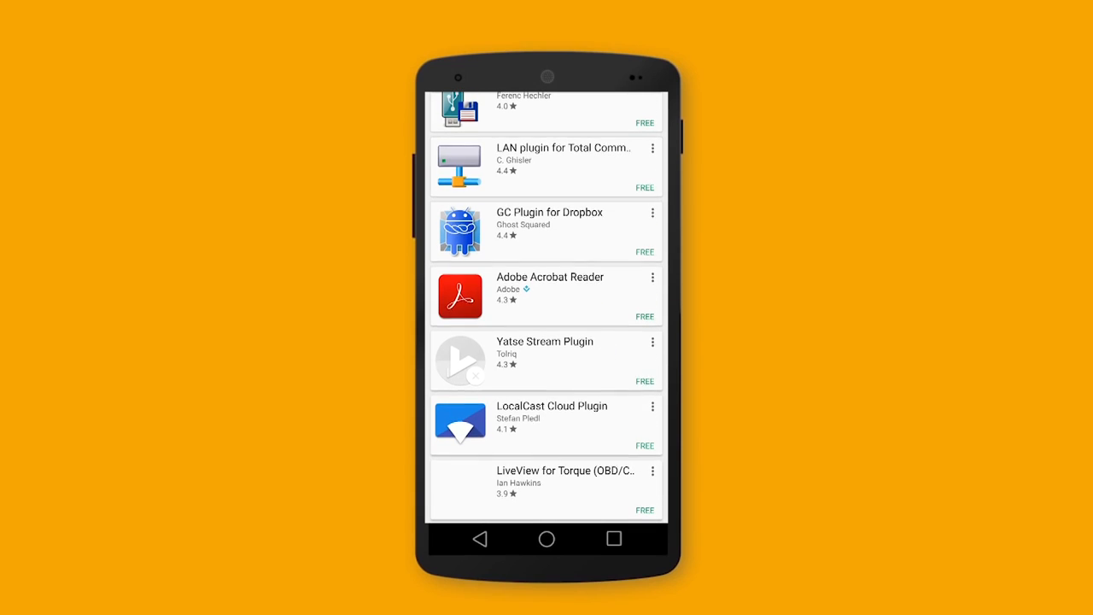
scroll(down, 3)
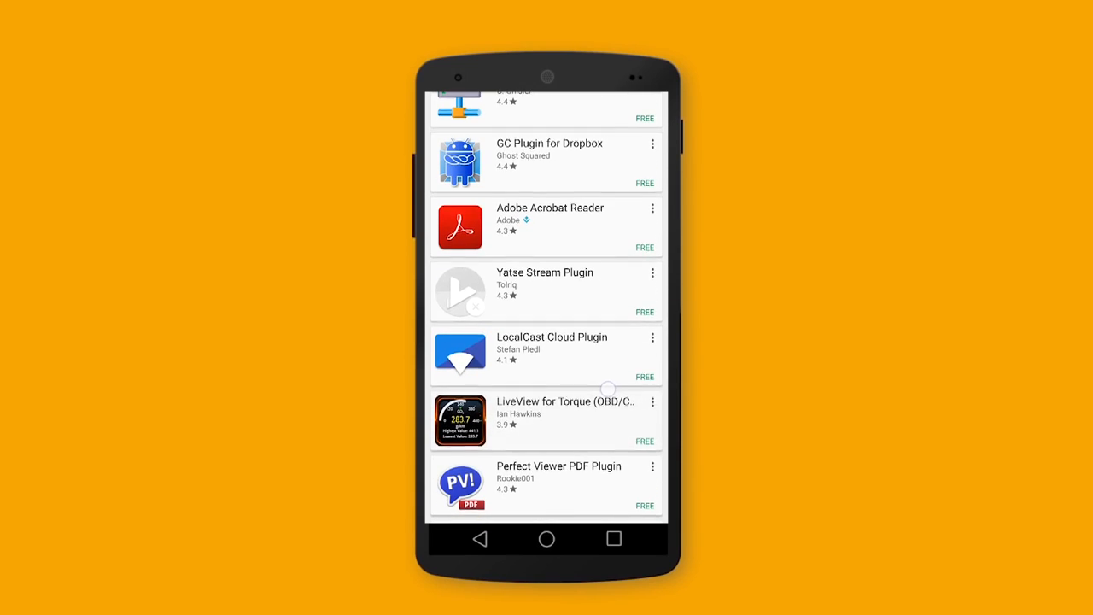
scroll(down, 3)
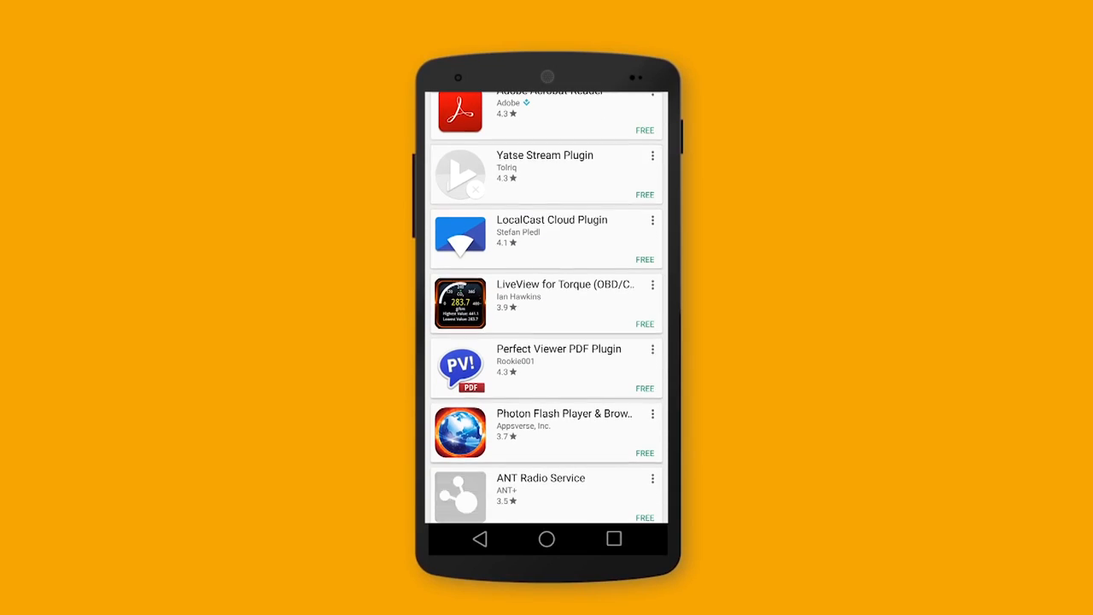
scroll(down, 3)
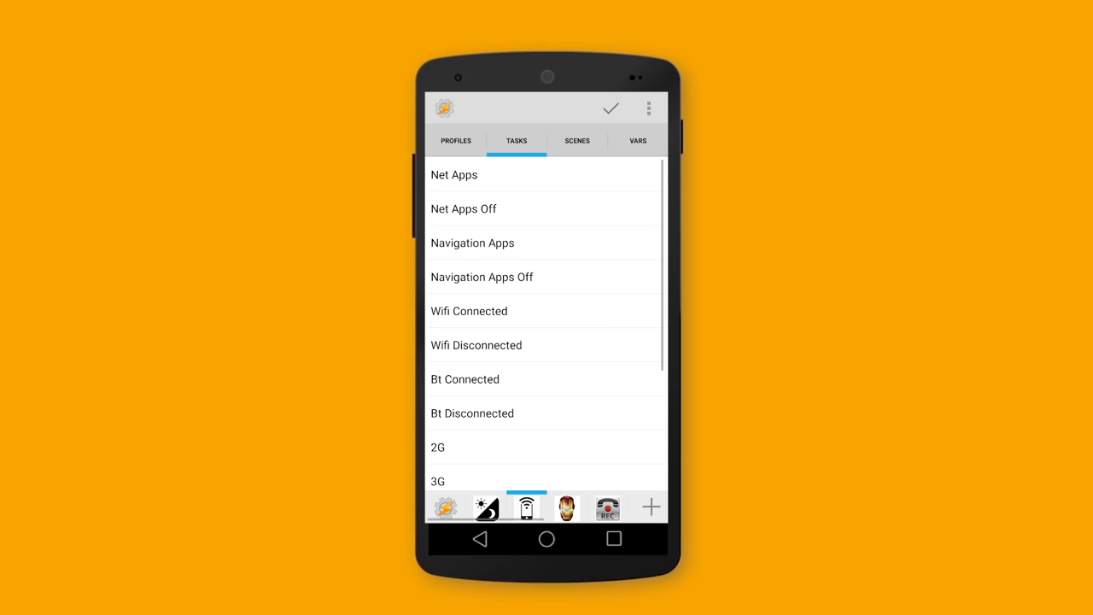
Browse scenes and call-recording tasks, then view the Day Mode profile (08:00–20:30)
click(577, 140)
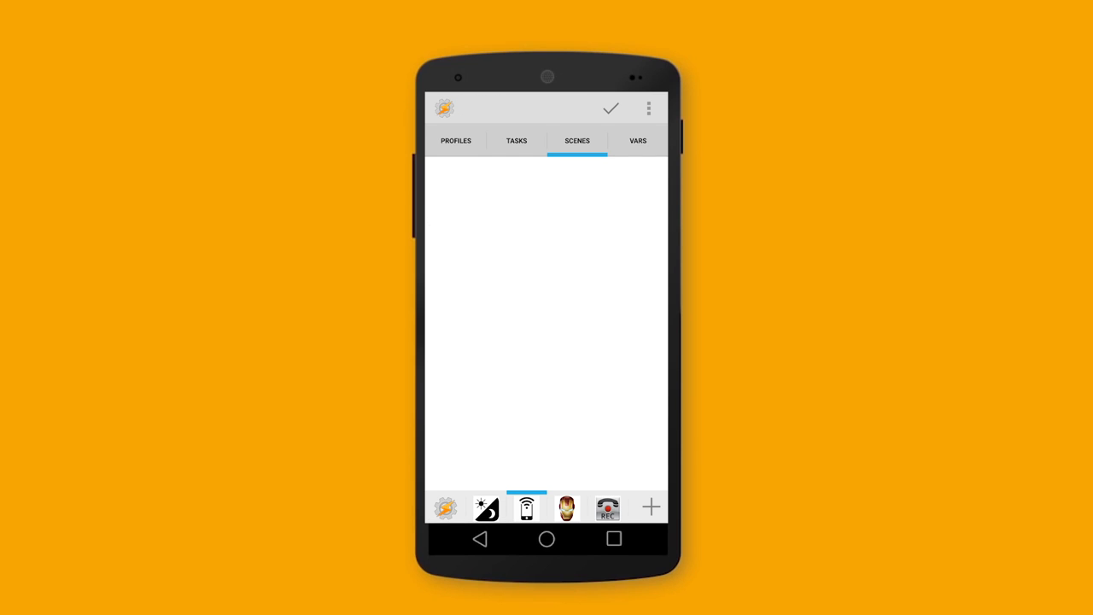
click(516, 140)
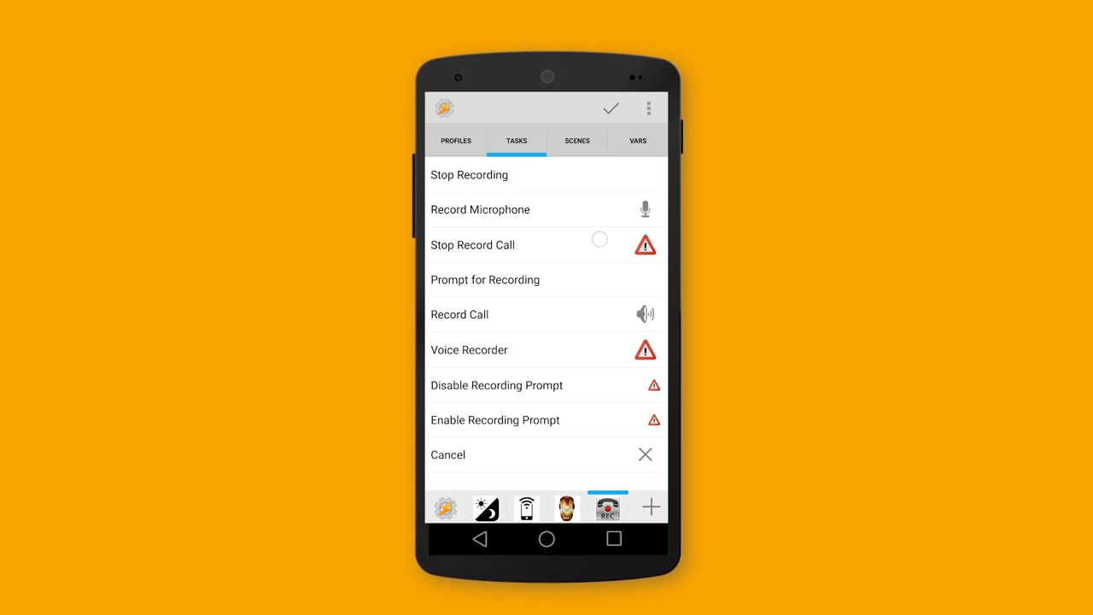
click(473, 244)
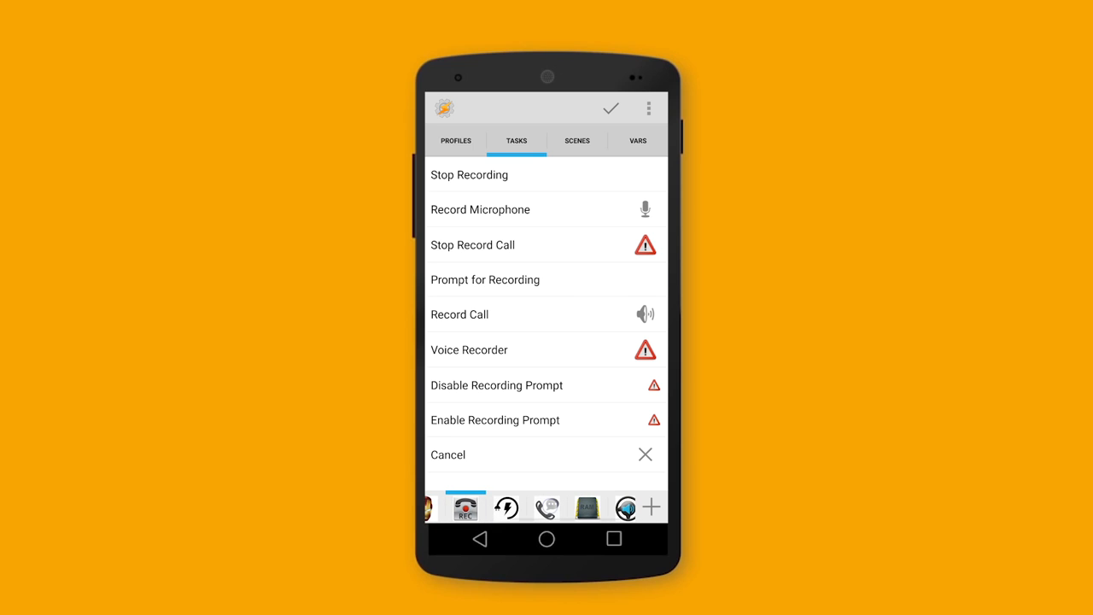
click(547, 507)
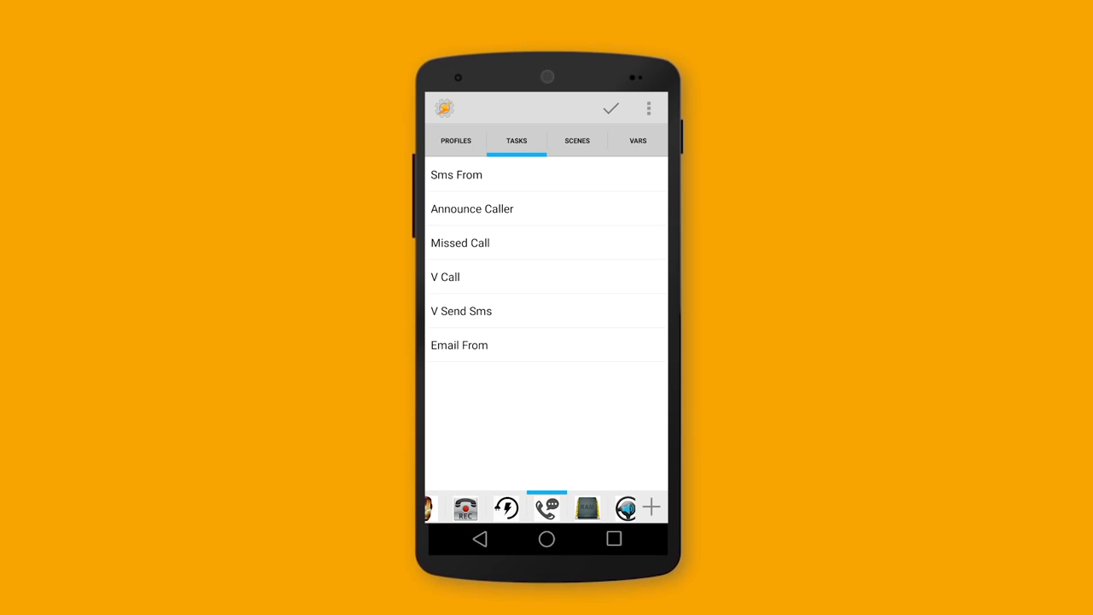
click(456, 174)
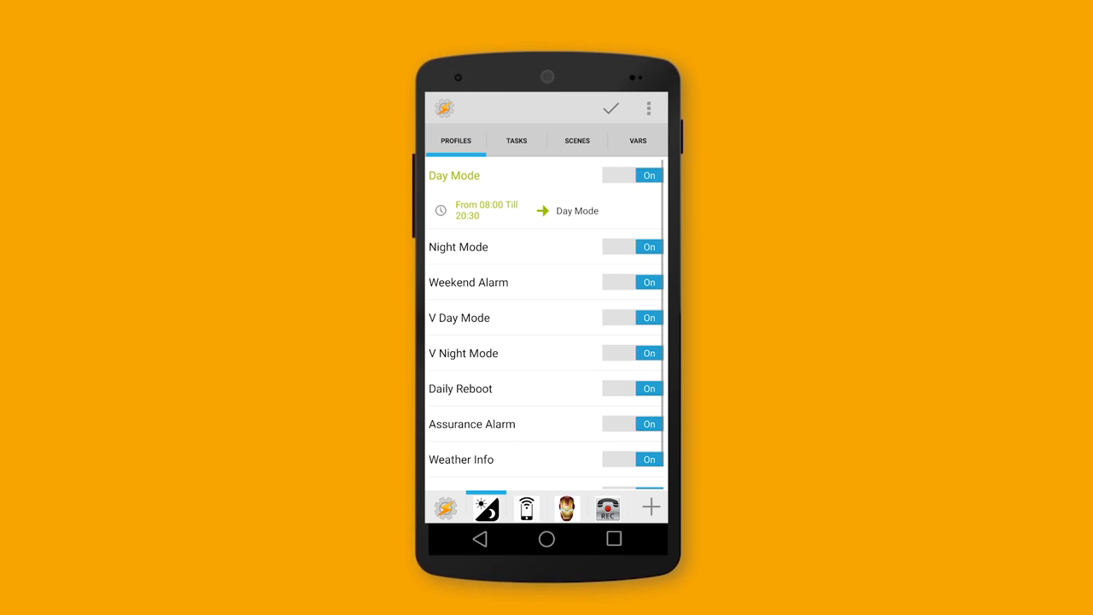
In the empty project, abandon an Event profile and begin a new task instead
click(650, 506)
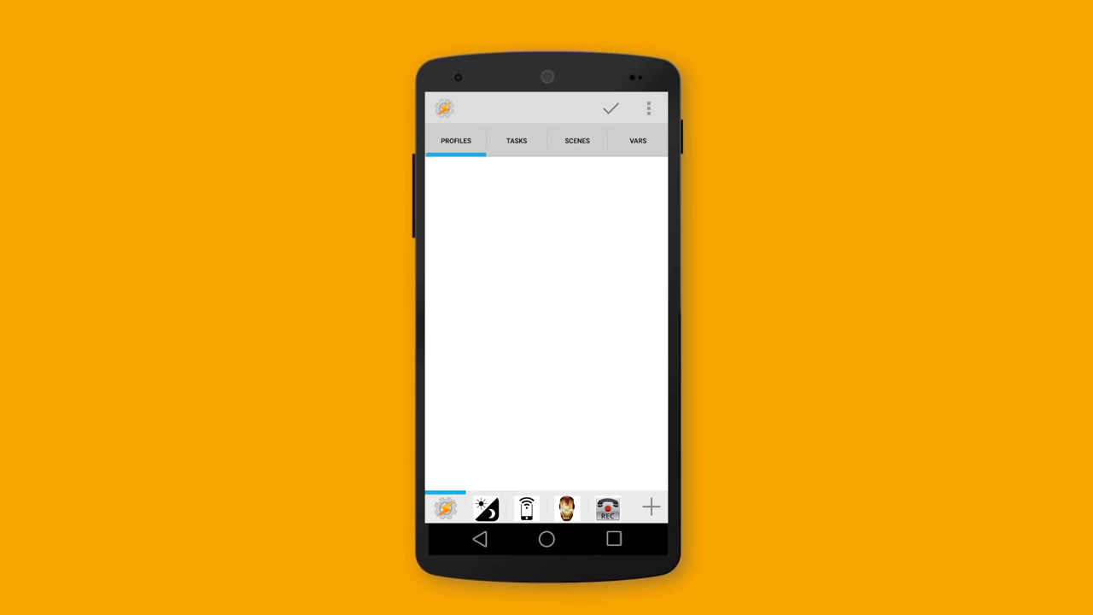
click(651, 508)
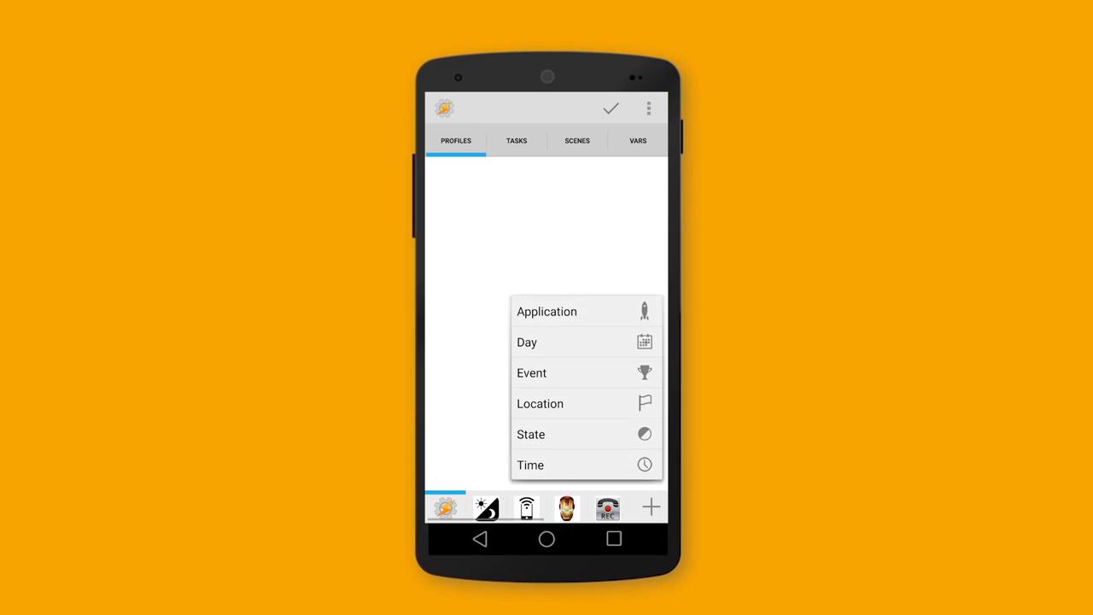
click(527, 341)
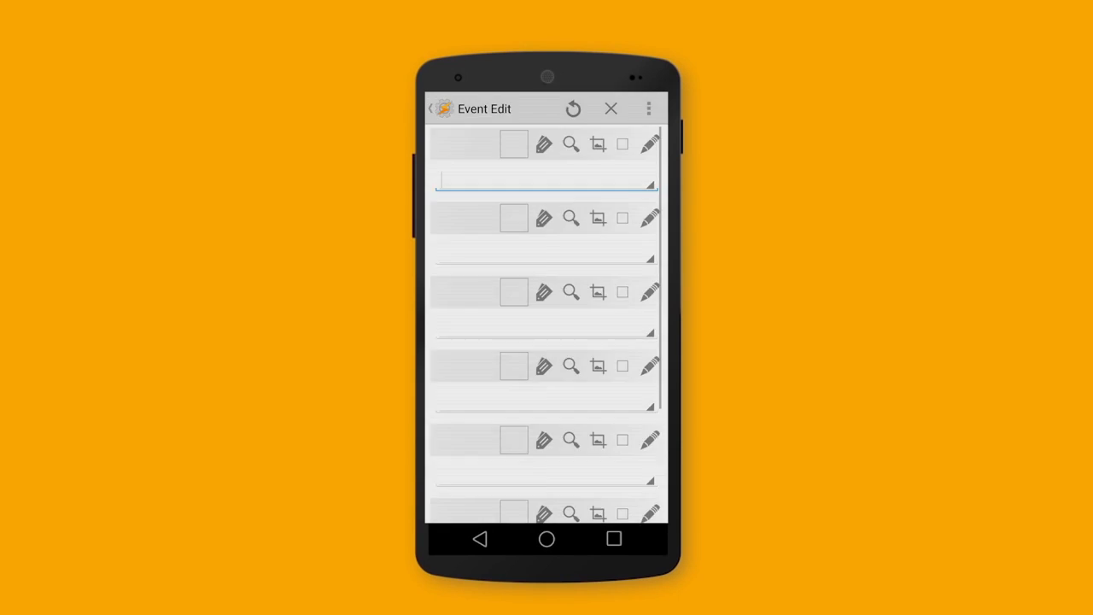
click(611, 108)
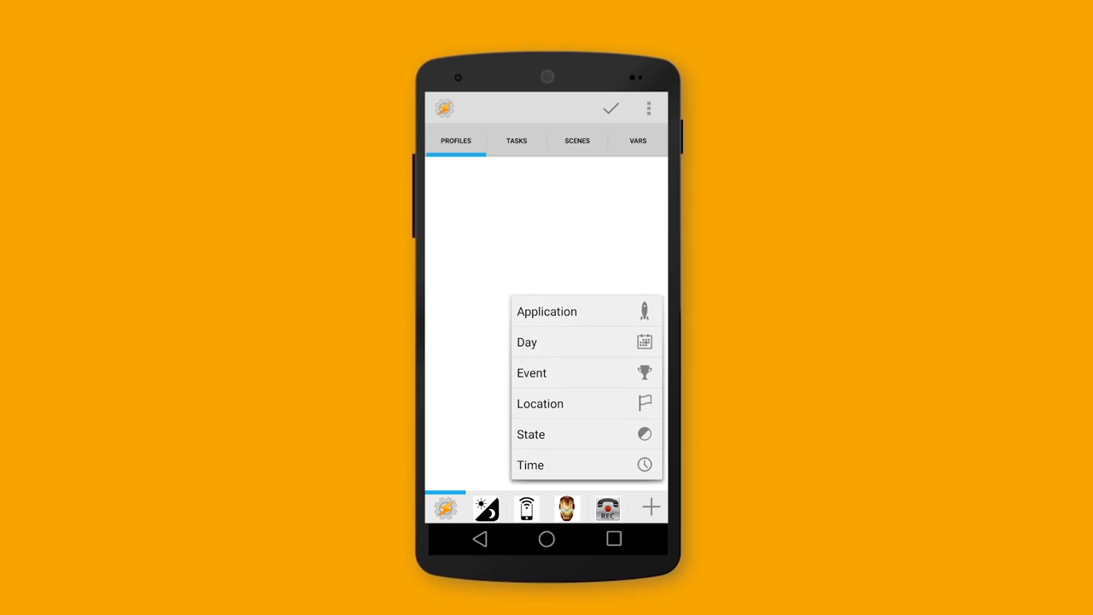
click(610, 109)
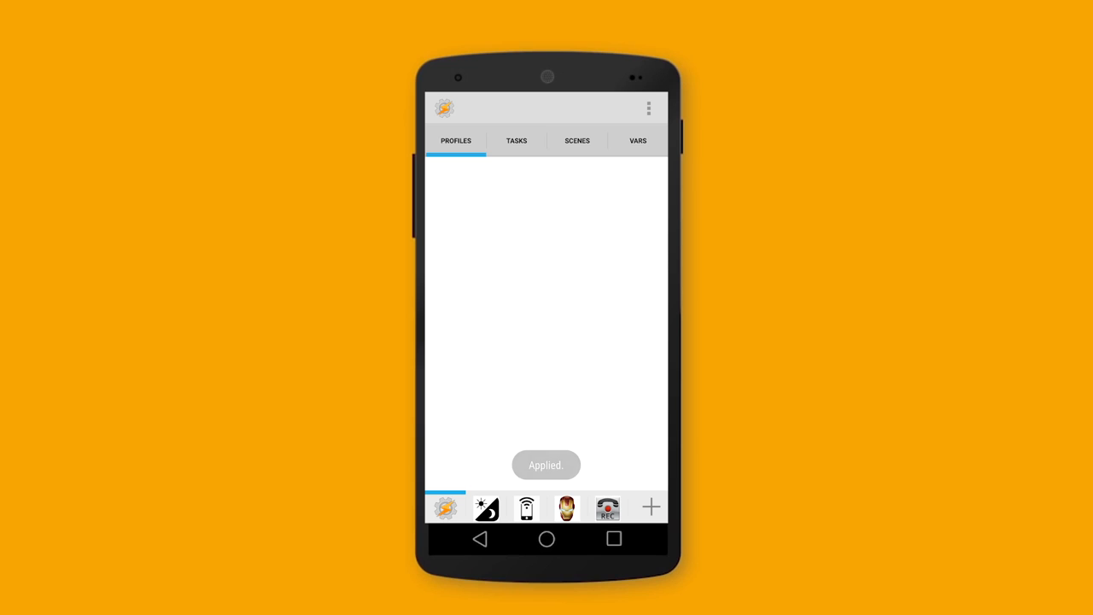
click(516, 141)
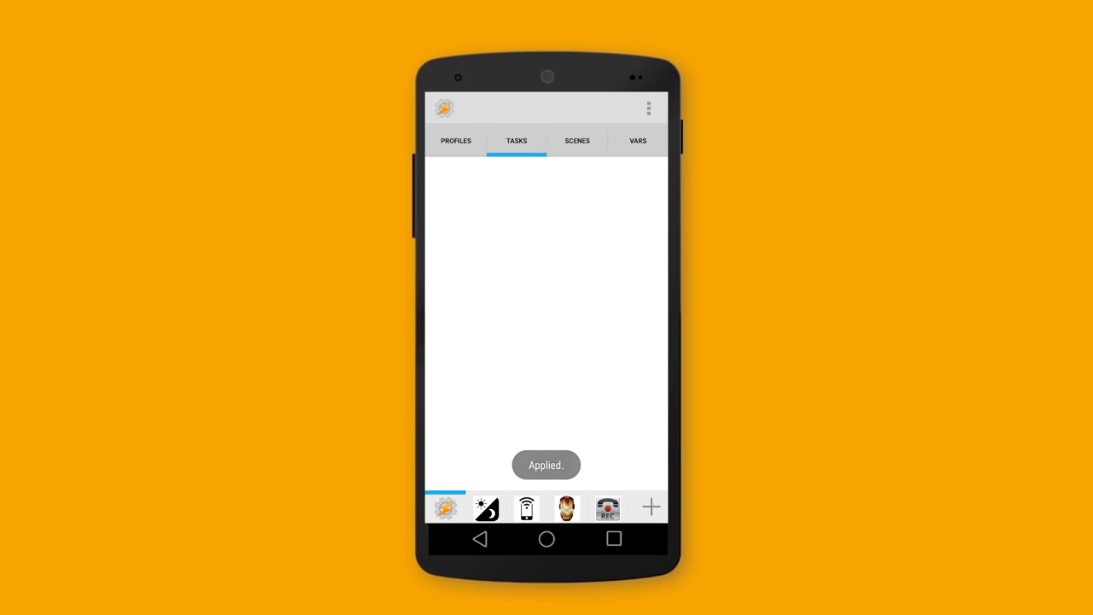
click(651, 507)
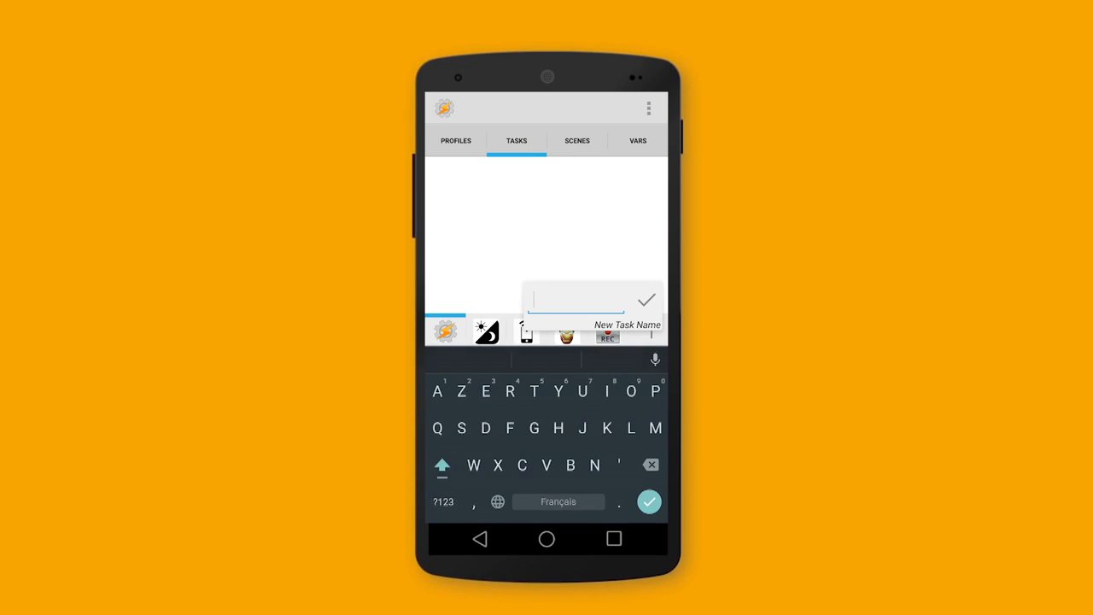
Name the new task 'Test' and close it without adding actions
text(Tes)
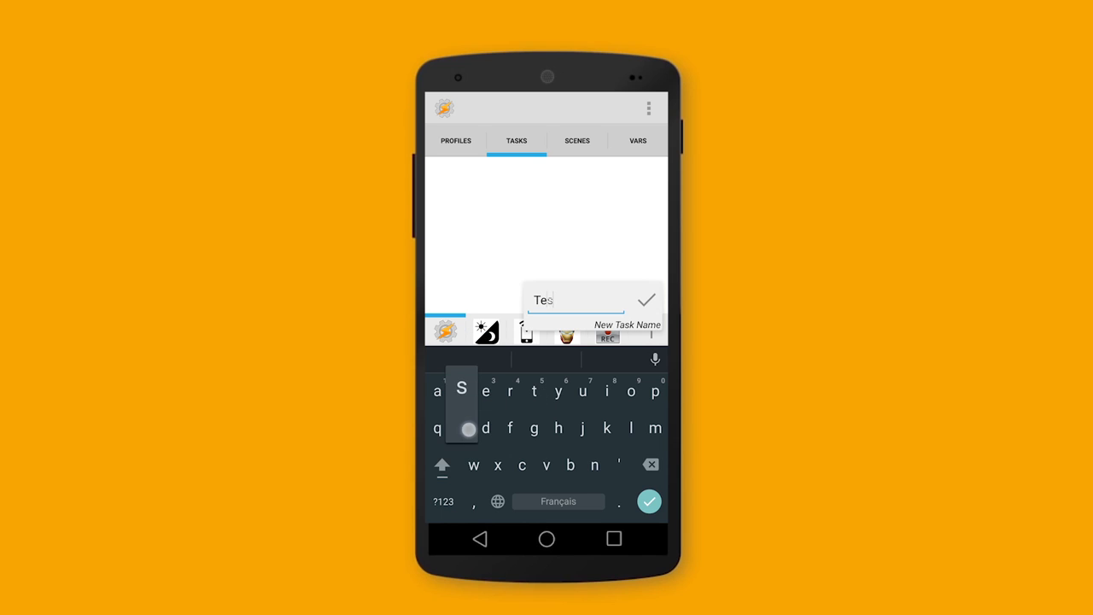
click(647, 300)
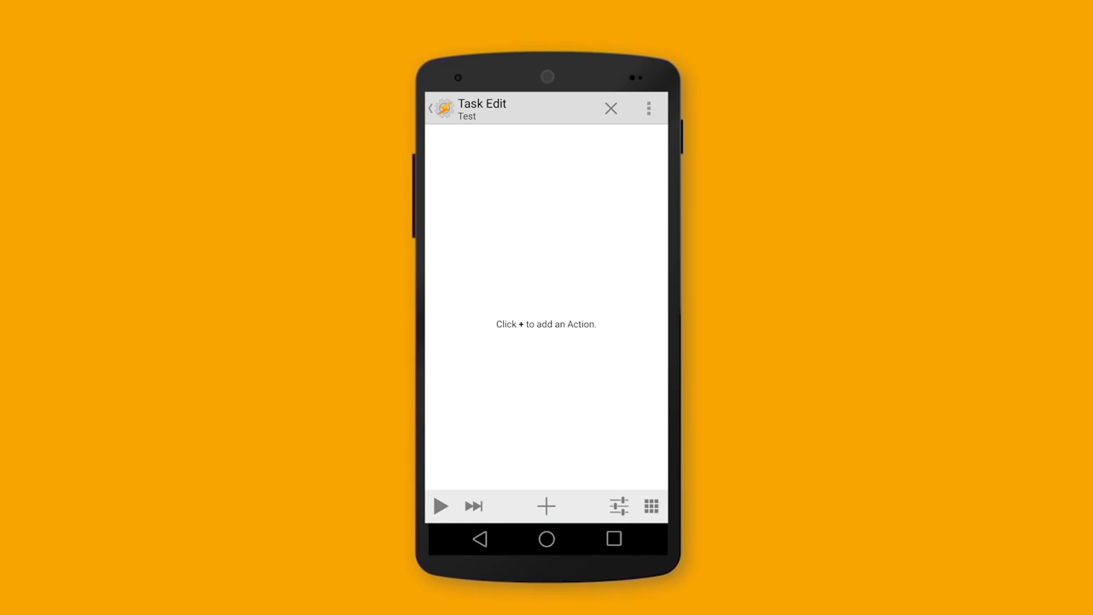
click(546, 506)
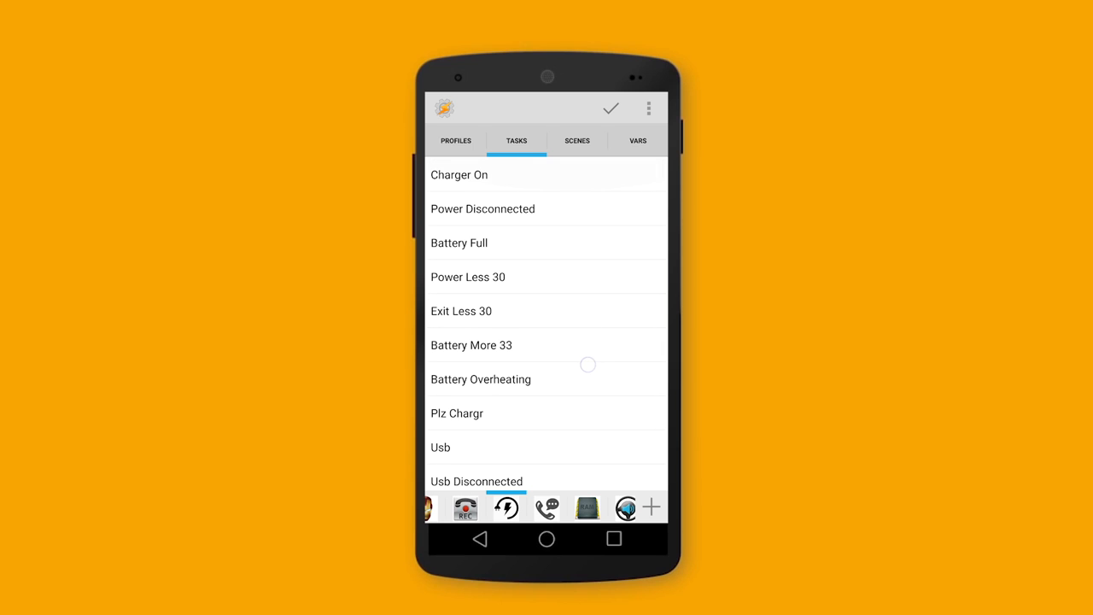
Inspect the Power Disconnected and Battery More 33 tasks, then show the battery profiles
click(460, 174)
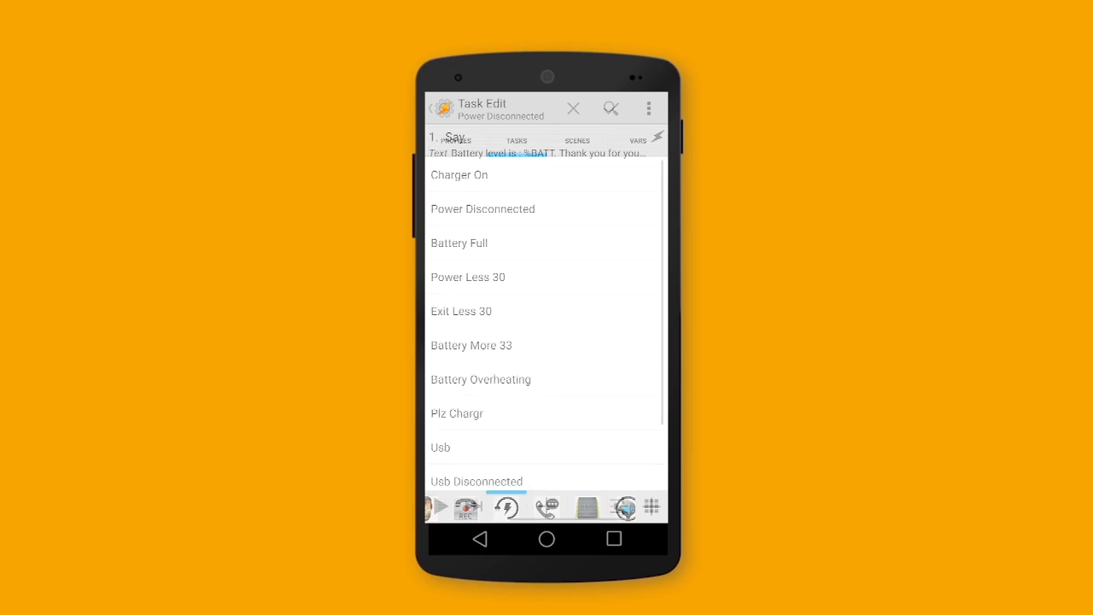
click(471, 345)
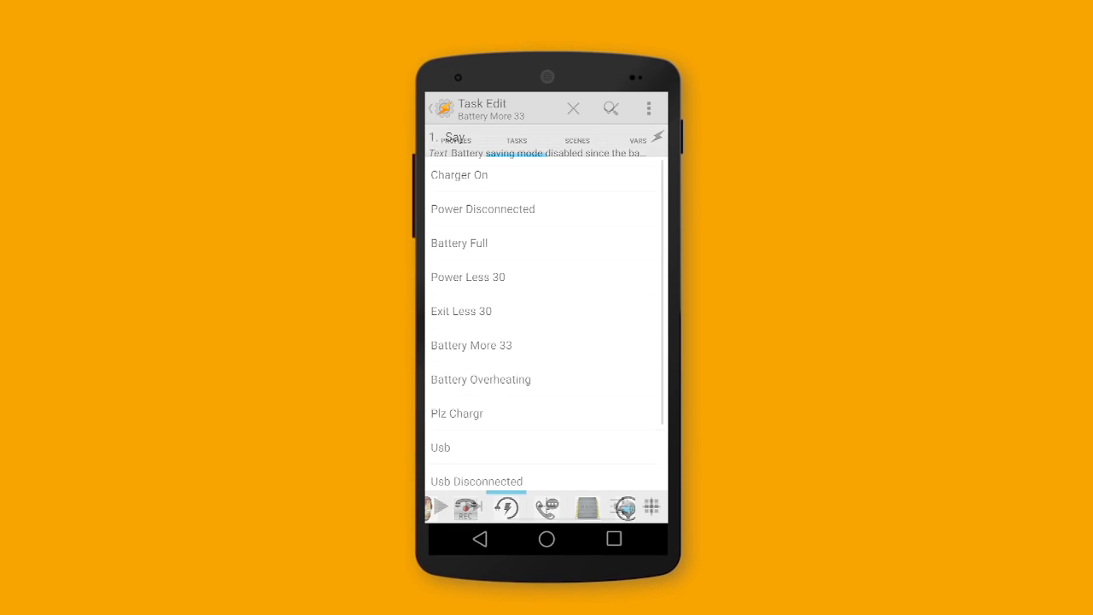
click(573, 108)
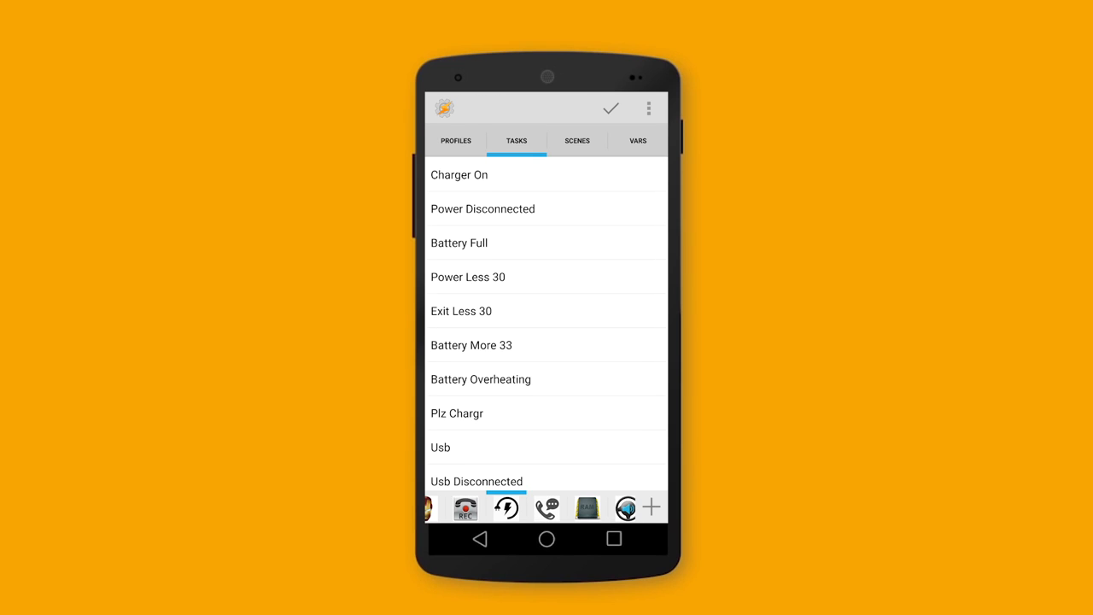
click(455, 140)
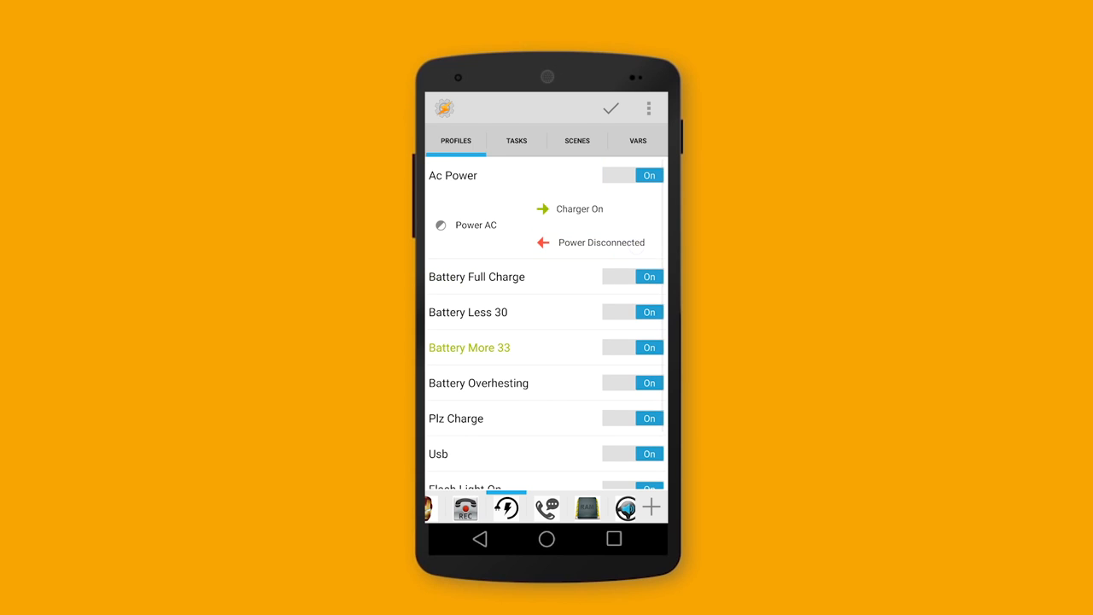
Open the Power Disconnected exit task and the Battery More 33 profile's task
click(598, 243)
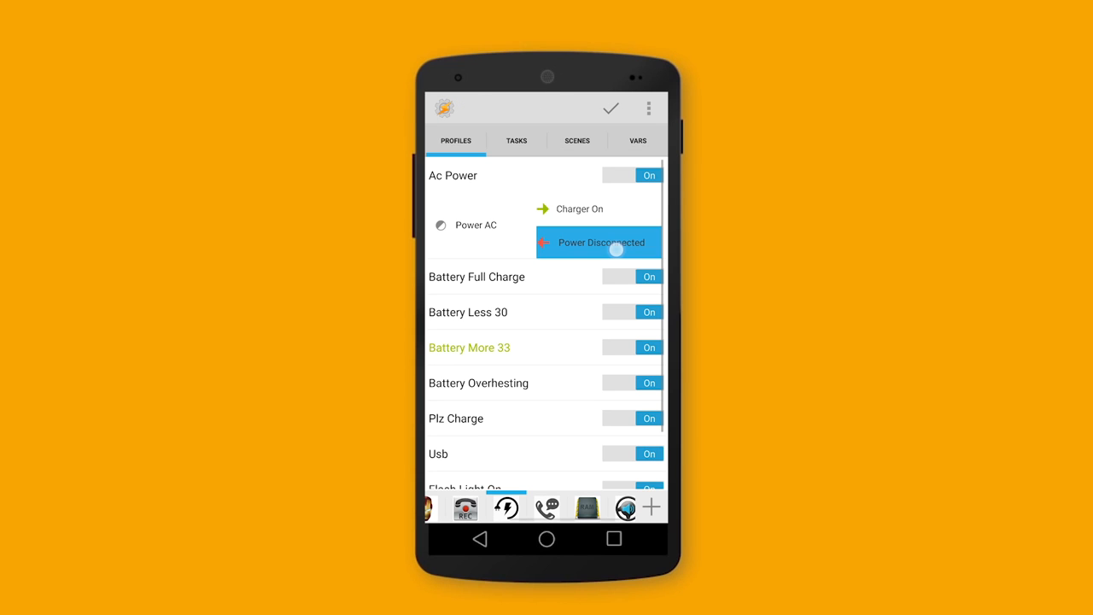
click(601, 242)
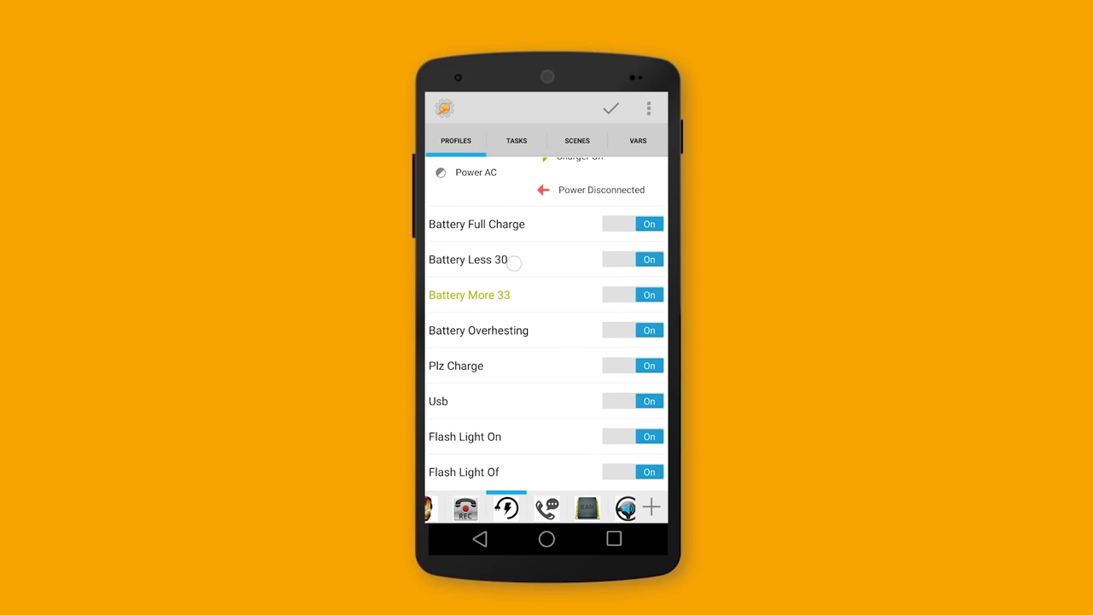
click(469, 294)
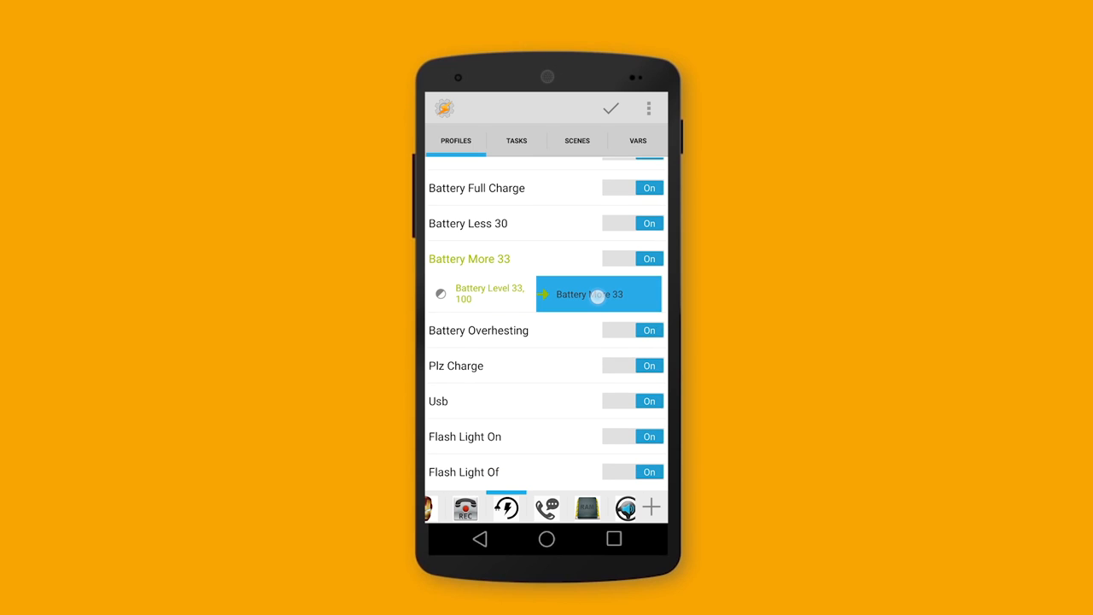
click(598, 294)
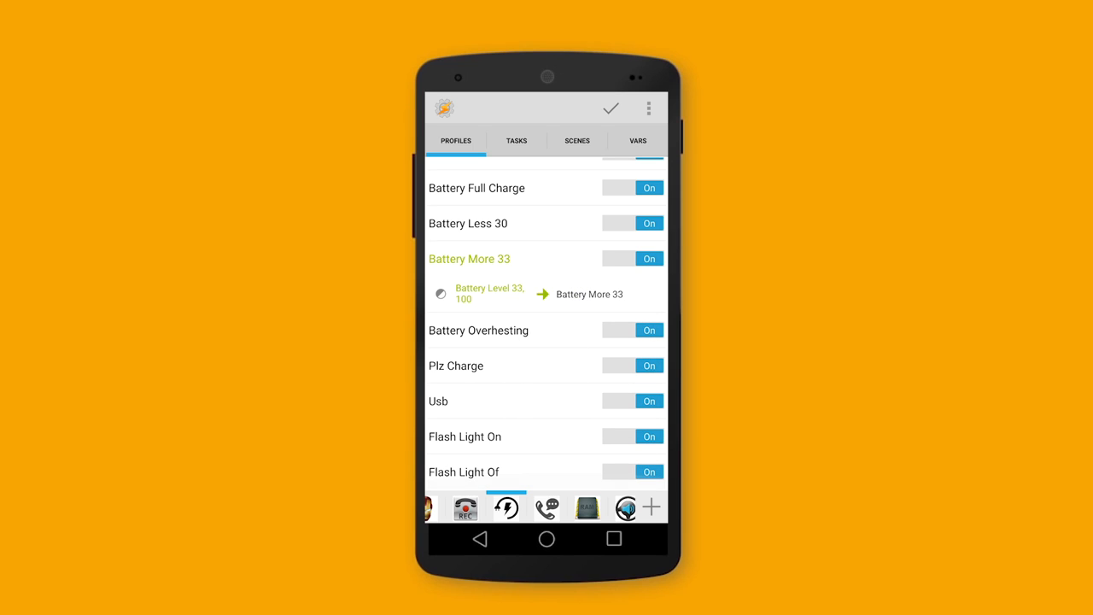
click(541, 407)
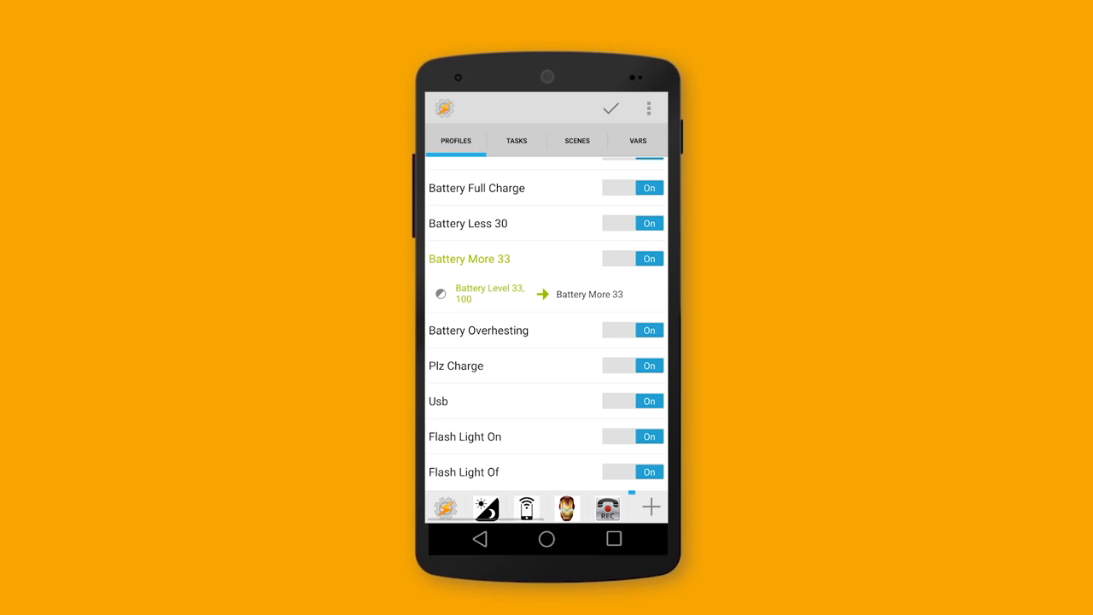
Move through the Day Mode project to the empty project and start a new profile
click(485, 506)
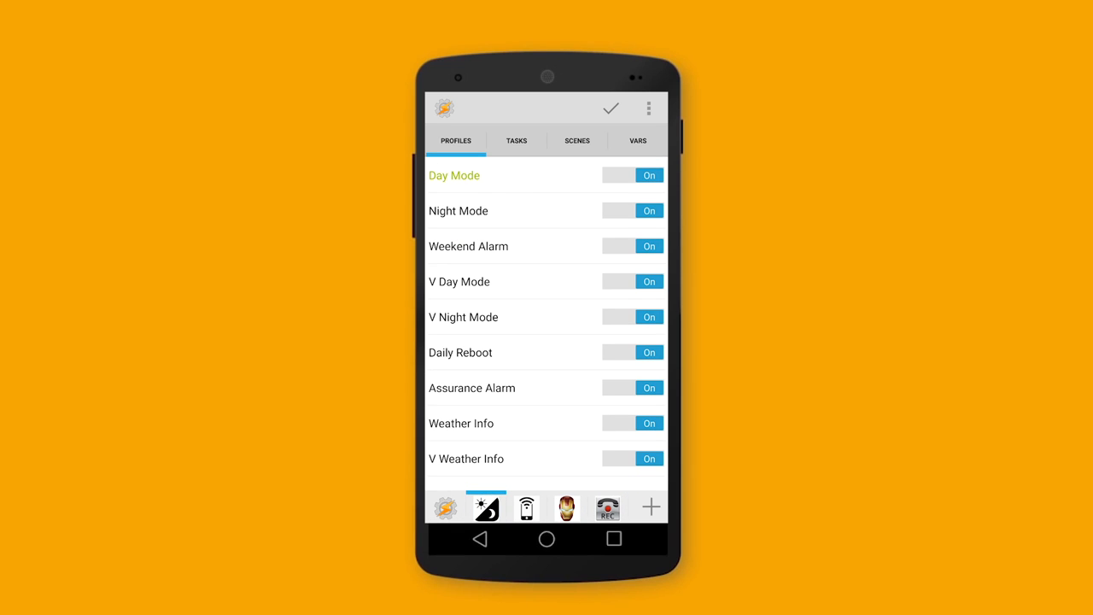
click(516, 140)
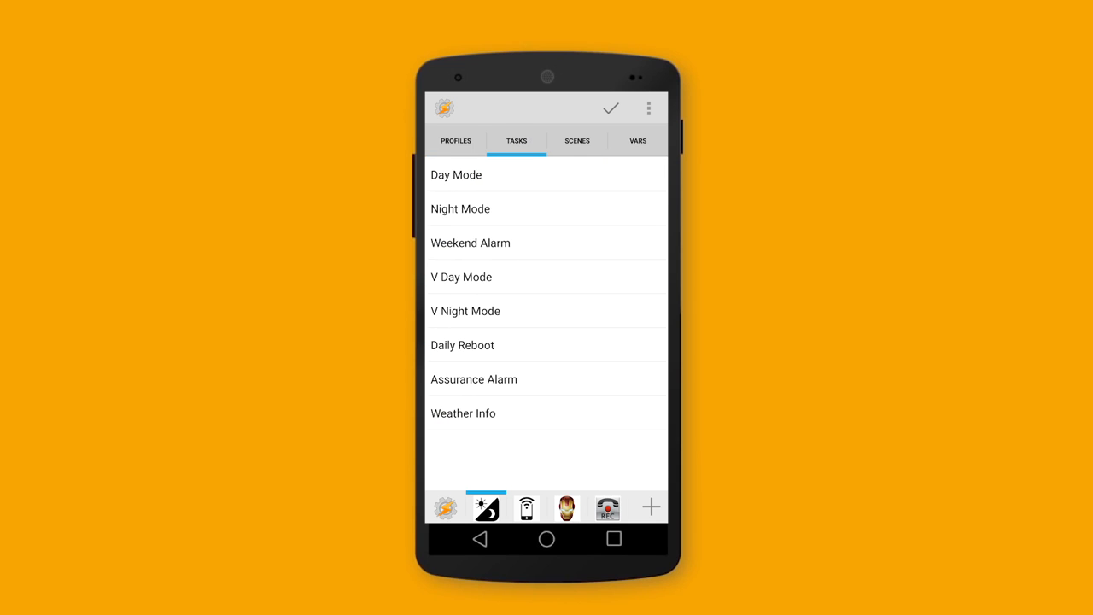
click(455, 140)
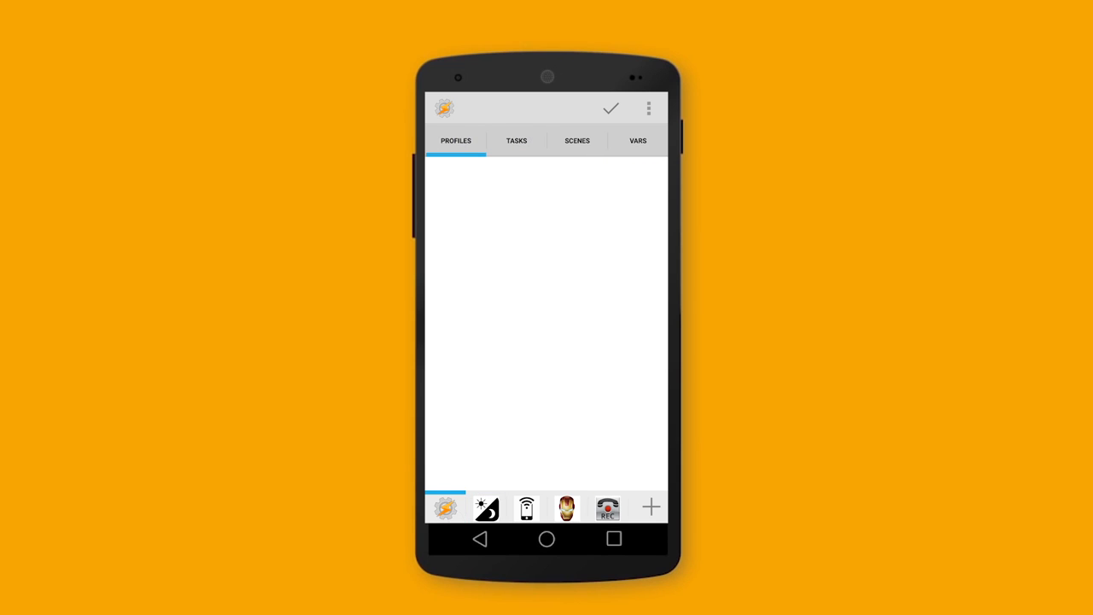
click(651, 506)
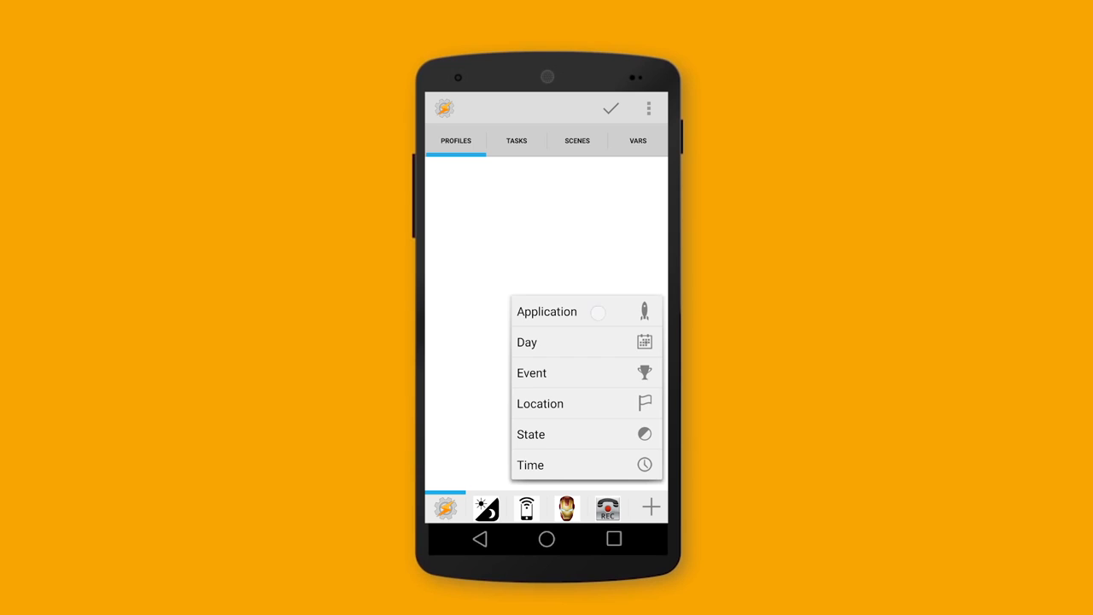
click(546, 311)
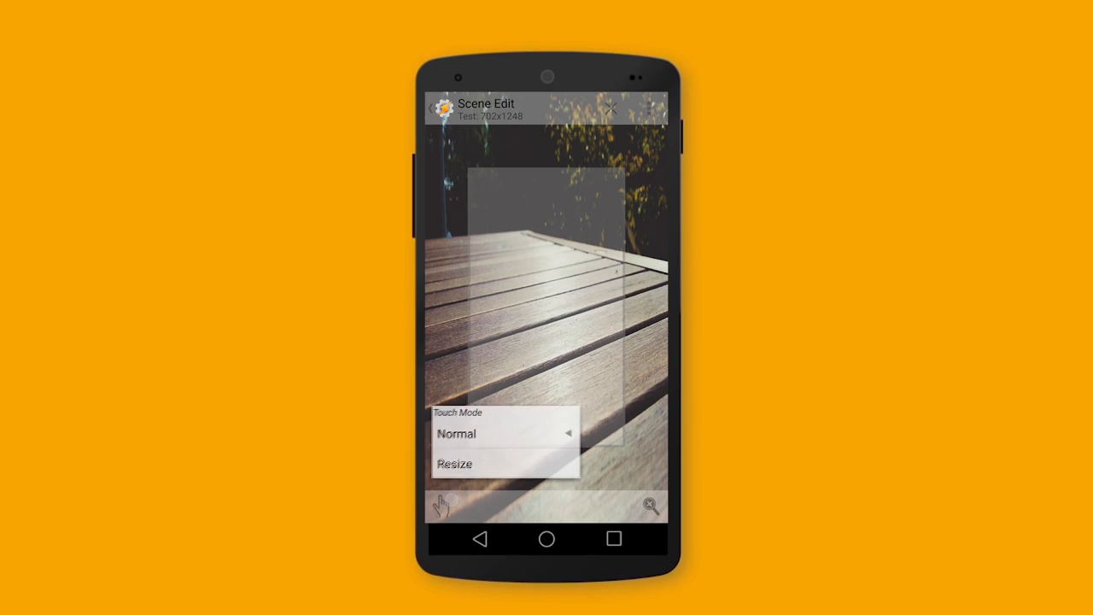
Put the Test scene in resize mode, widen an element, and filter variables for 'sms'
click(454, 464)
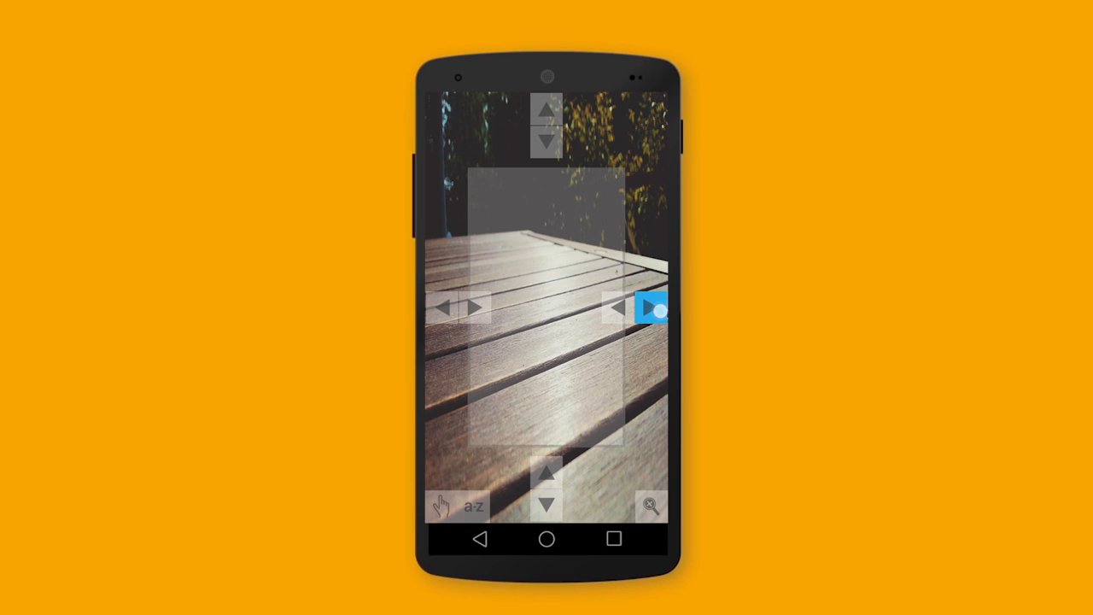
click(654, 307)
text(s)
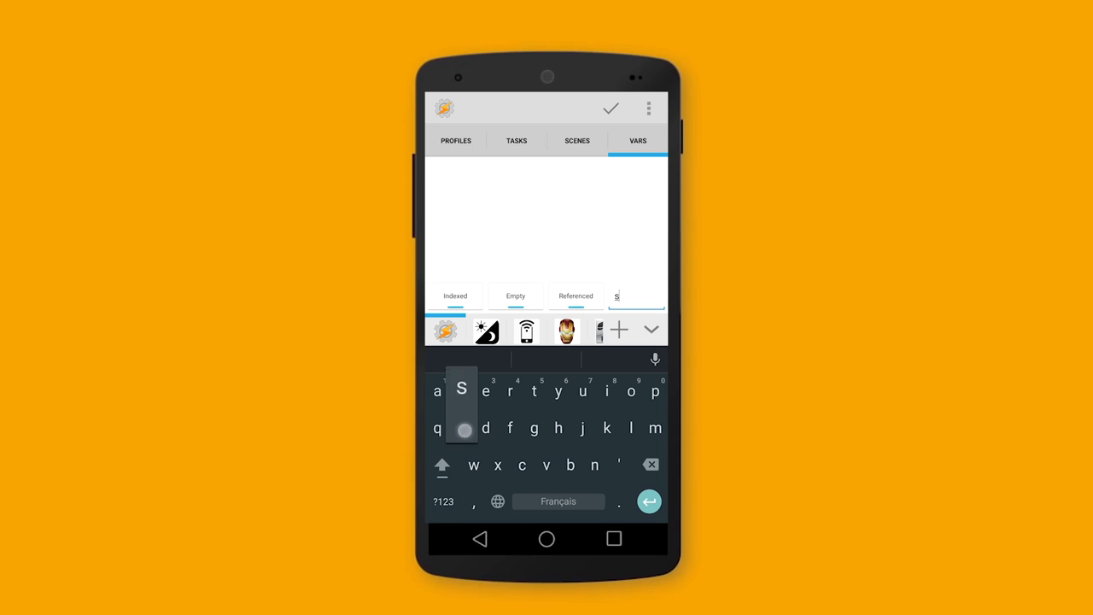
text(ms)
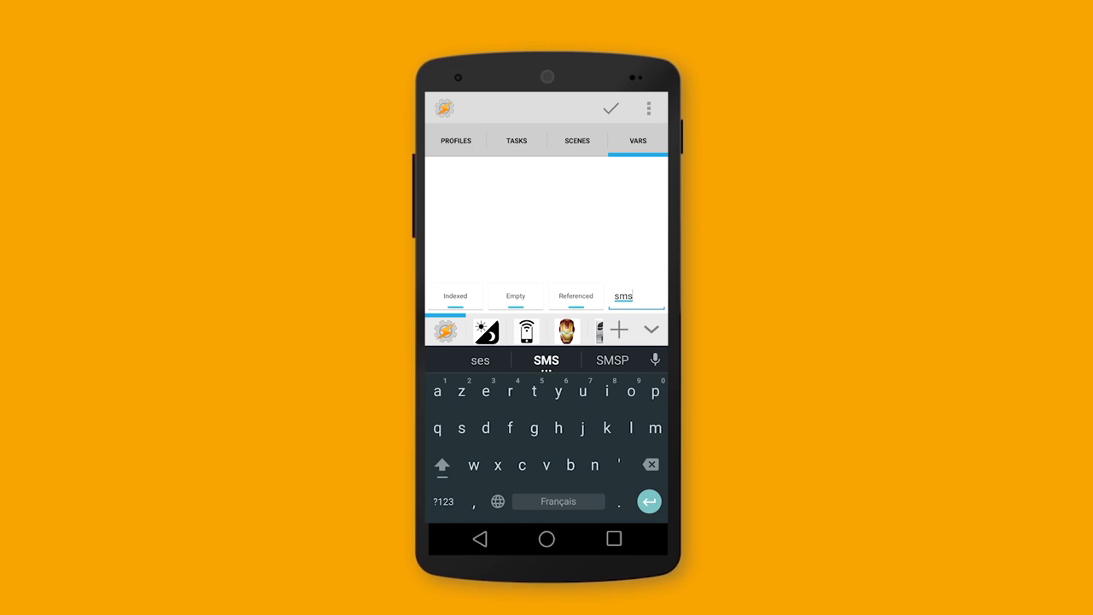
text(r)
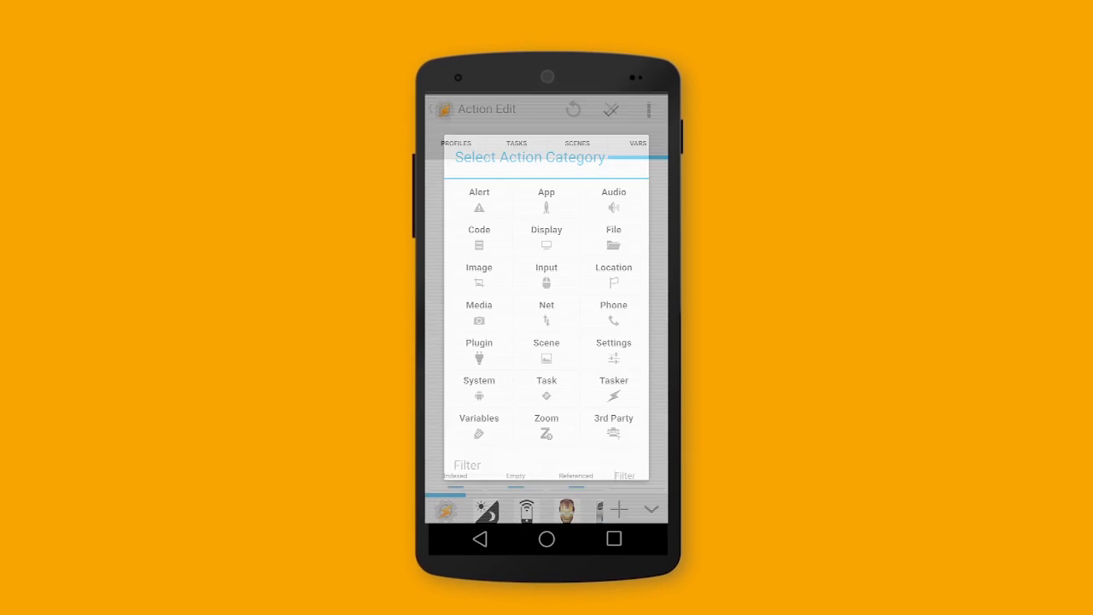
Add a Variable Set action and scroll the built-in variables from Bluetooth to Telephone
click(478, 425)
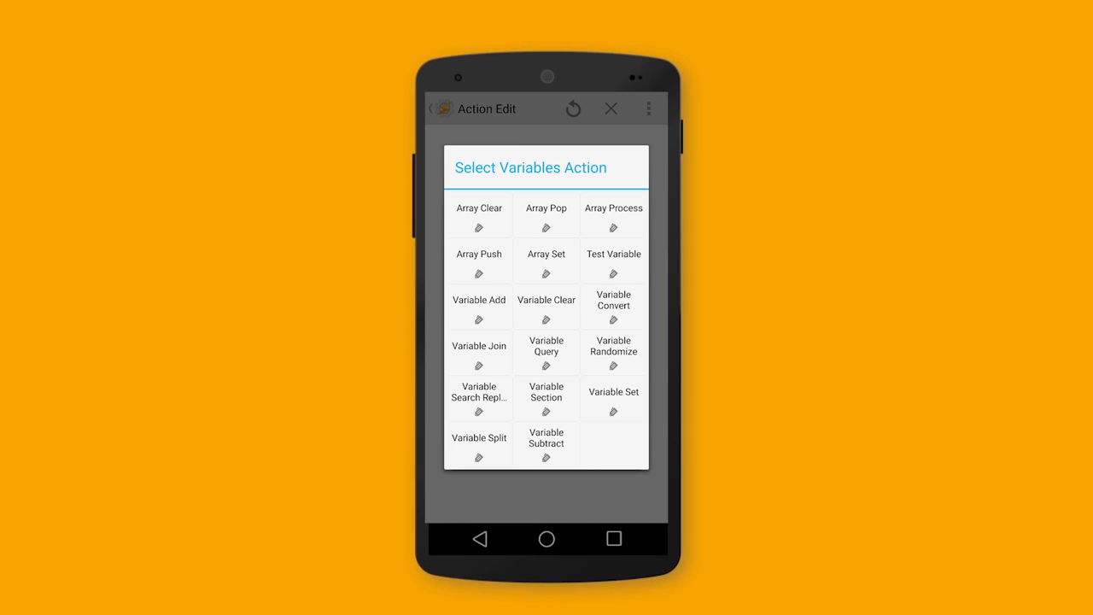
click(613, 392)
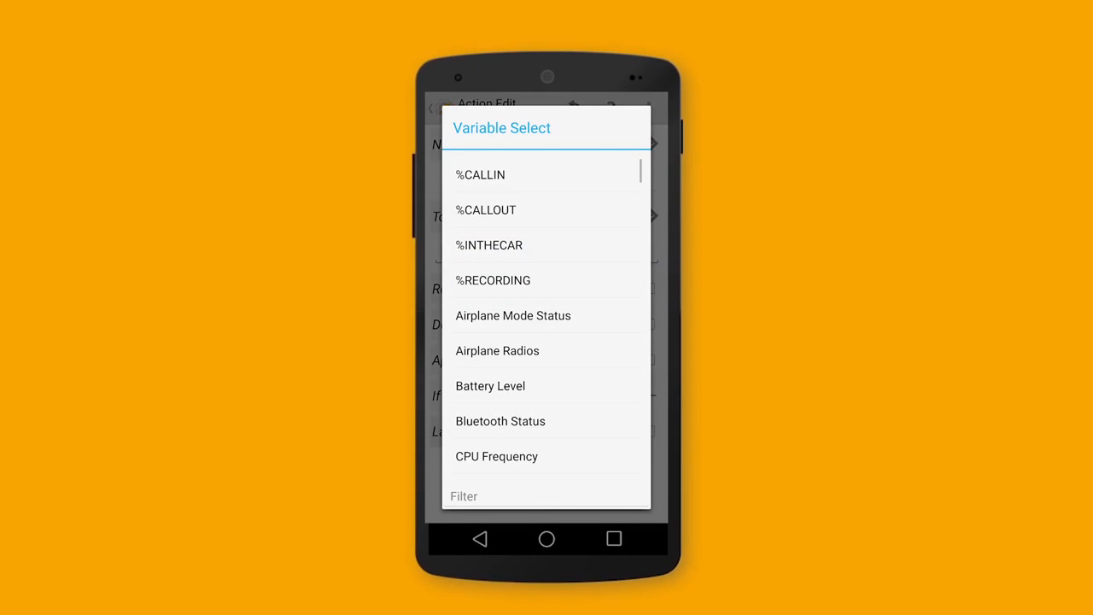
scroll(down, 3)
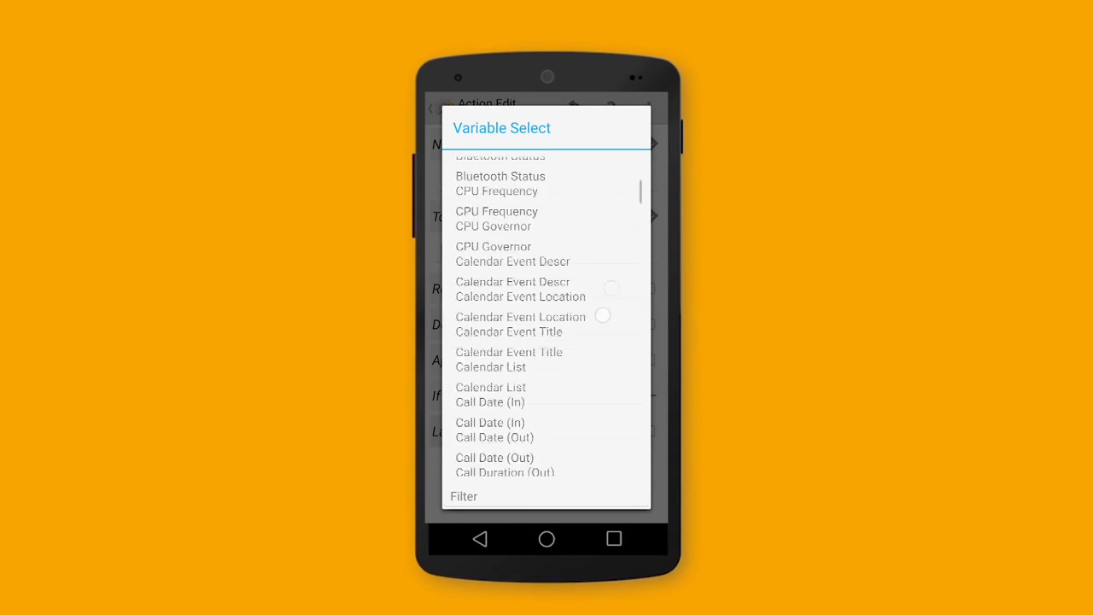
scroll(down, 3)
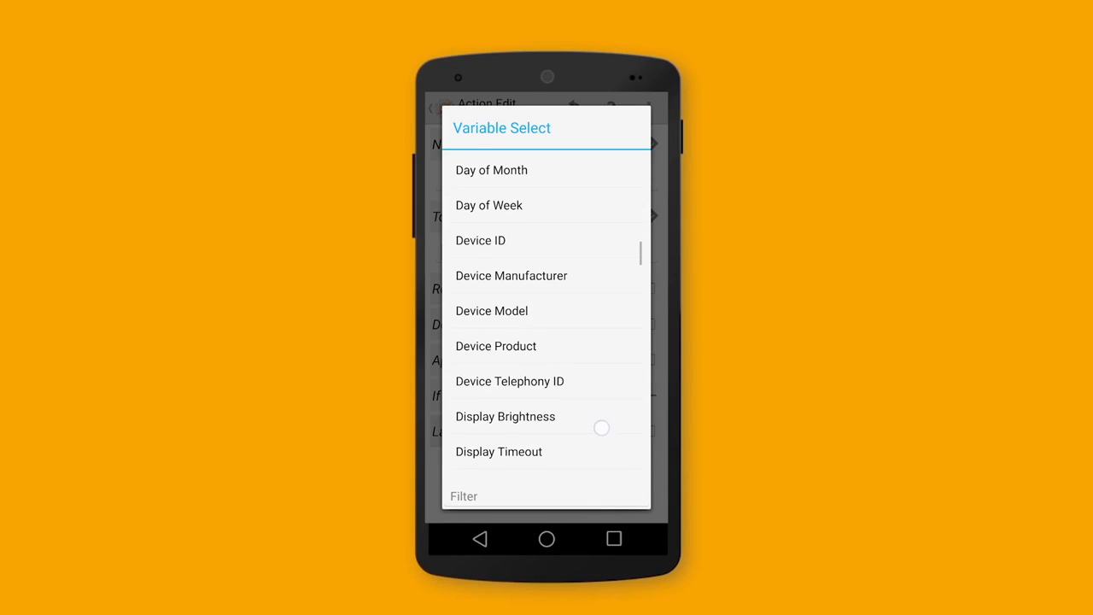
scroll(down, 3)
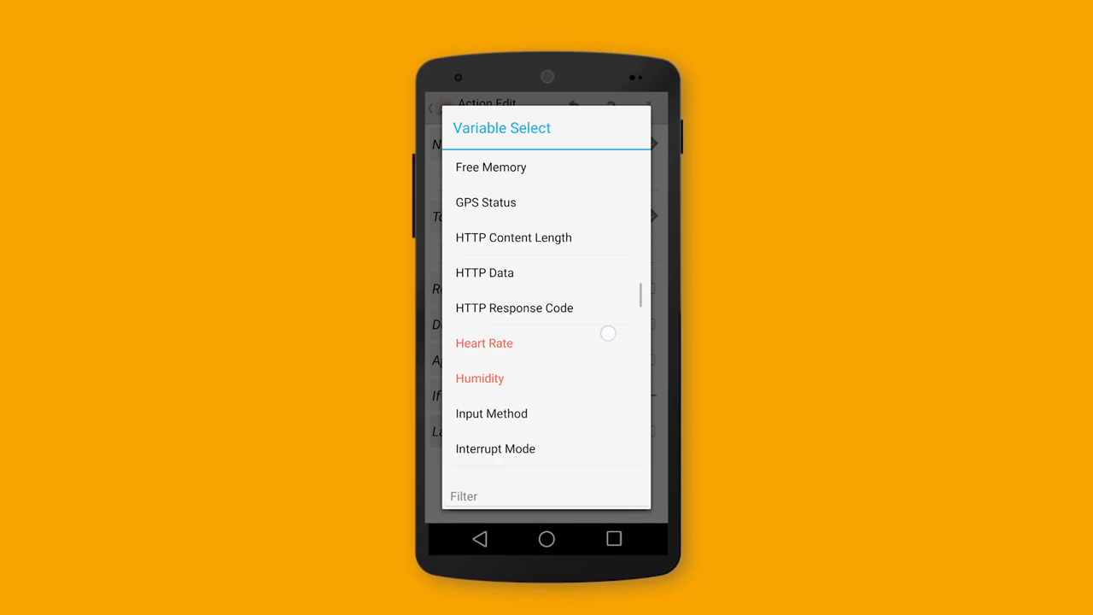
scroll(down, 3)
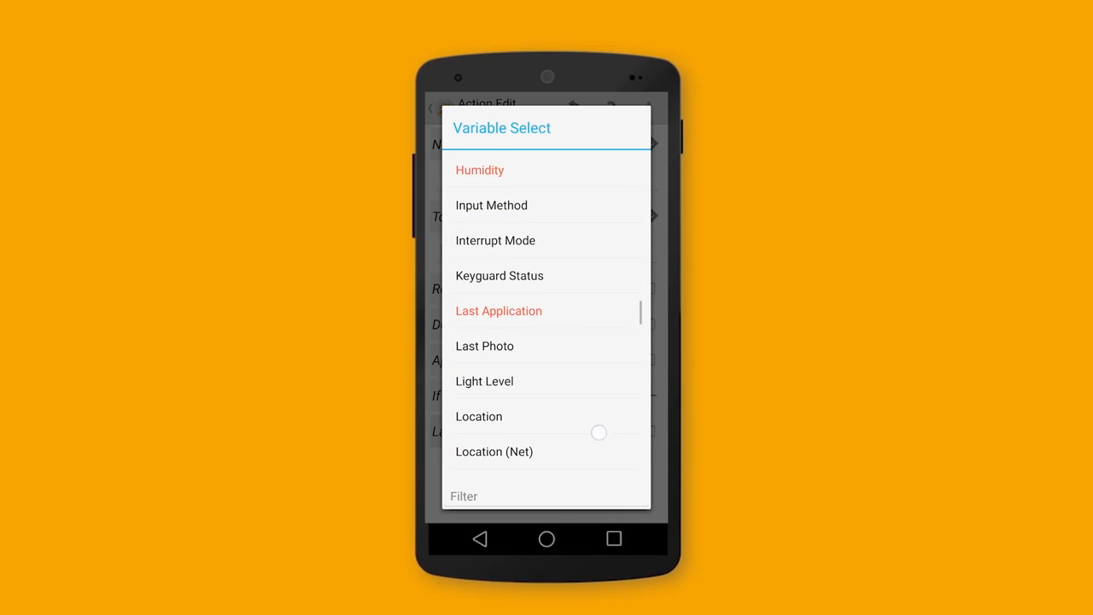
scroll(down, 3)
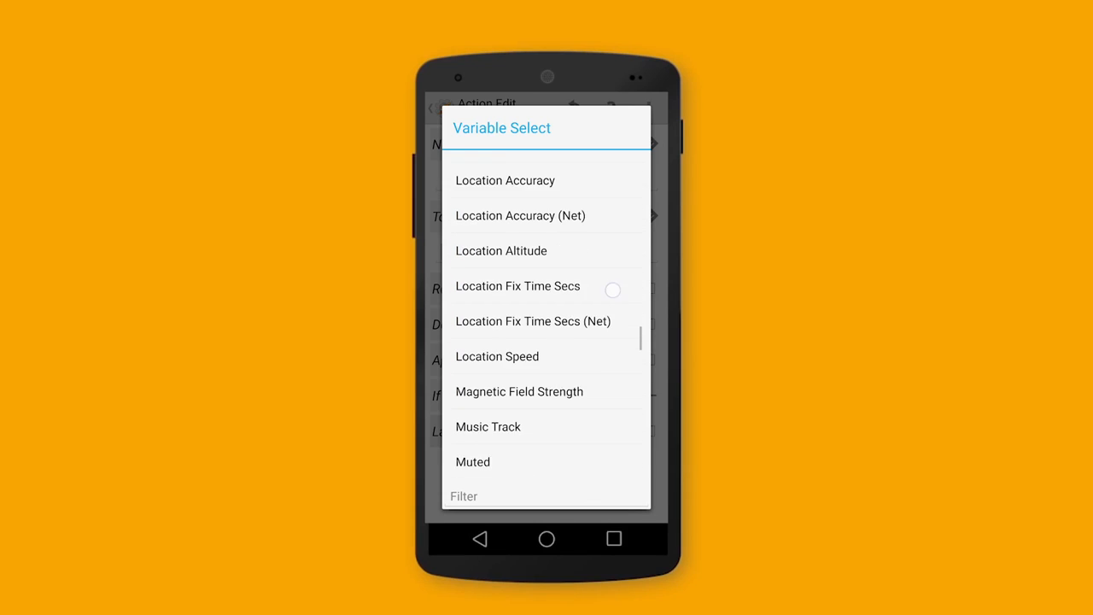
scroll(down, 3)
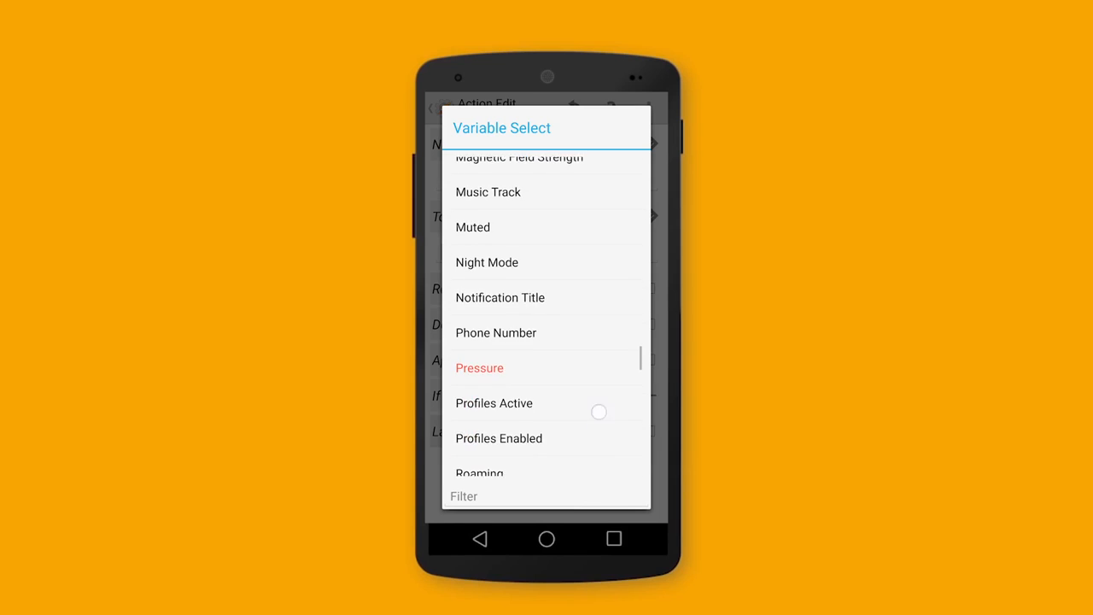
scroll(down, 3)
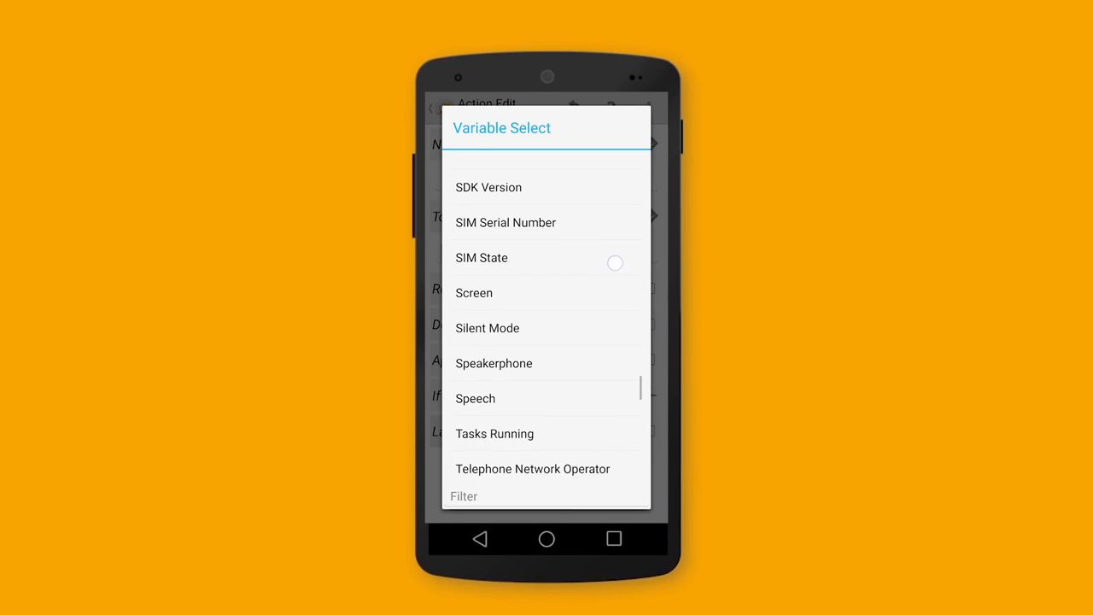
scroll(up, 3)
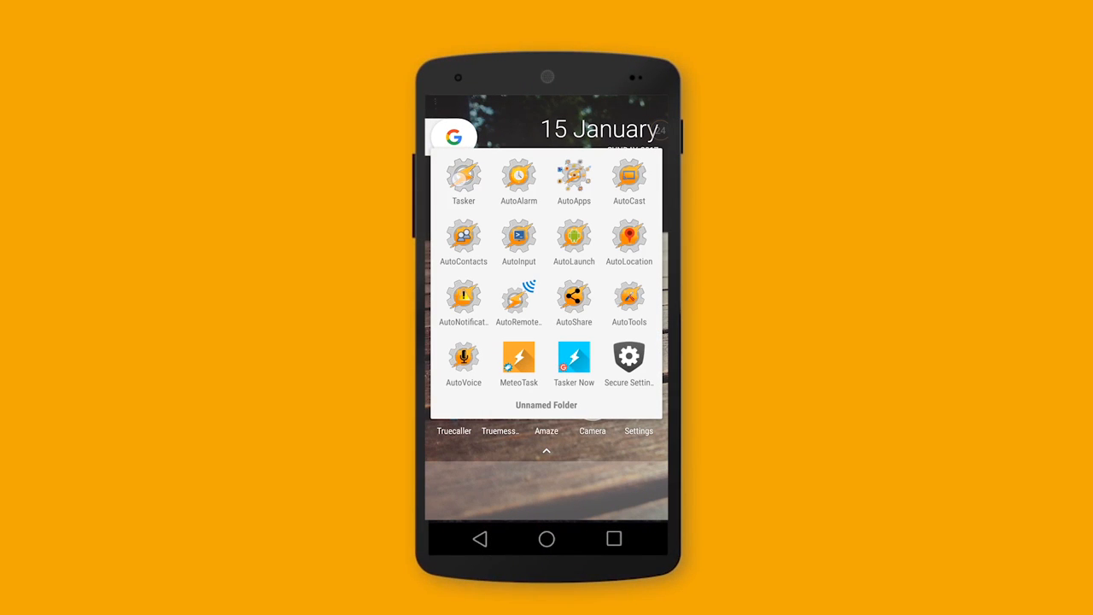
Launch Tasker and start a new event-triggered profile
click(463, 179)
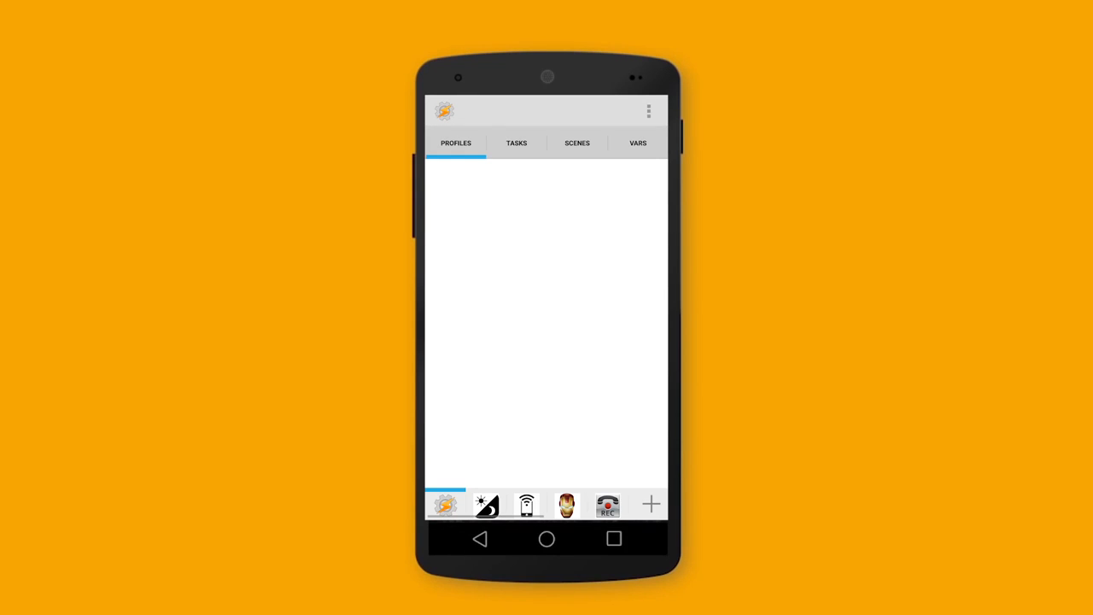
click(650, 504)
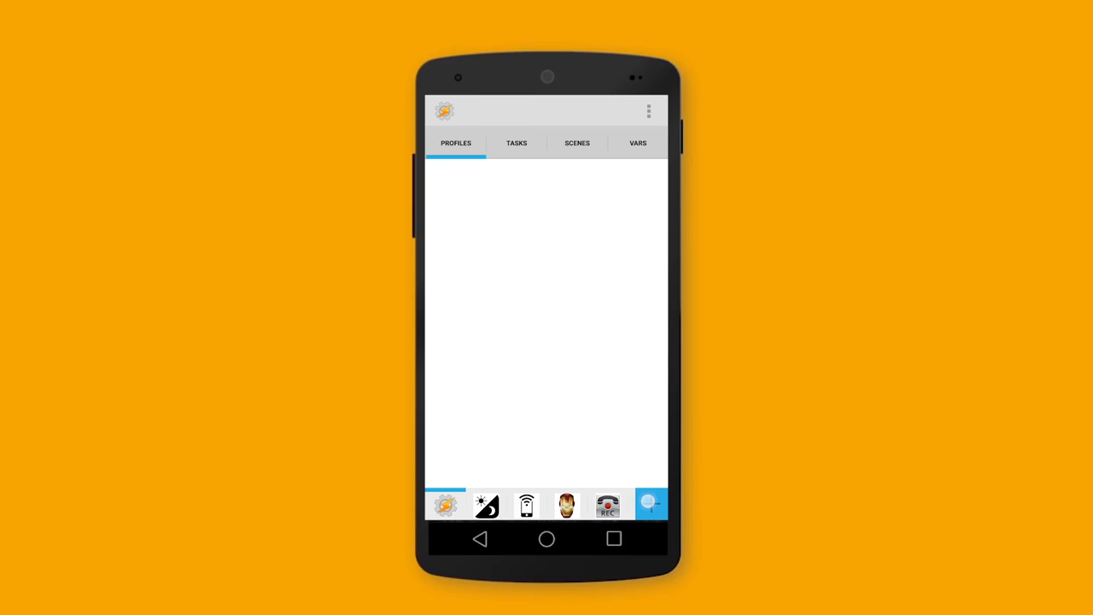
click(651, 504)
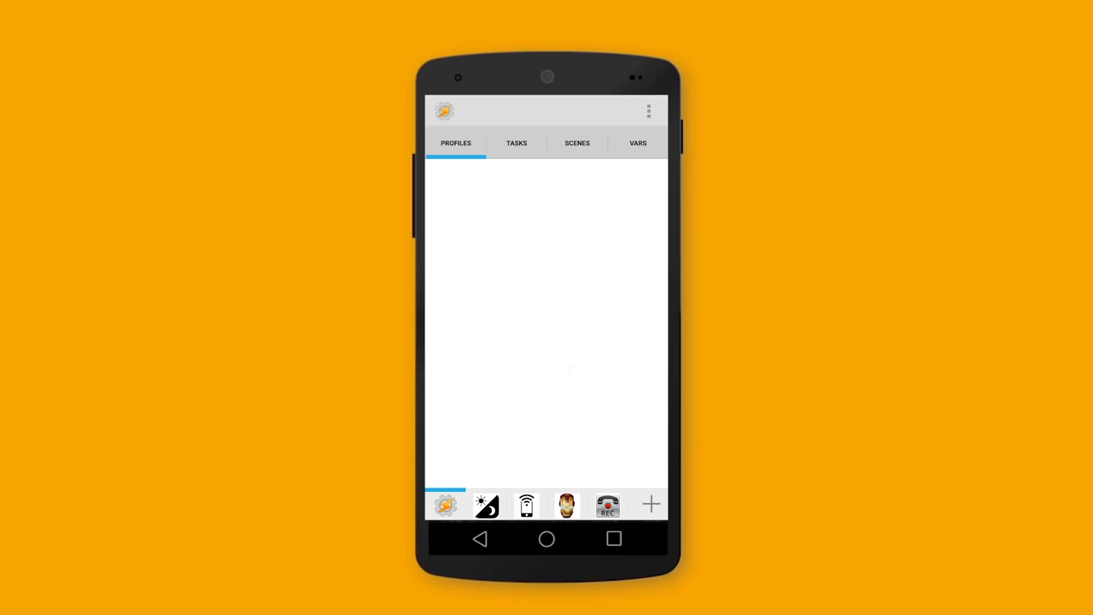
click(651, 504)
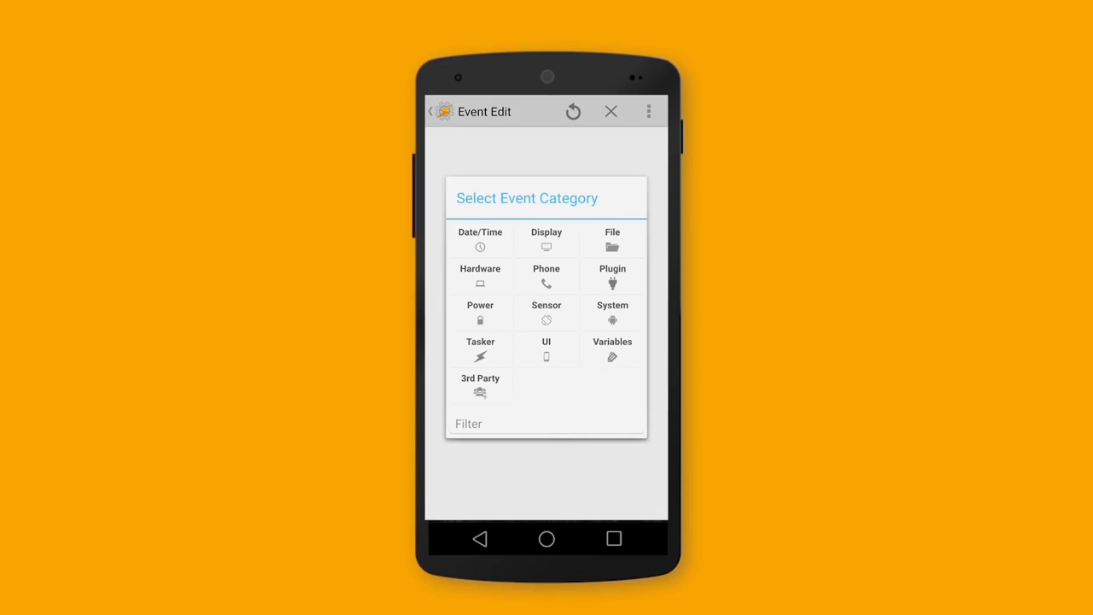
Set the profile event to Phone > Received Text with message type Any
click(546, 276)
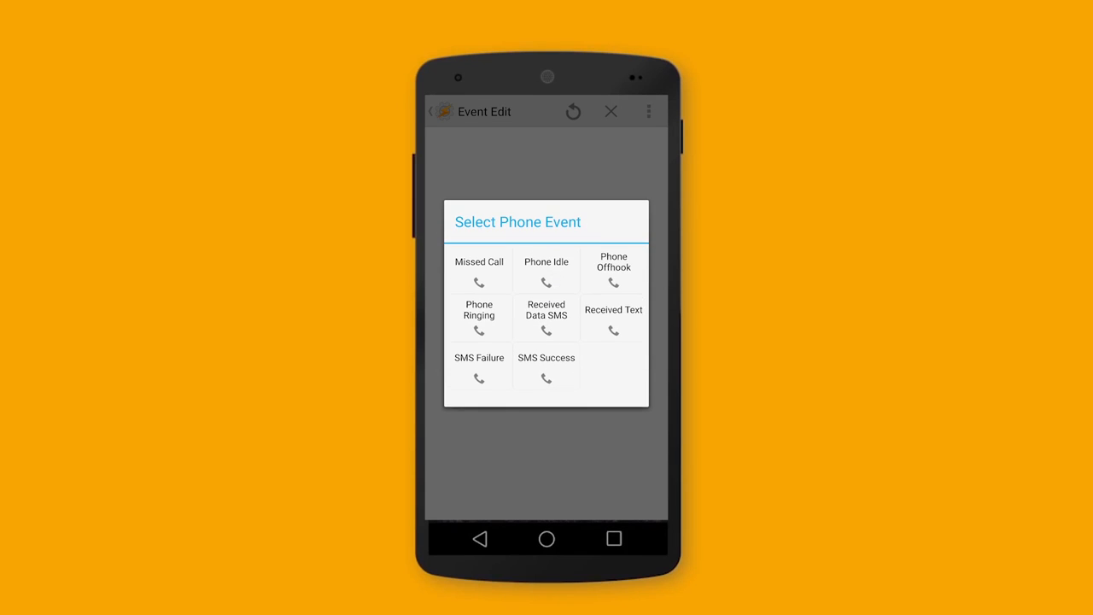
click(613, 320)
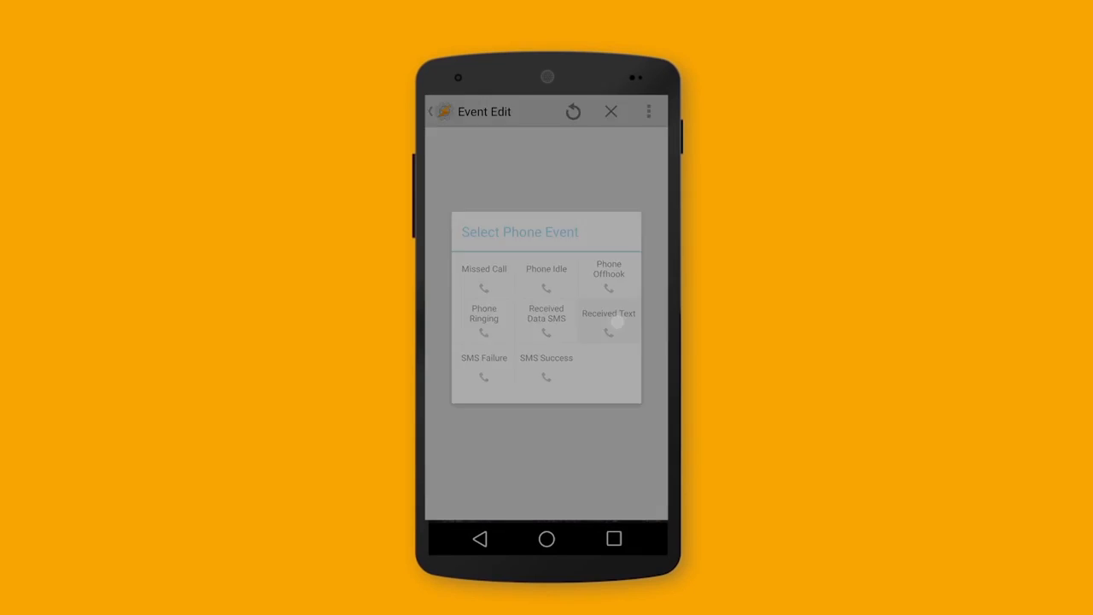
click(608, 321)
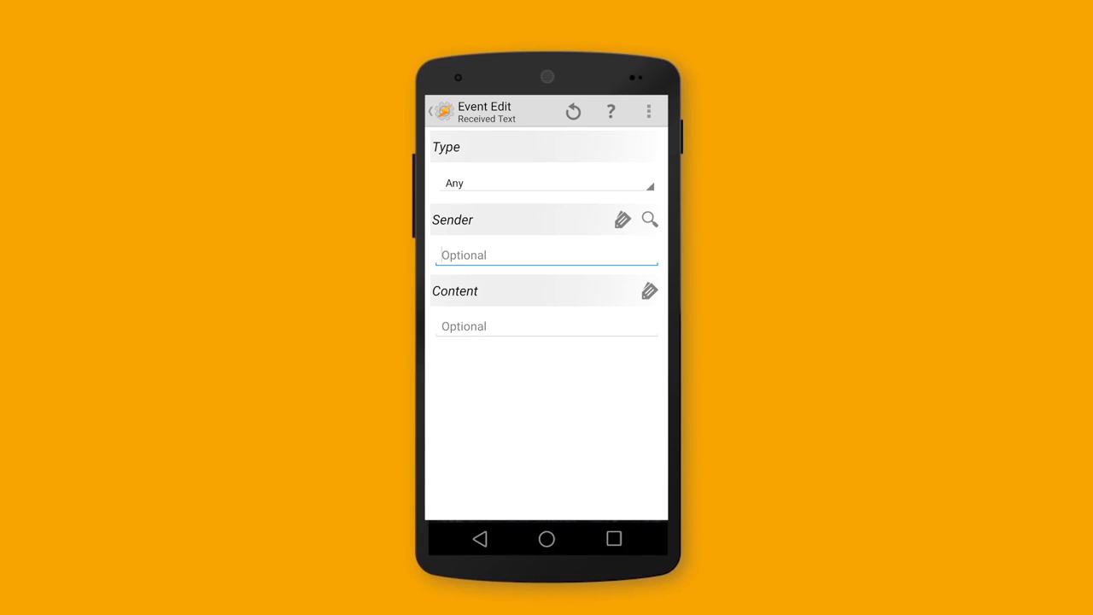
click(544, 183)
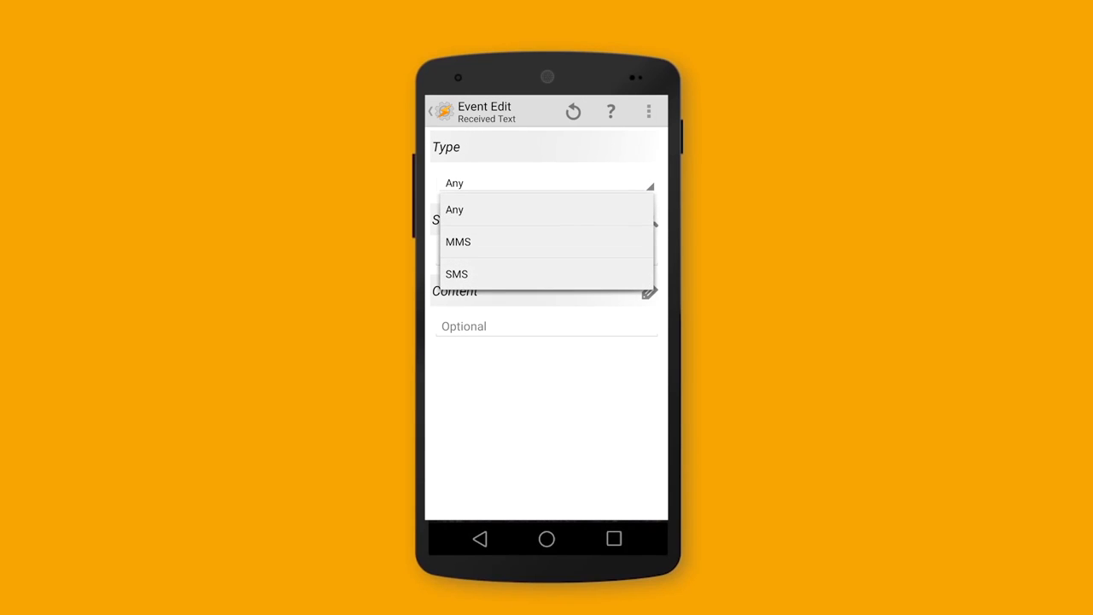
click(455, 209)
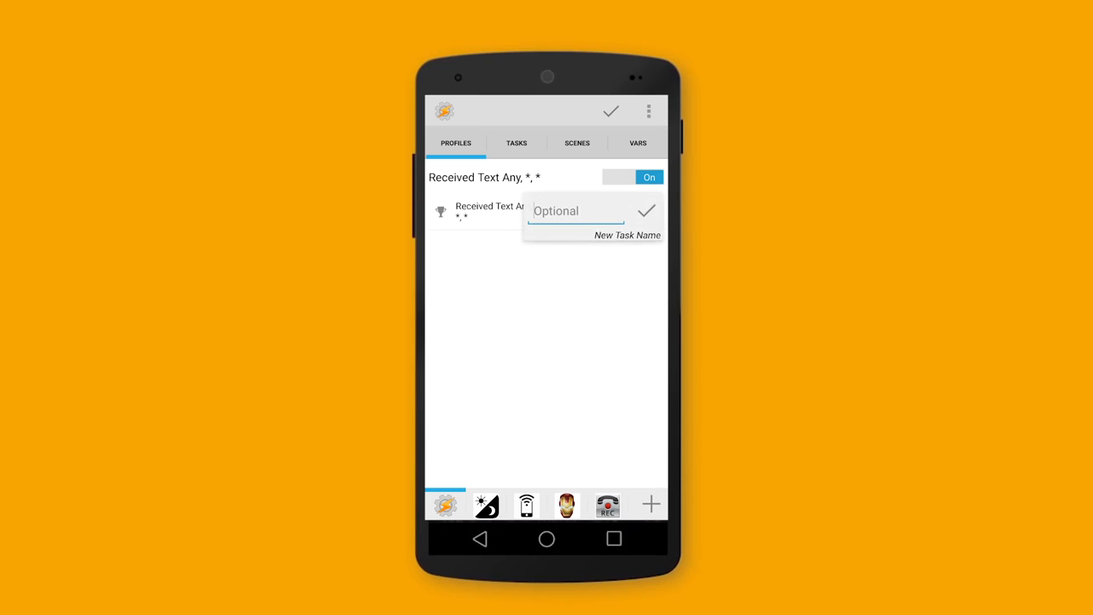
Name the profile's new task 'Sms From 2'
click(577, 211)
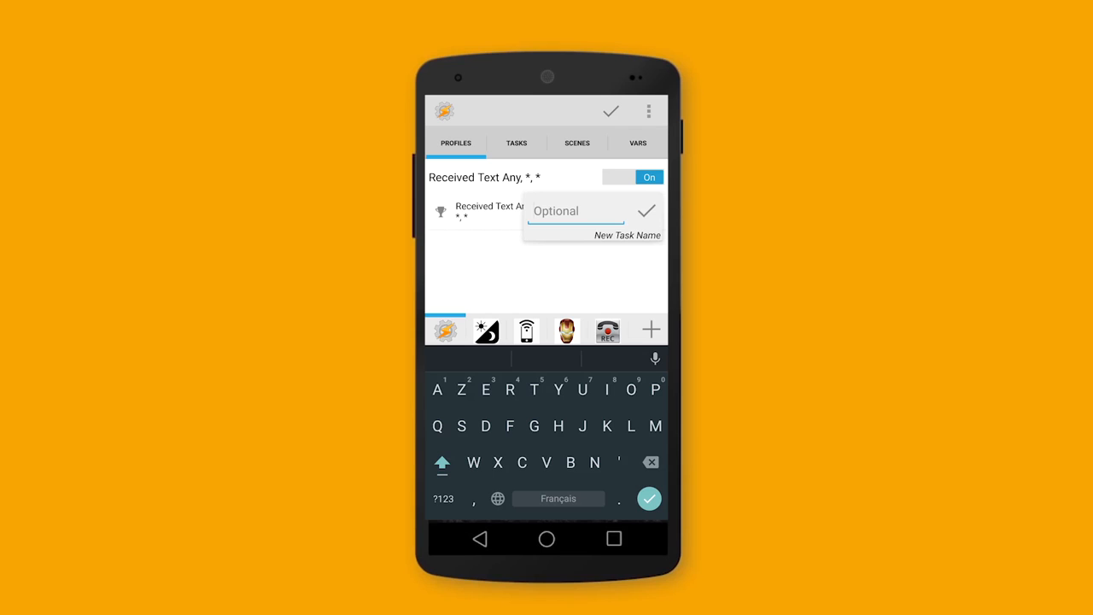
text(Sm)
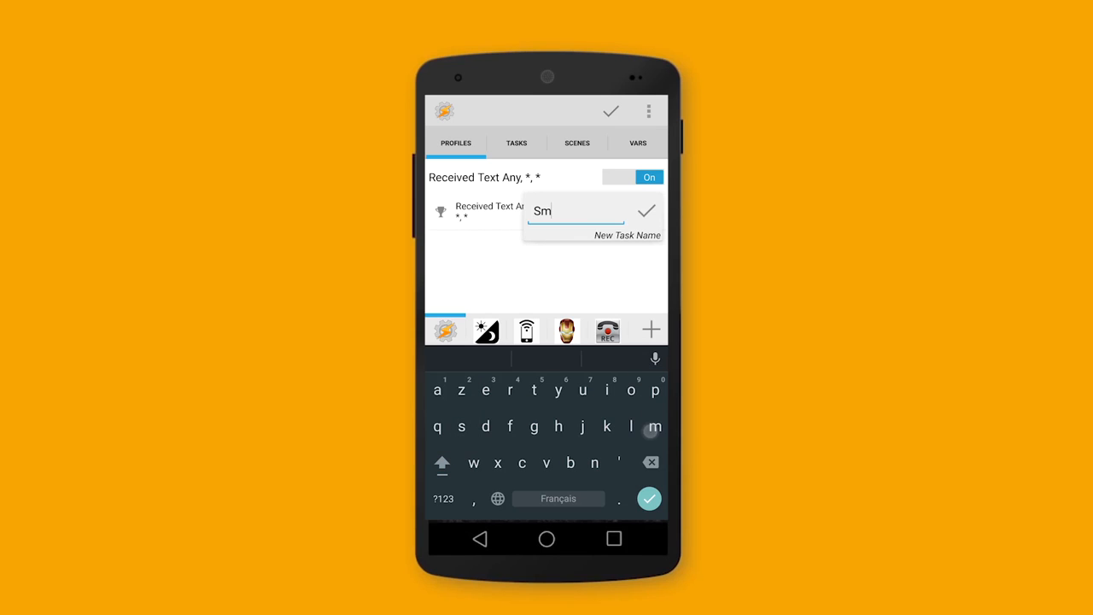
click(461, 426)
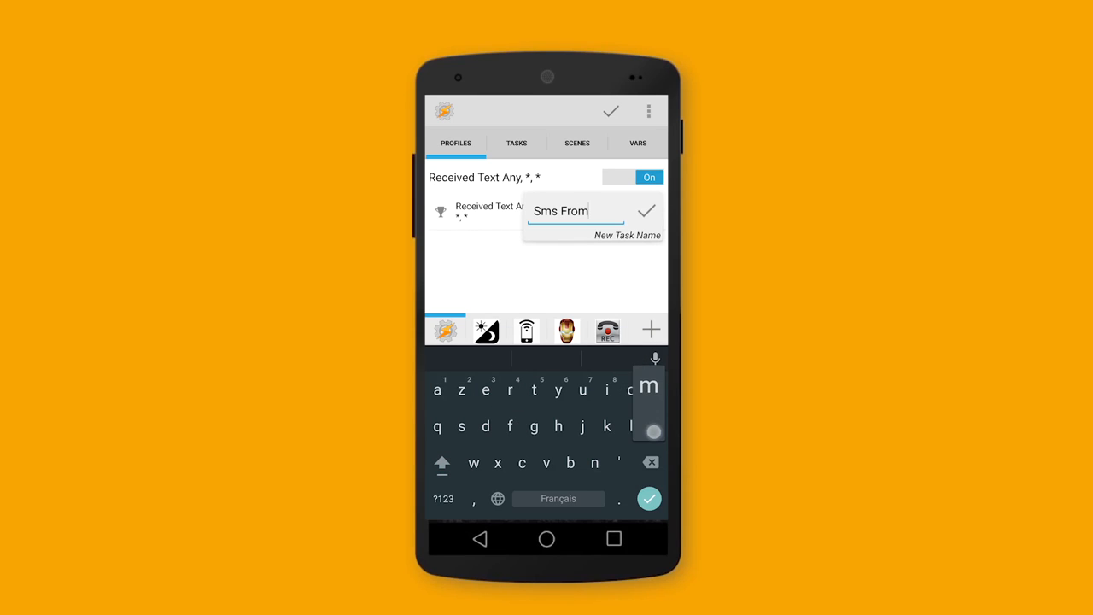
click(442, 498)
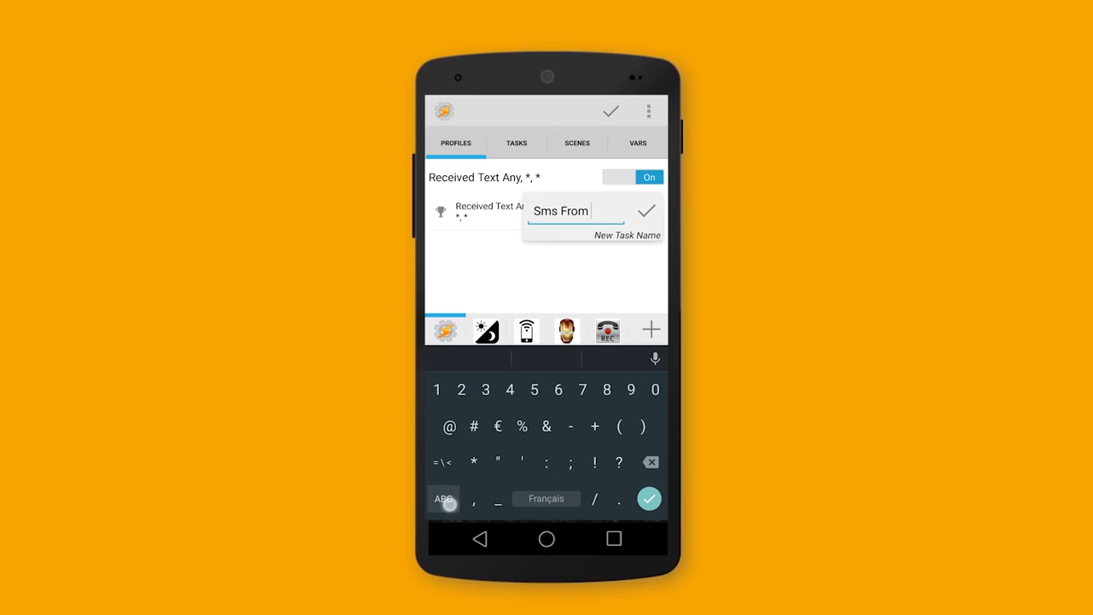
text(2)
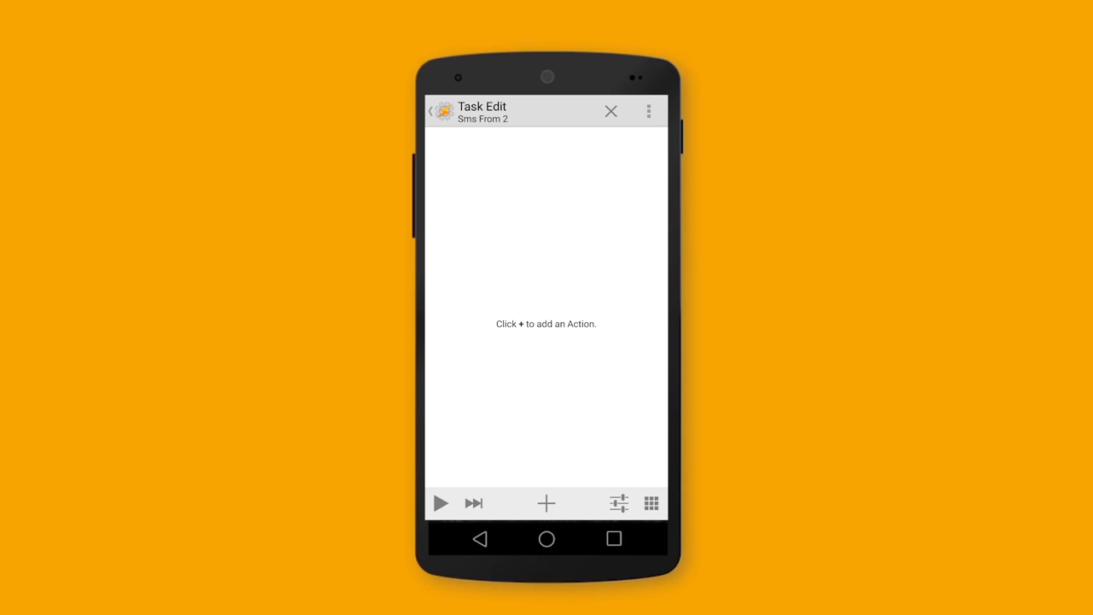
Add a Say action from the Alert category
click(546, 503)
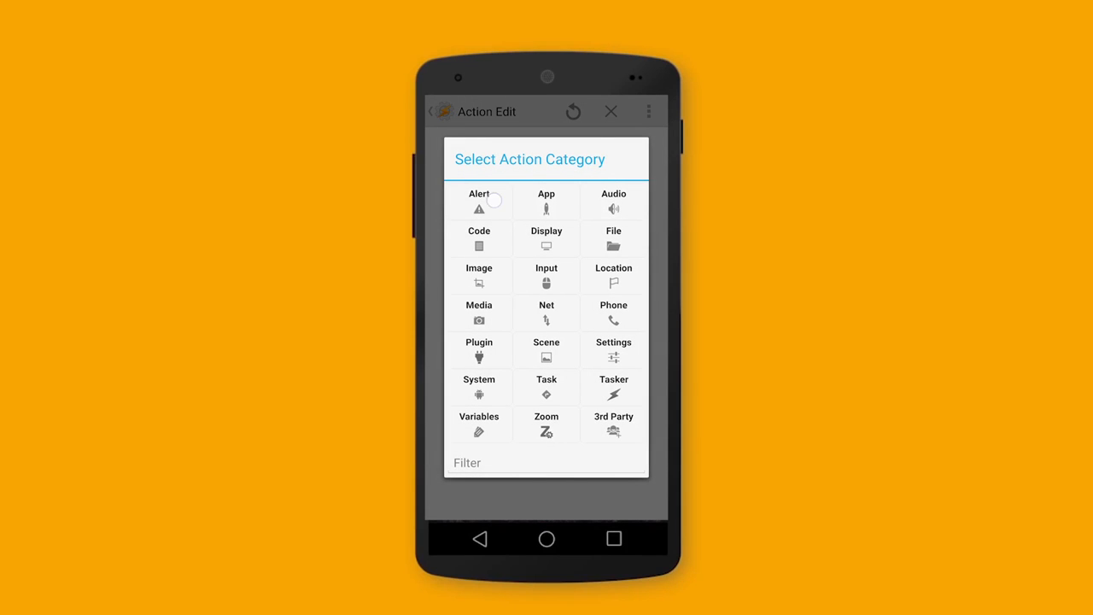
click(479, 200)
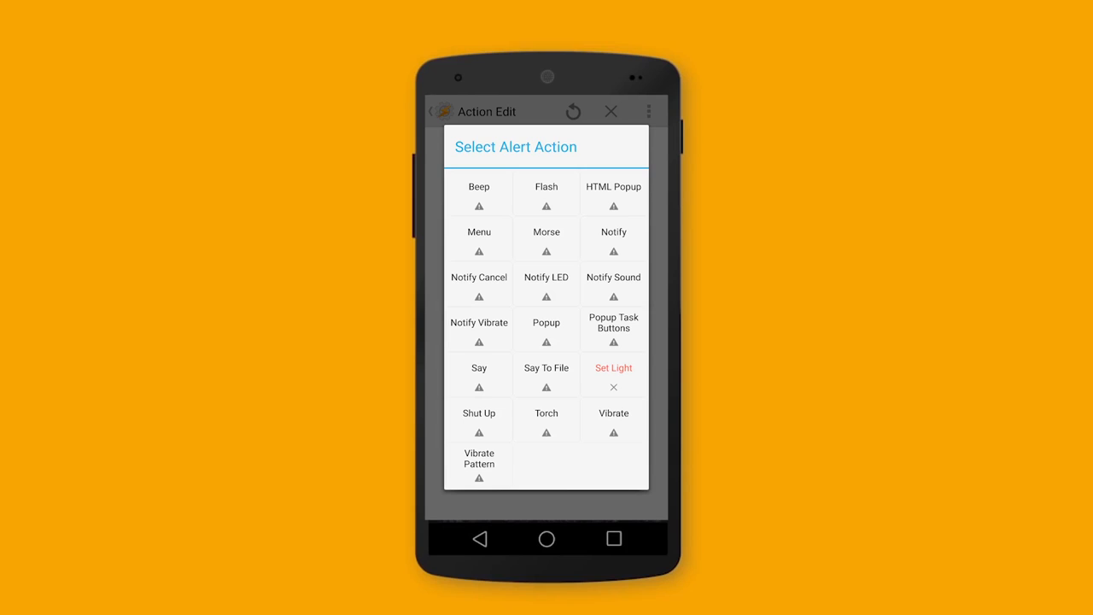
click(478, 367)
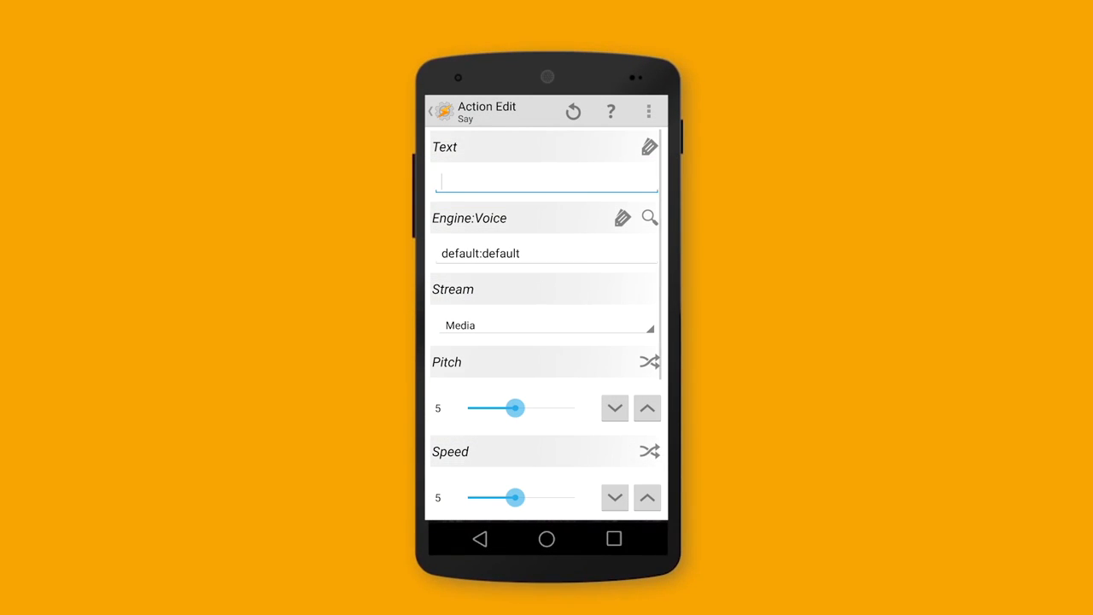
Enter 'Sir, you received s text message from' as the spoken text and open the variable list
click(546, 180)
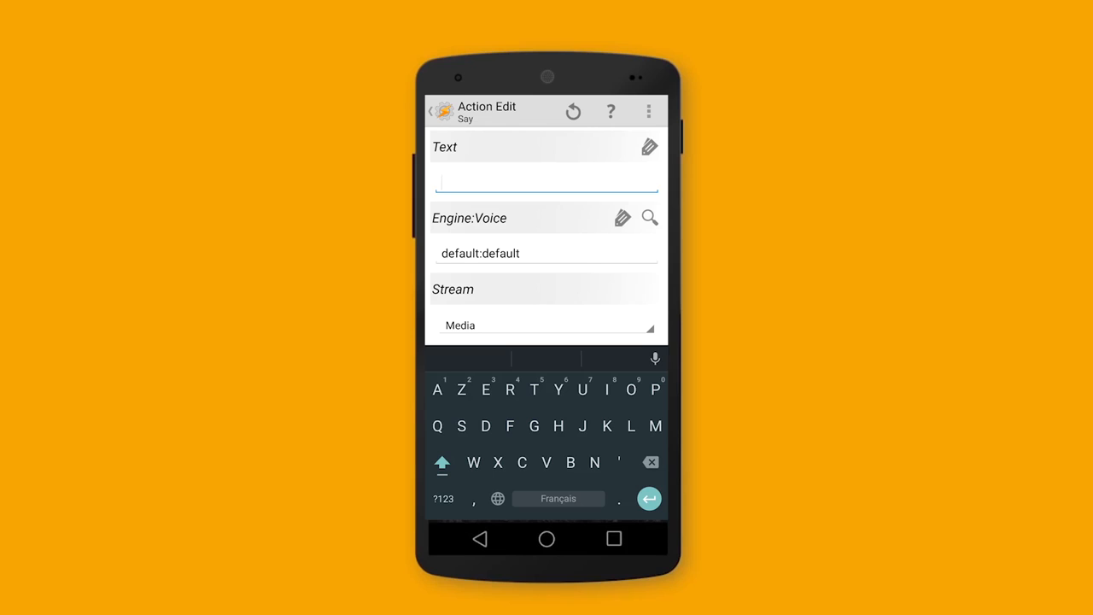
text(ir)
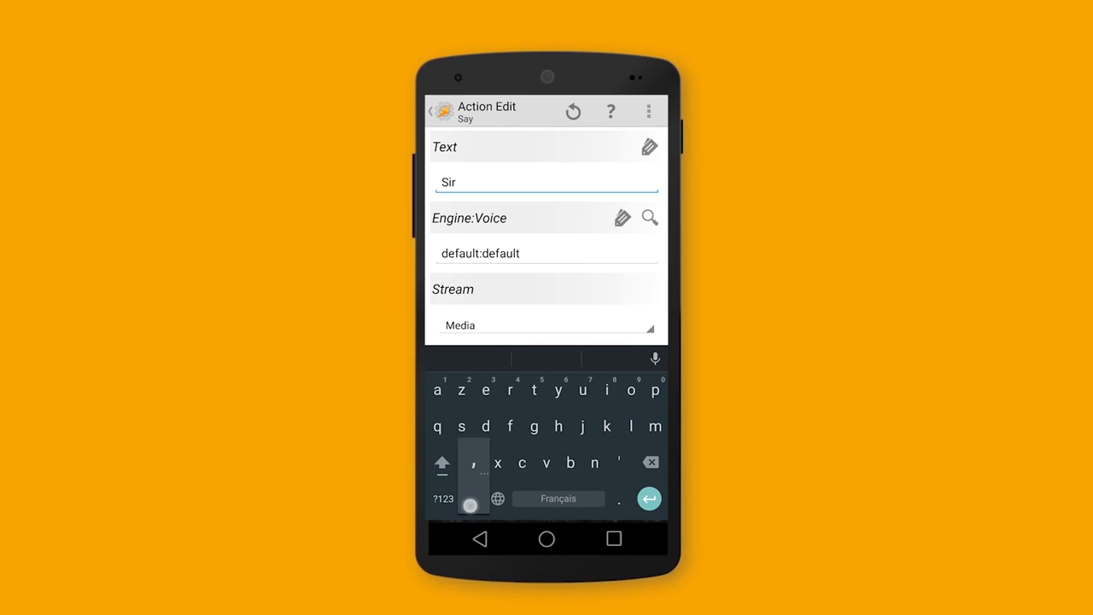
click(473, 463)
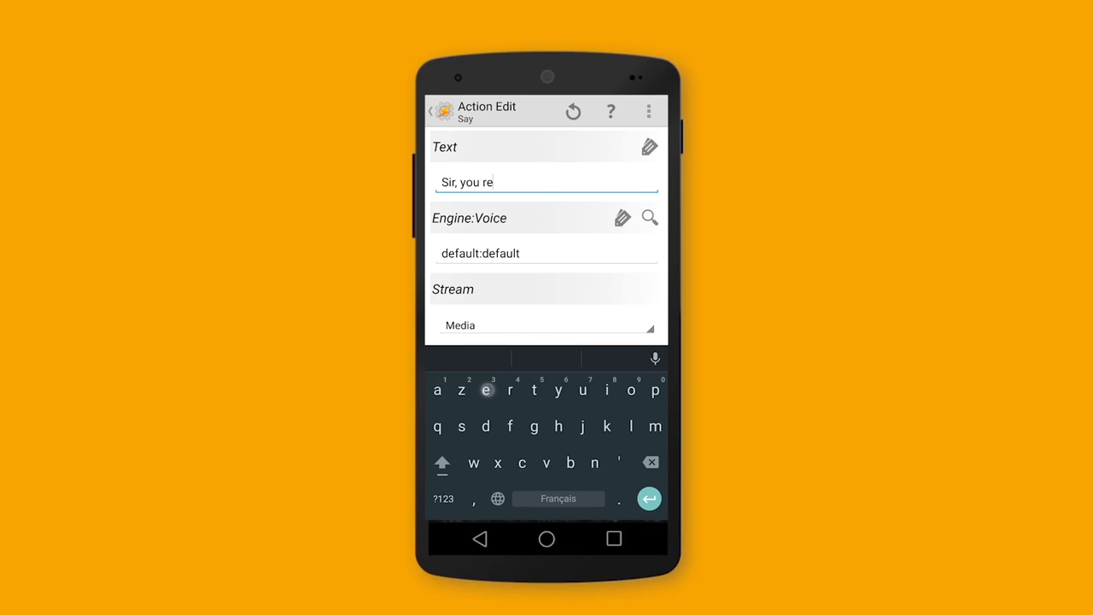
click(485, 389)
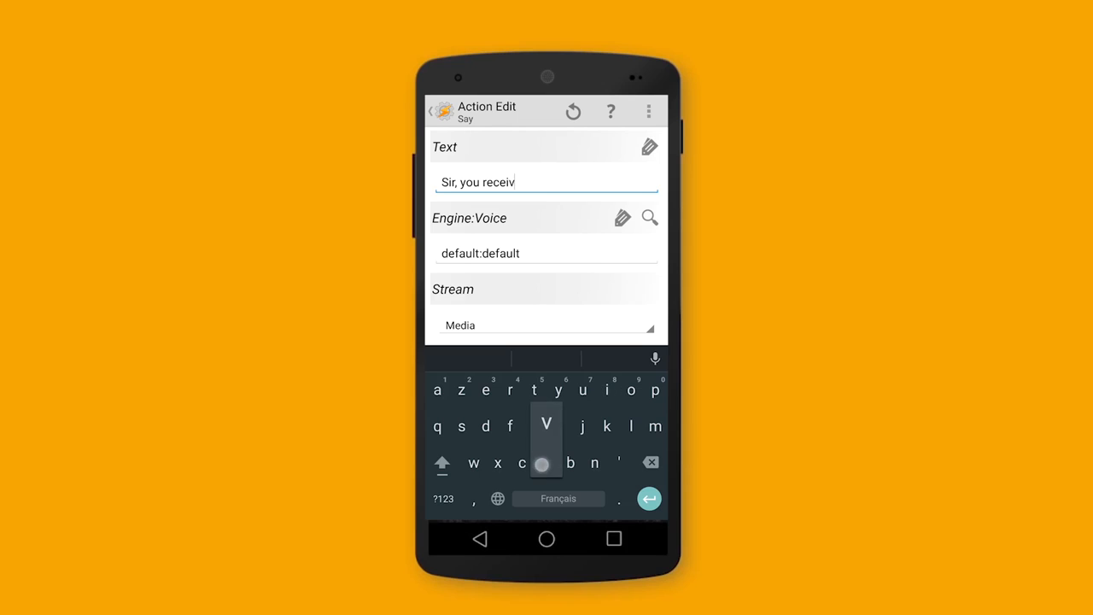
text(e)
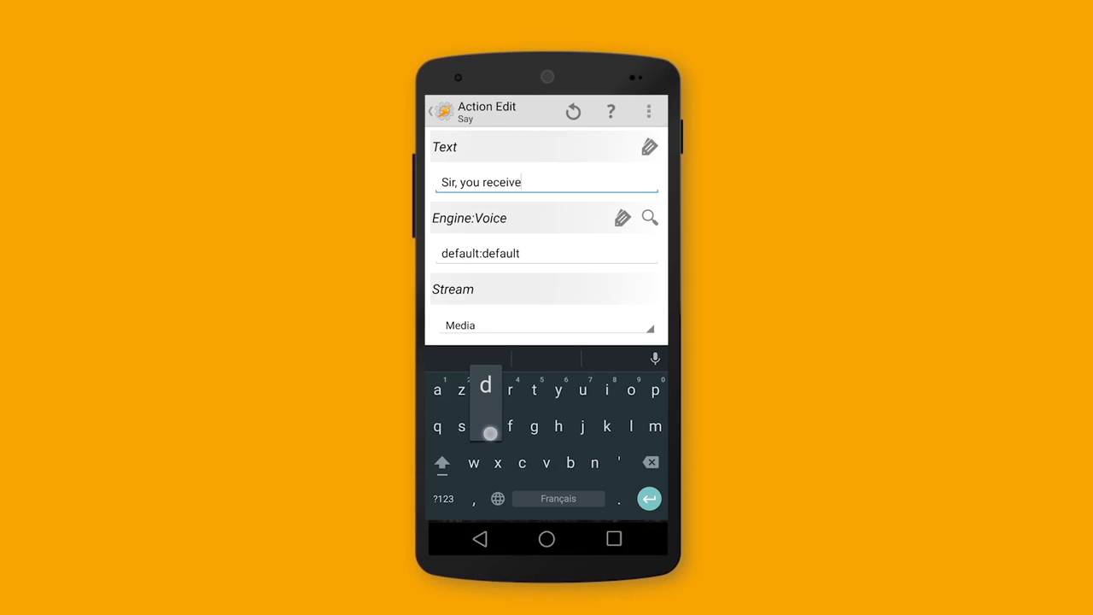
text(d s text)
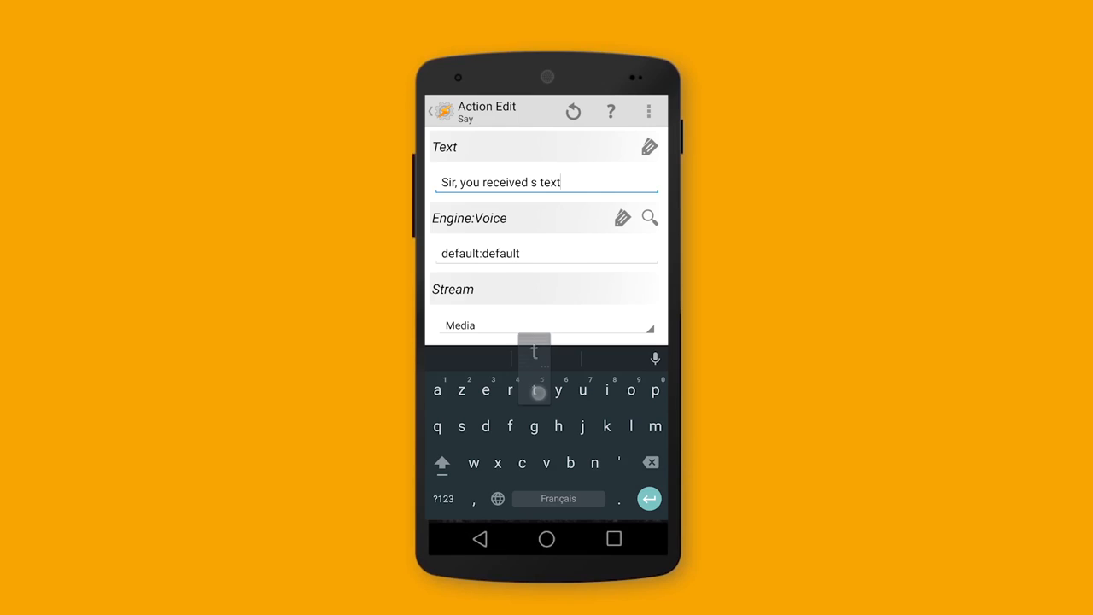
click(649, 390)
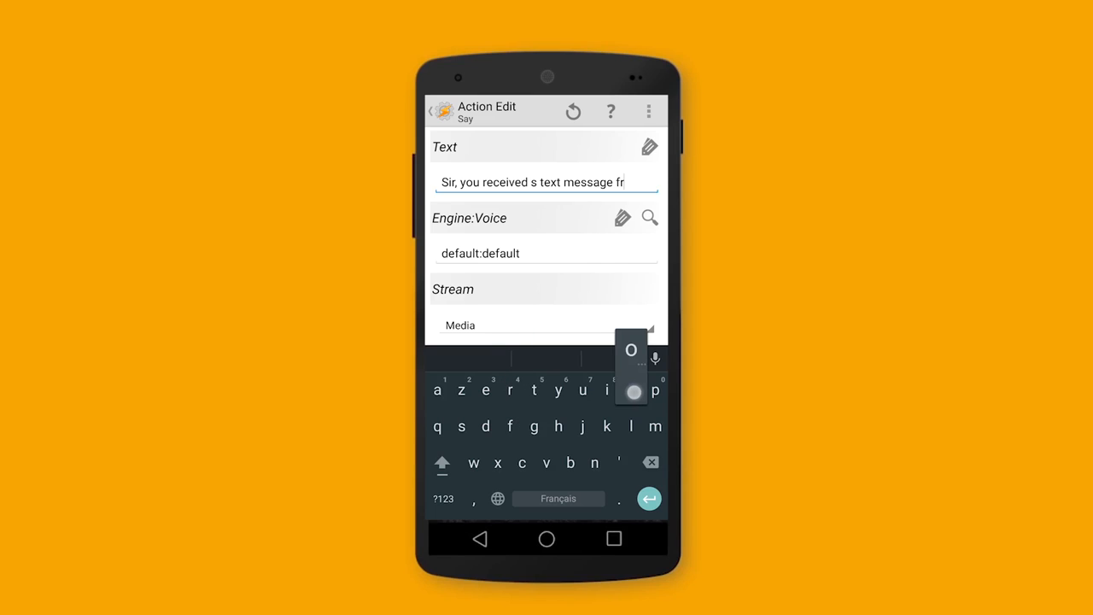
text(om)
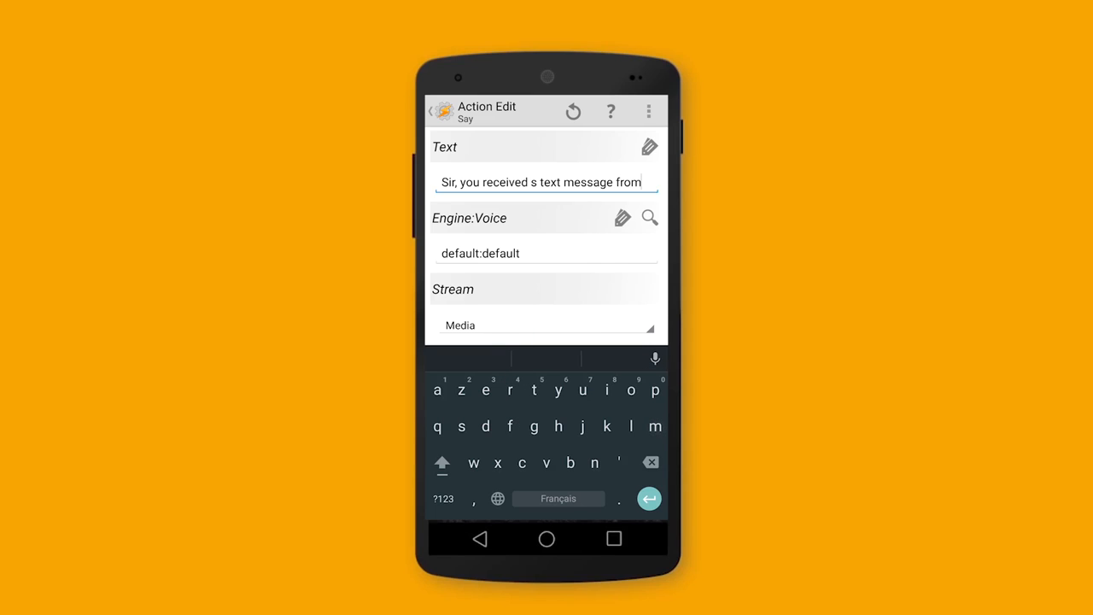
click(649, 146)
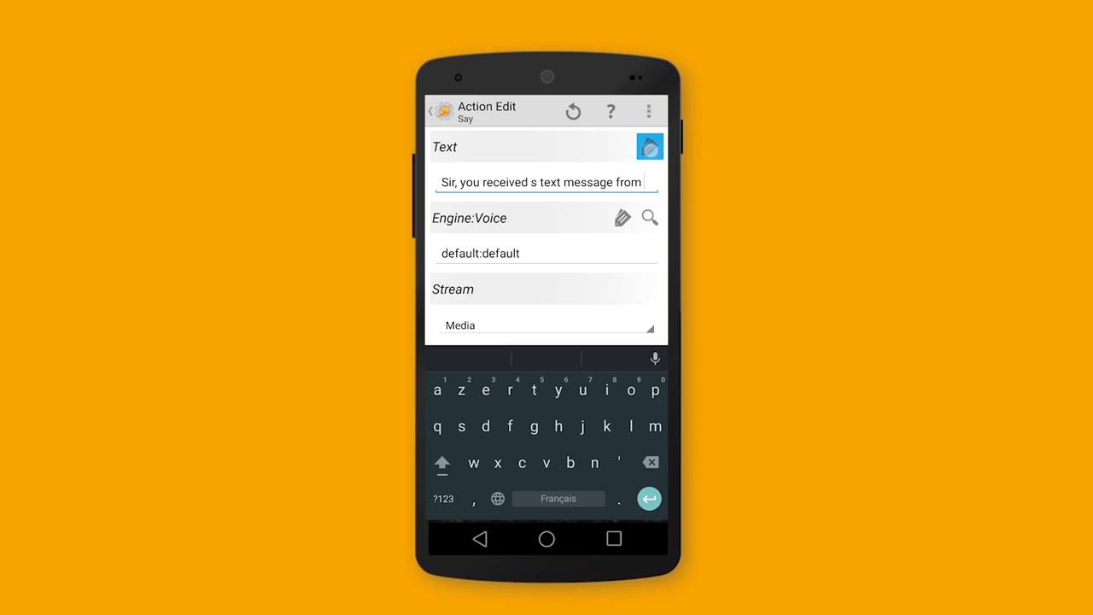
click(650, 146)
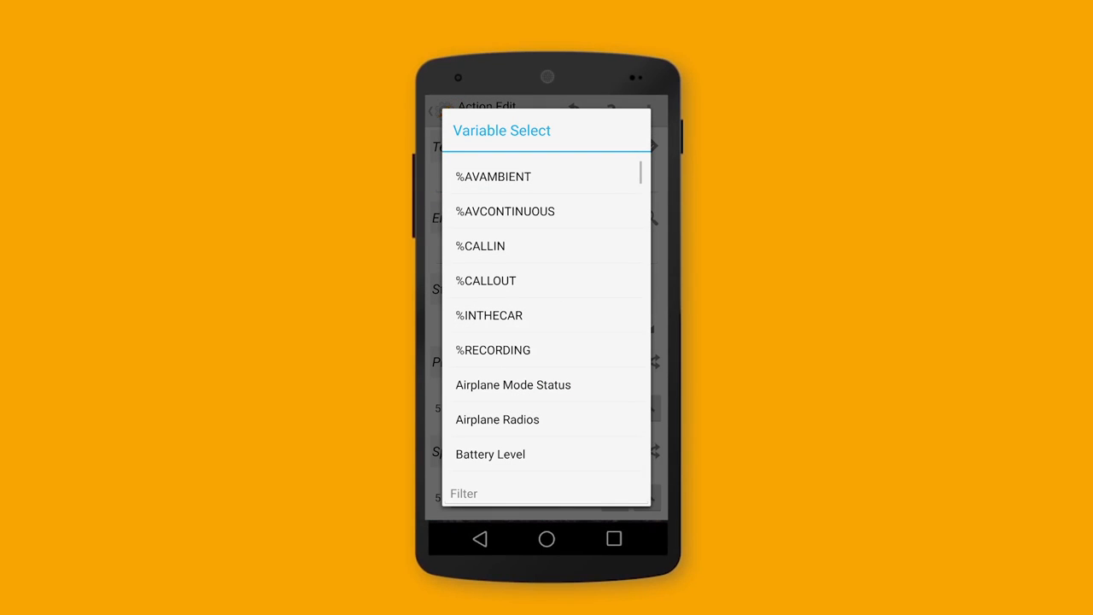
Scroll the Variable Select list toward the sender name variable %SMSRN
scroll(down, 3)
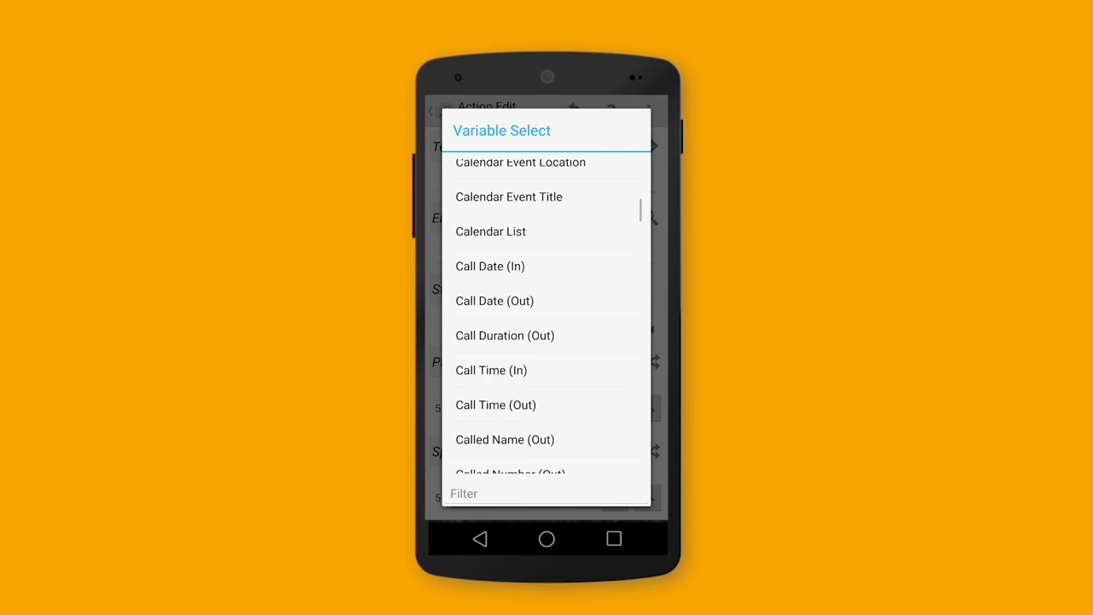
scroll(down, 3)
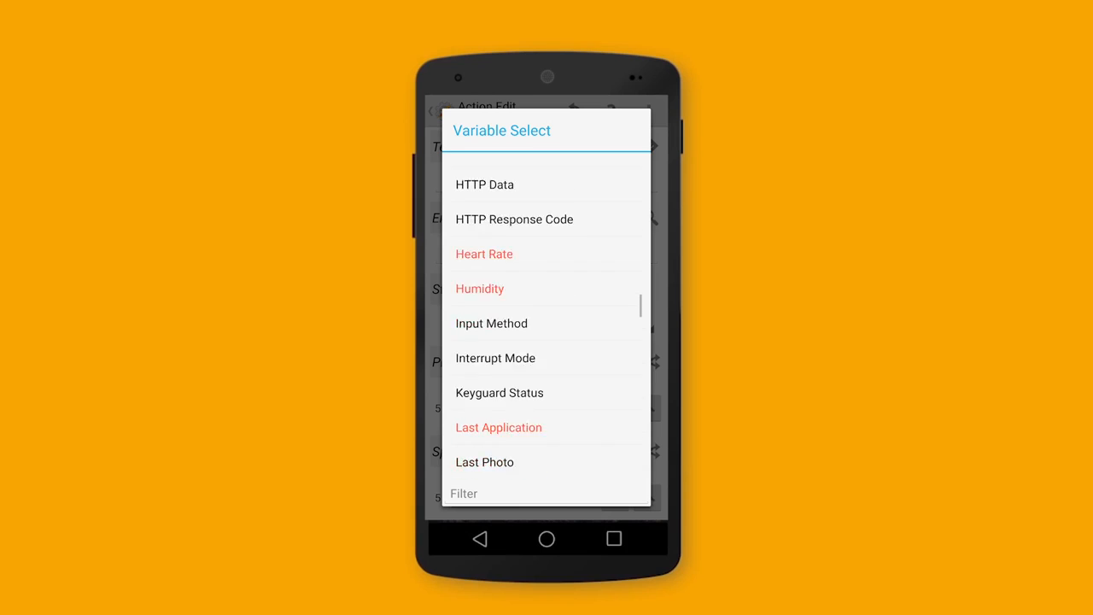
scroll(down, 3)
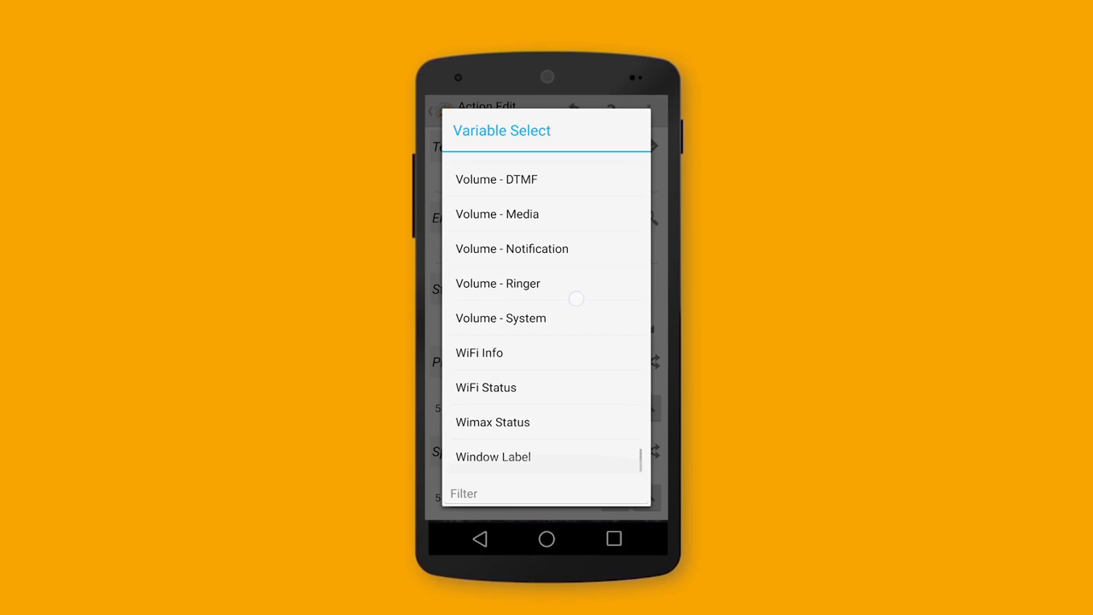
scroll(down, 3)
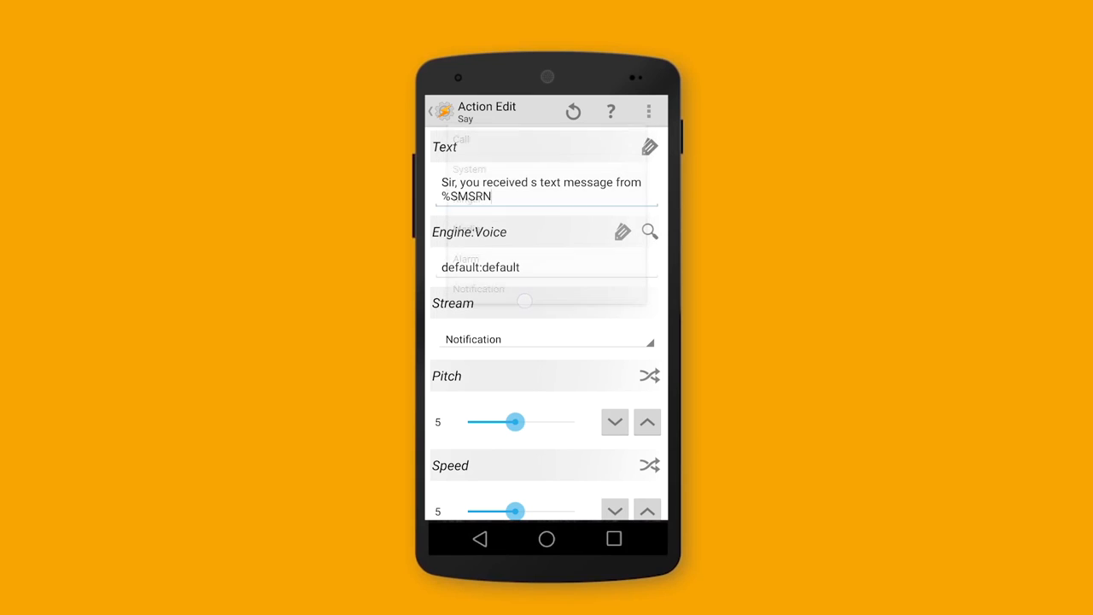
Scroll through the remaining Say action options
scroll(down, 3)
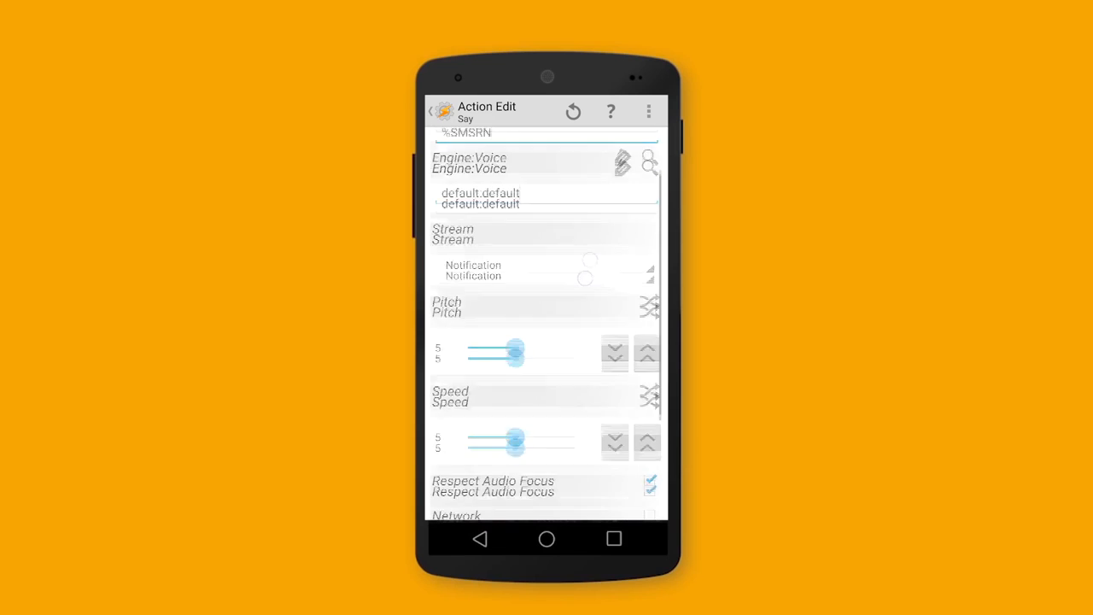
scroll(down, 3)
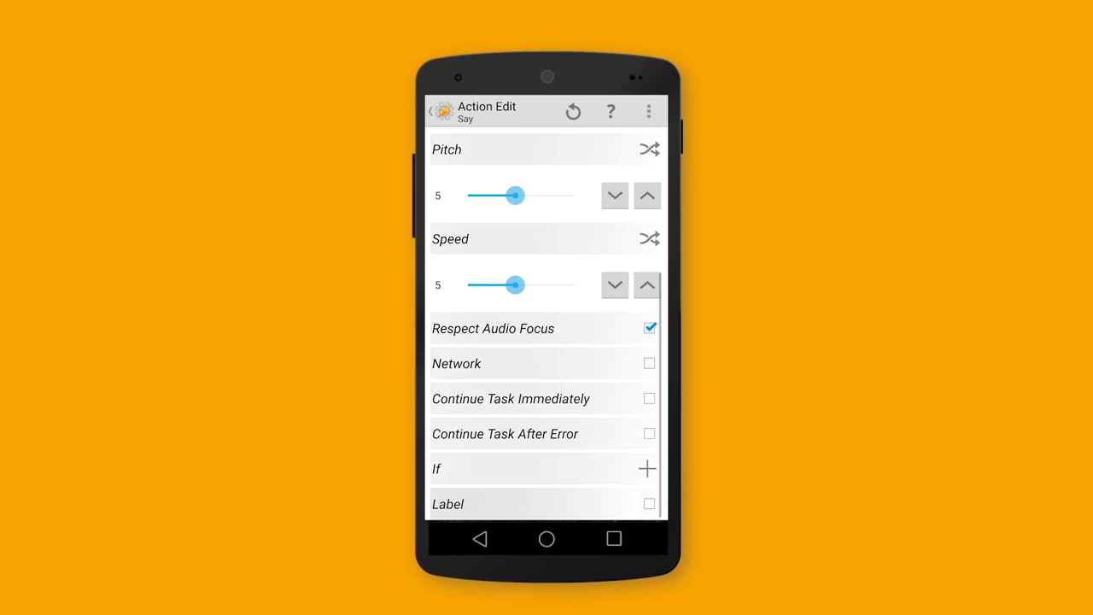
scroll(down, 3)
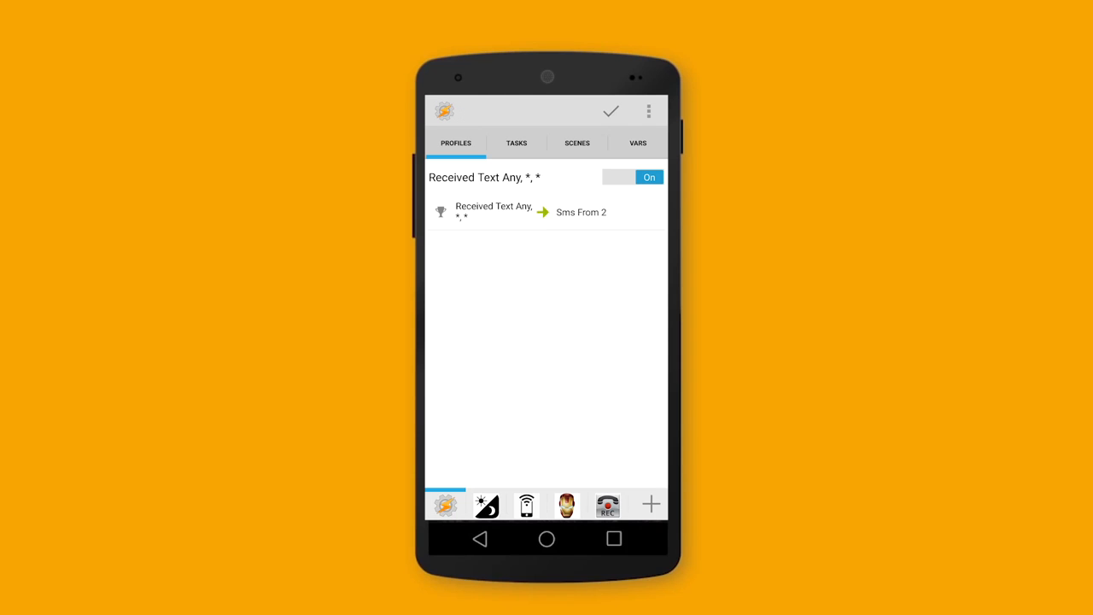
Begin renaming the profile 'SmsF…', then check the incoming 'Hello' test message
click(484, 176)
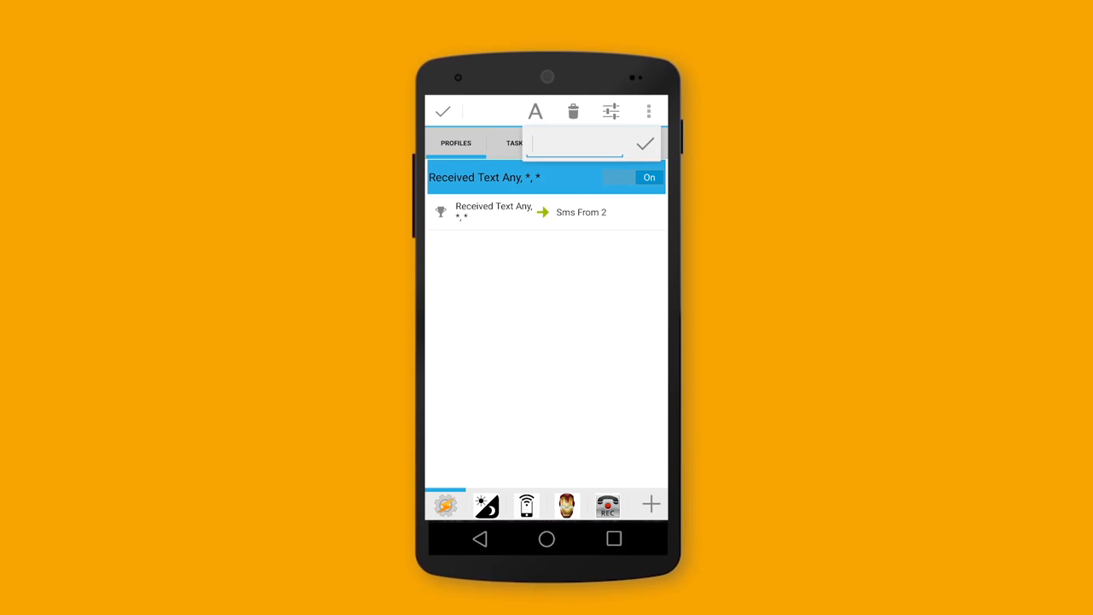
click(572, 145)
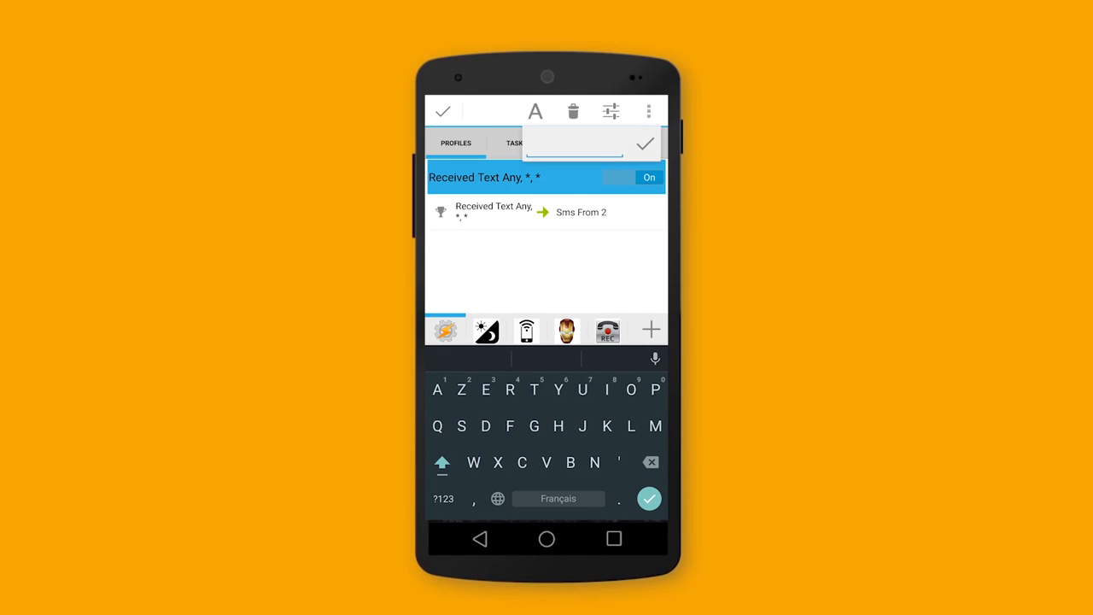
text(Sm)
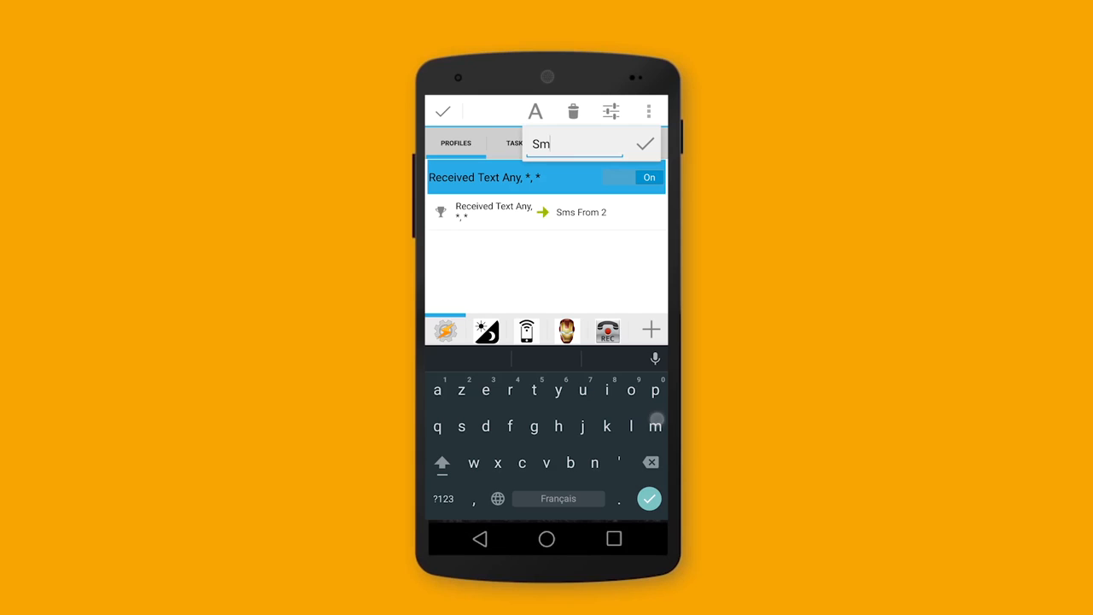
text(s)
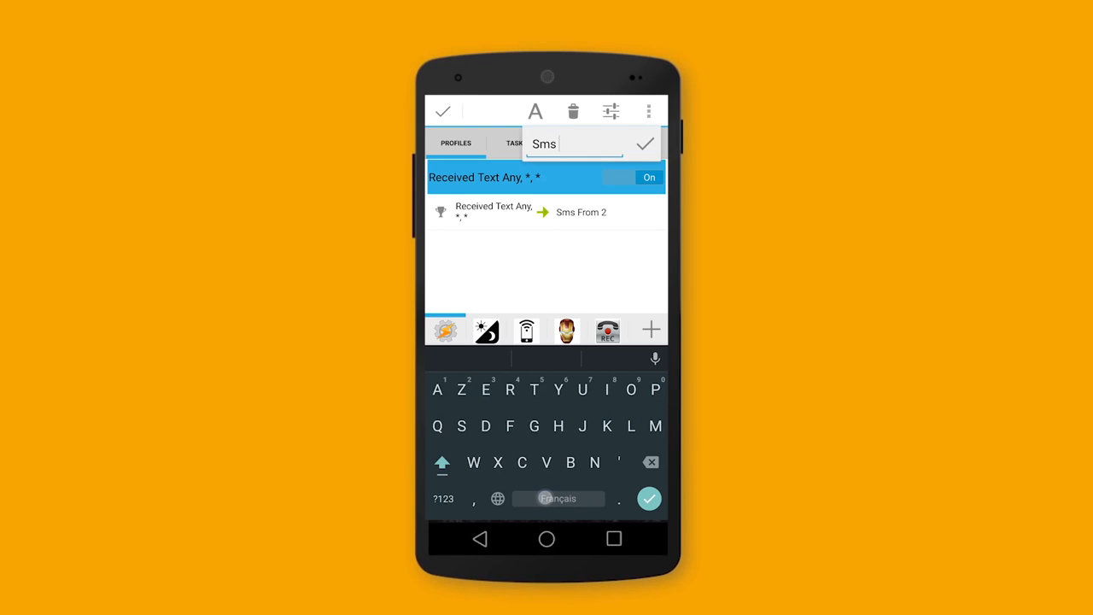
text(F)
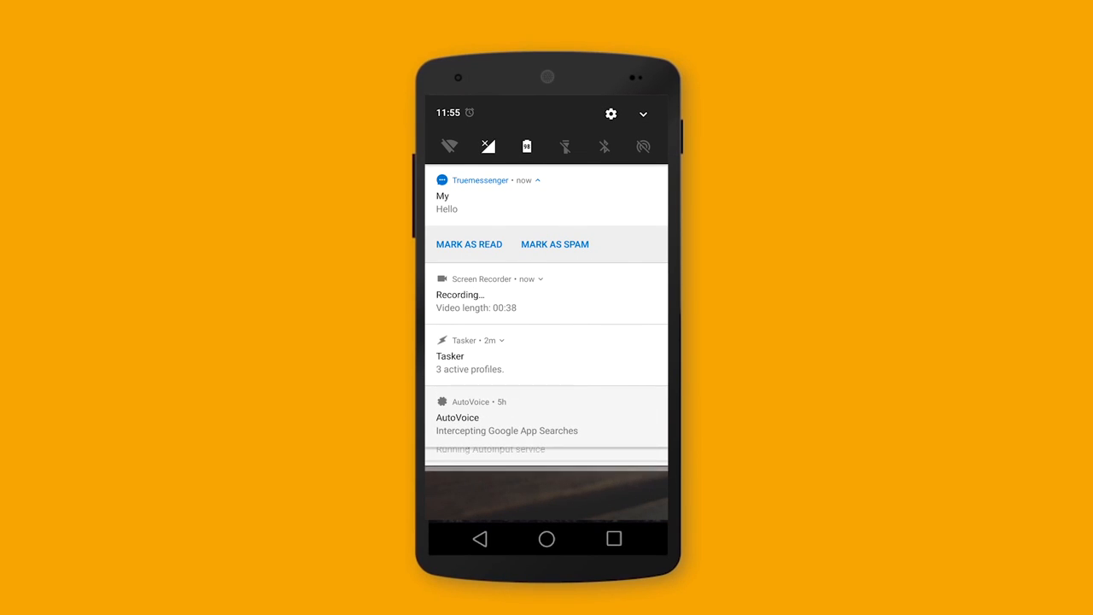
click(541, 279)
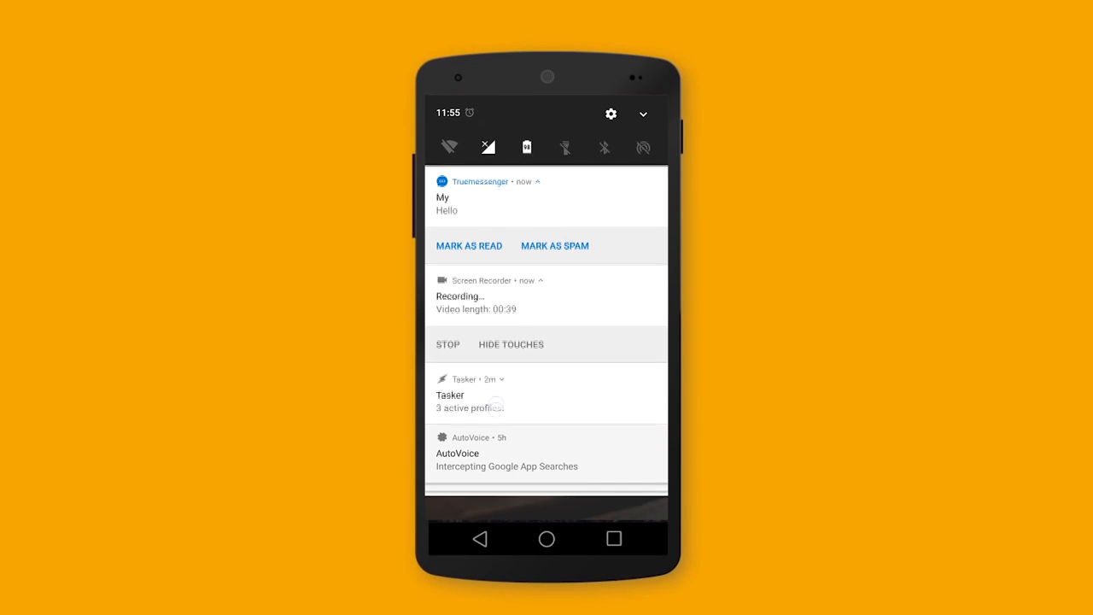